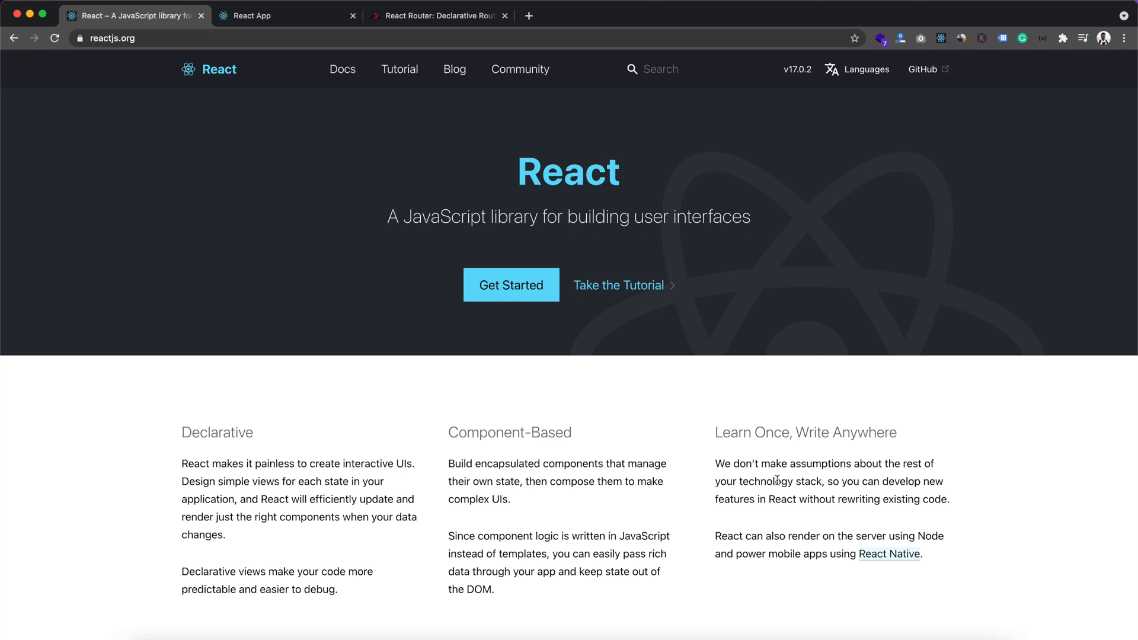
mouse_move(322, 156)
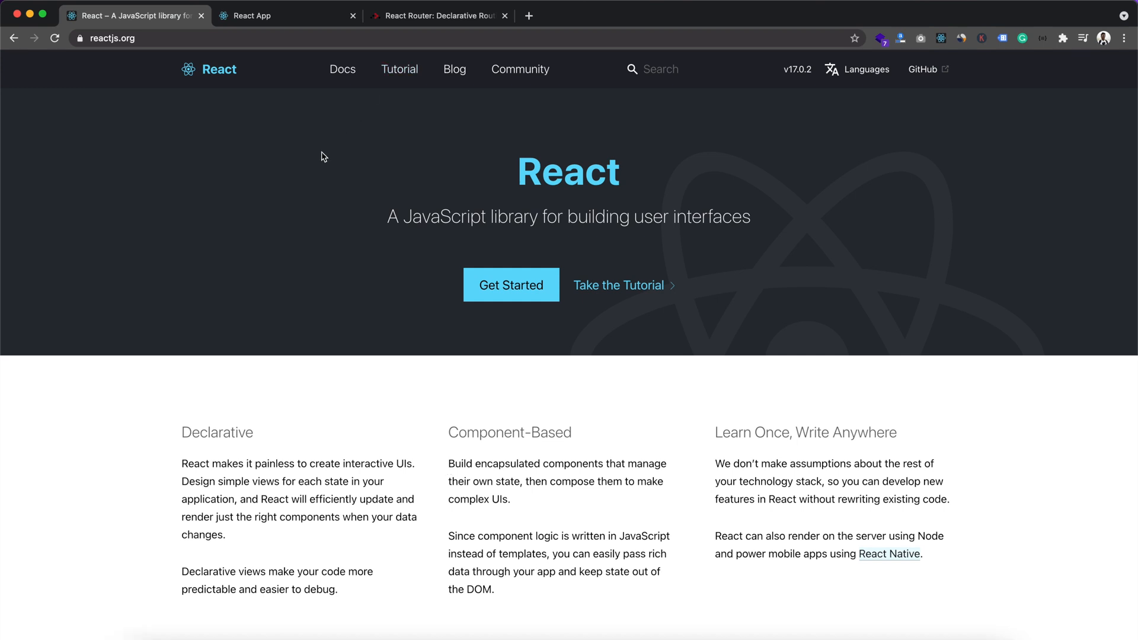
Switch to the React App browser tab showing the Home page at localhost:3000.
click(283, 15)
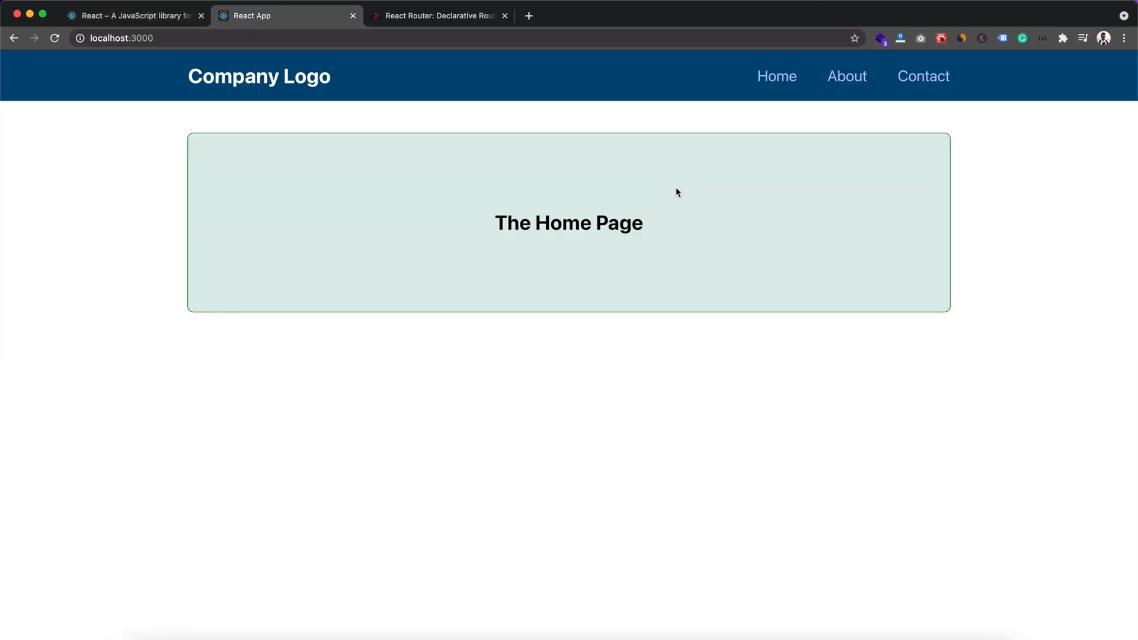
mouse_move(151, 161)
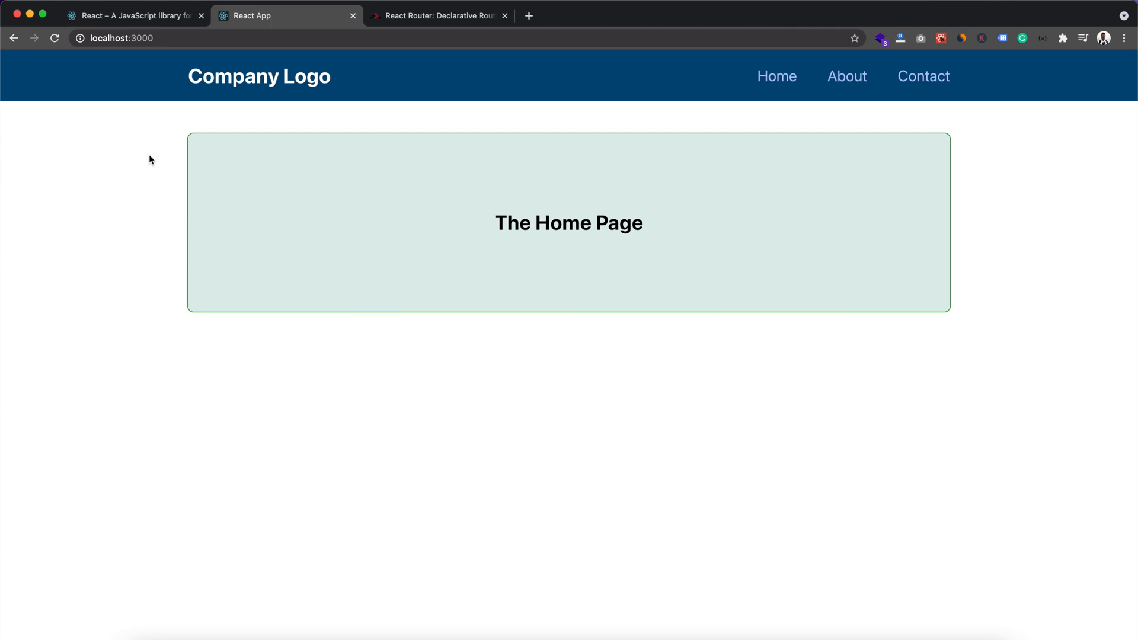
mouse_move(125, 55)
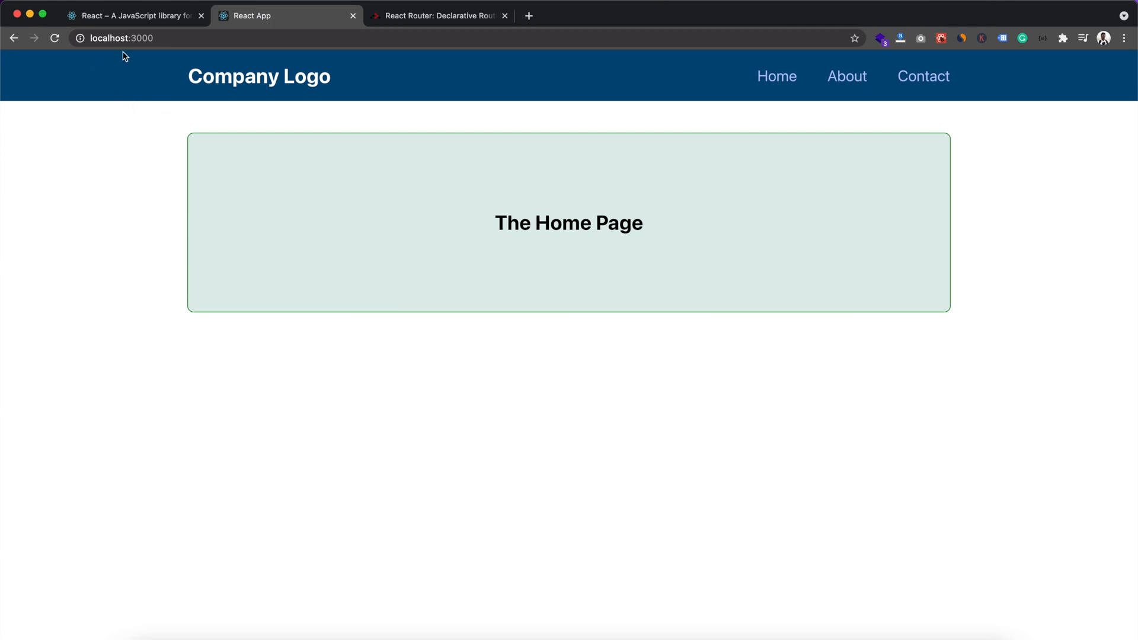
mouse_move(808, 163)
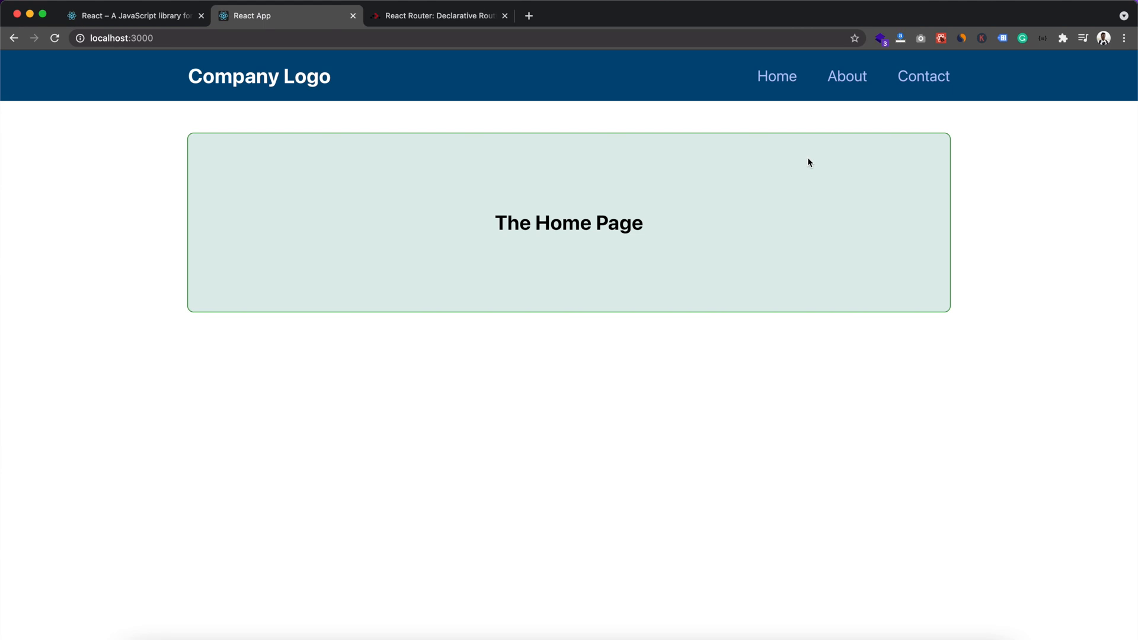
mouse_move(756, 157)
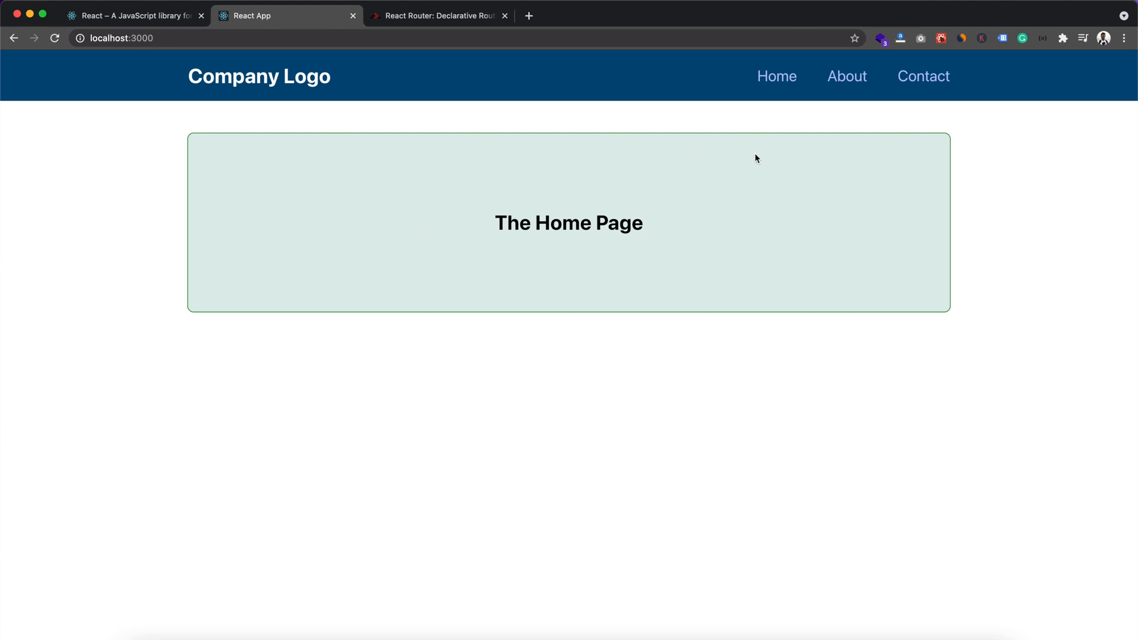
mouse_move(816, 116)
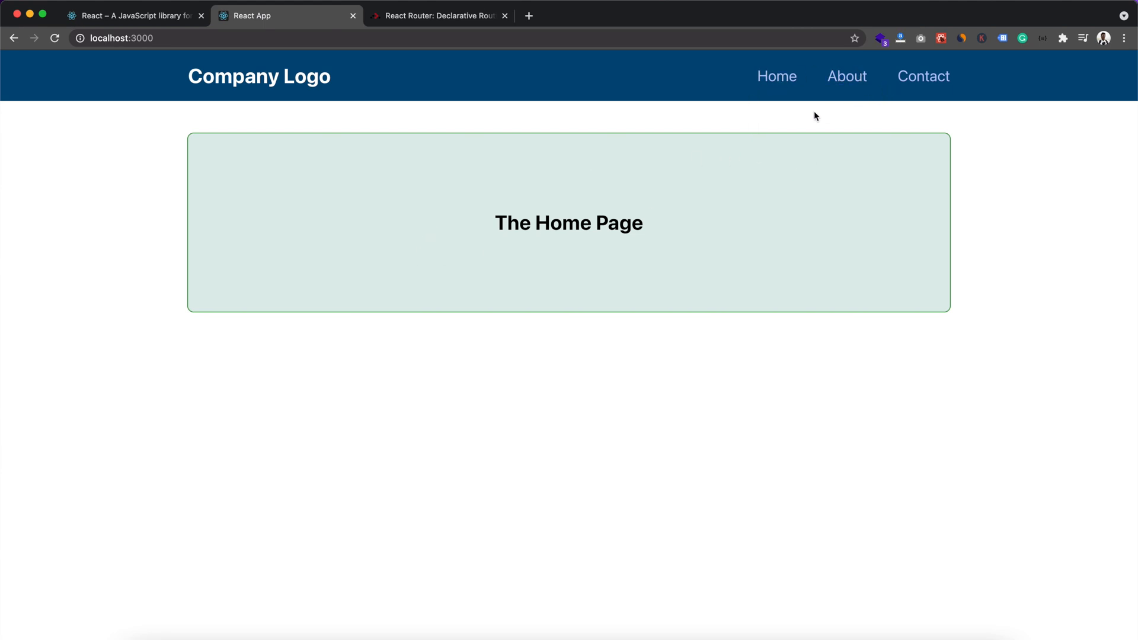
mouse_move(606, 161)
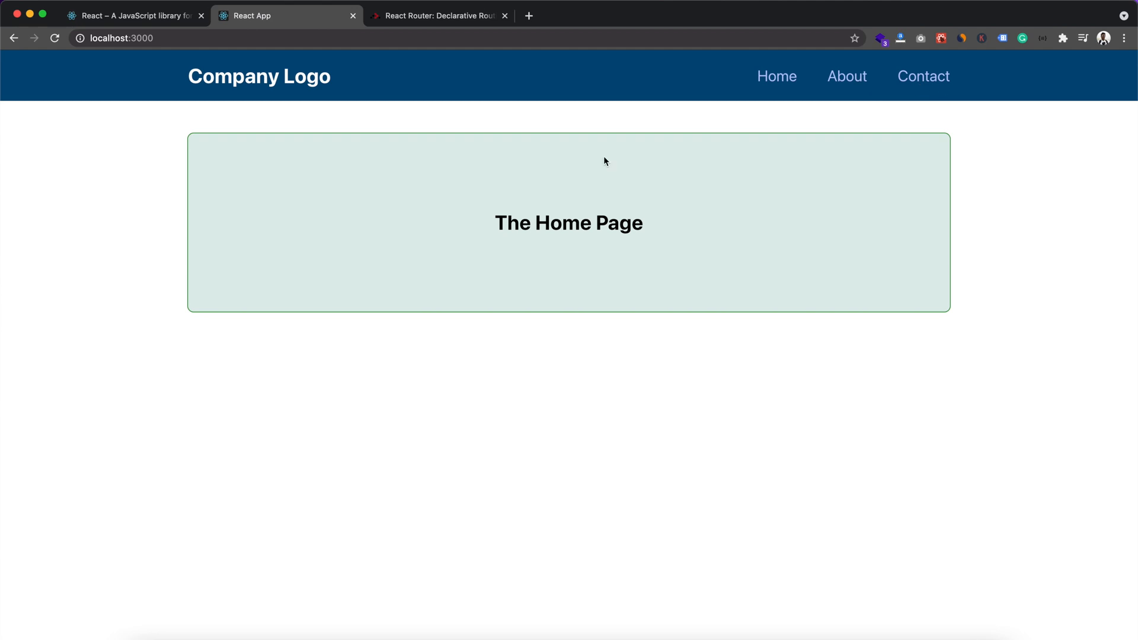
mouse_move(847, 76)
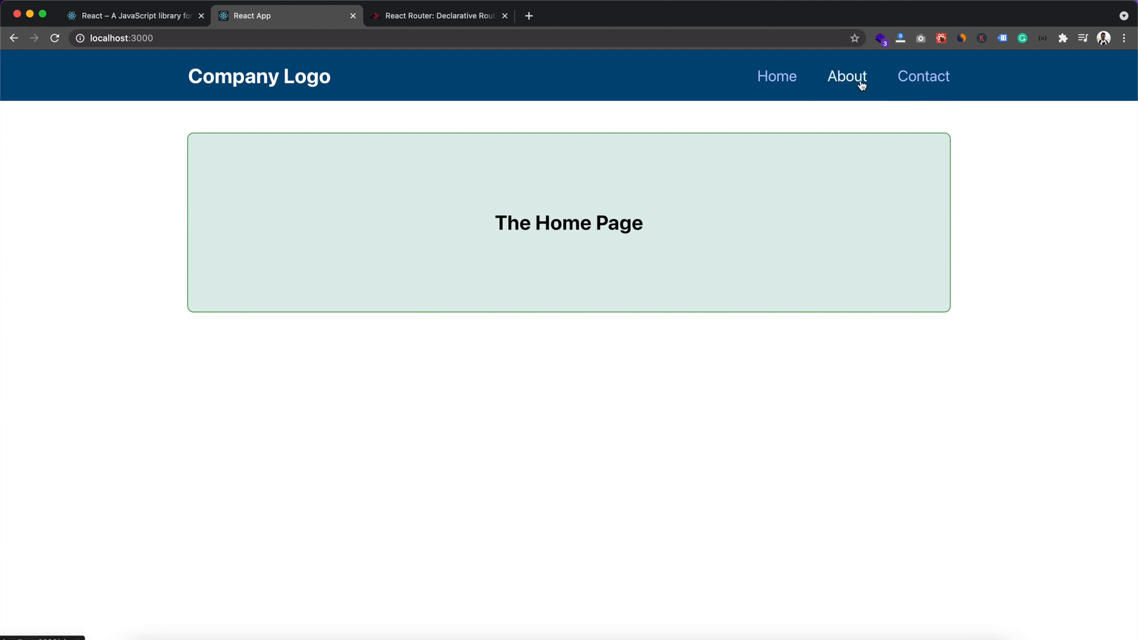
Visit About, Contact and a random address, observing the URL changes but Home content stays.
click(846, 76)
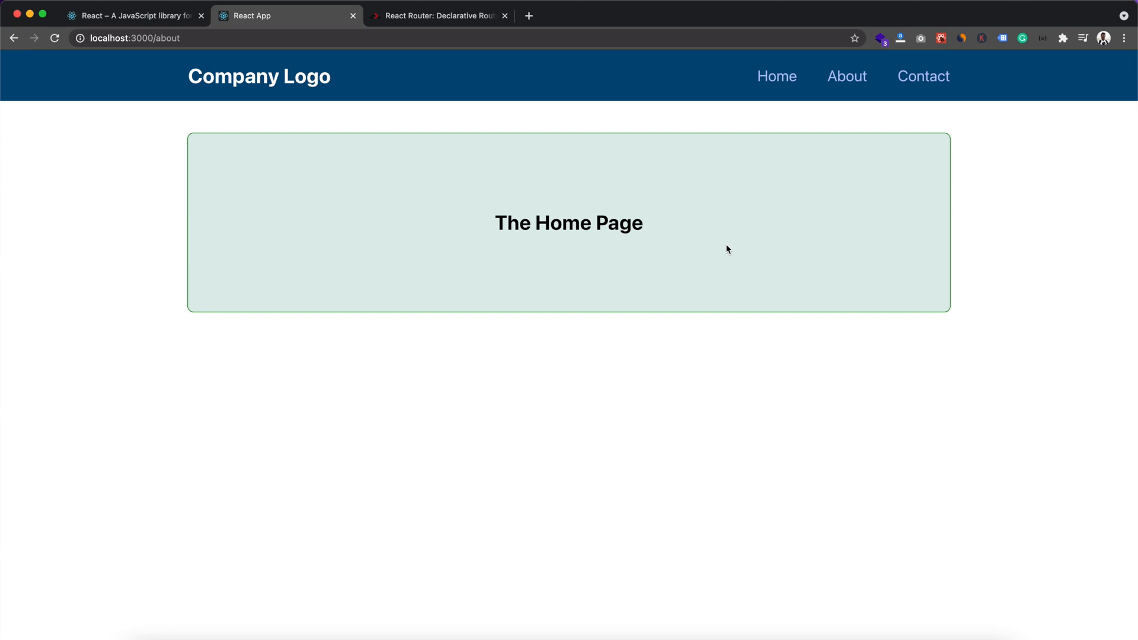
mouse_move(924, 76)
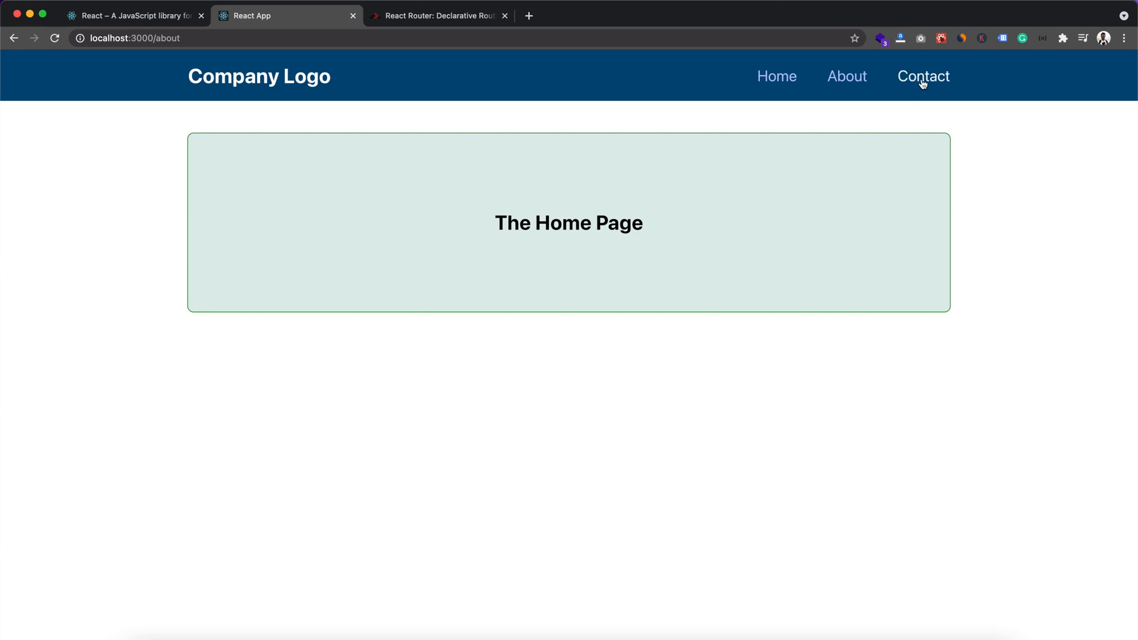
click(924, 76)
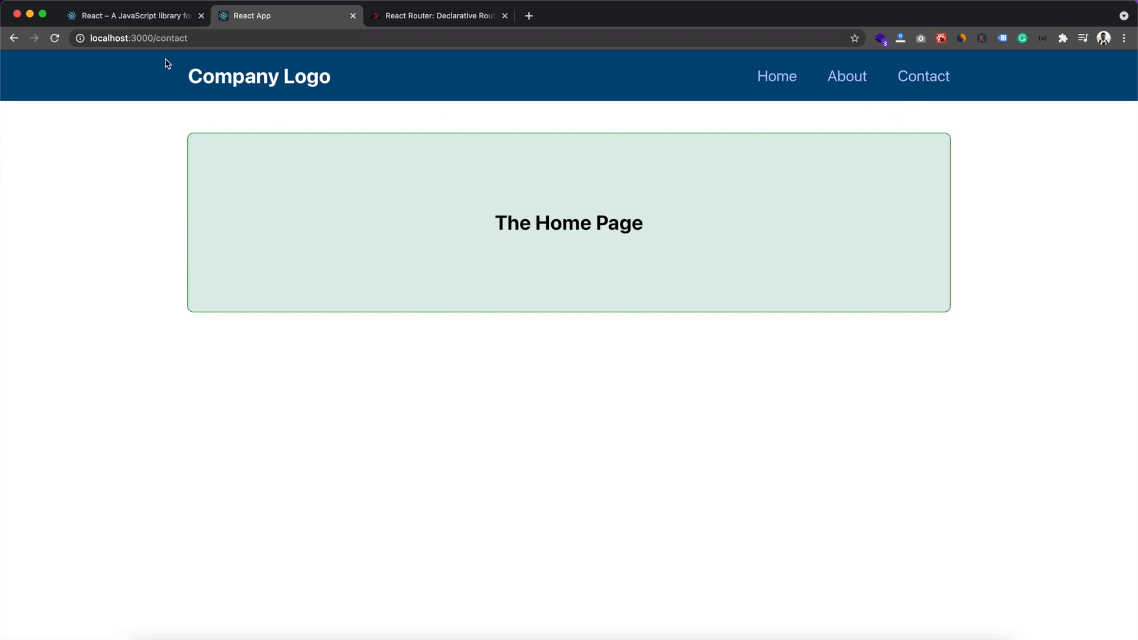
mouse_move(193, 54)
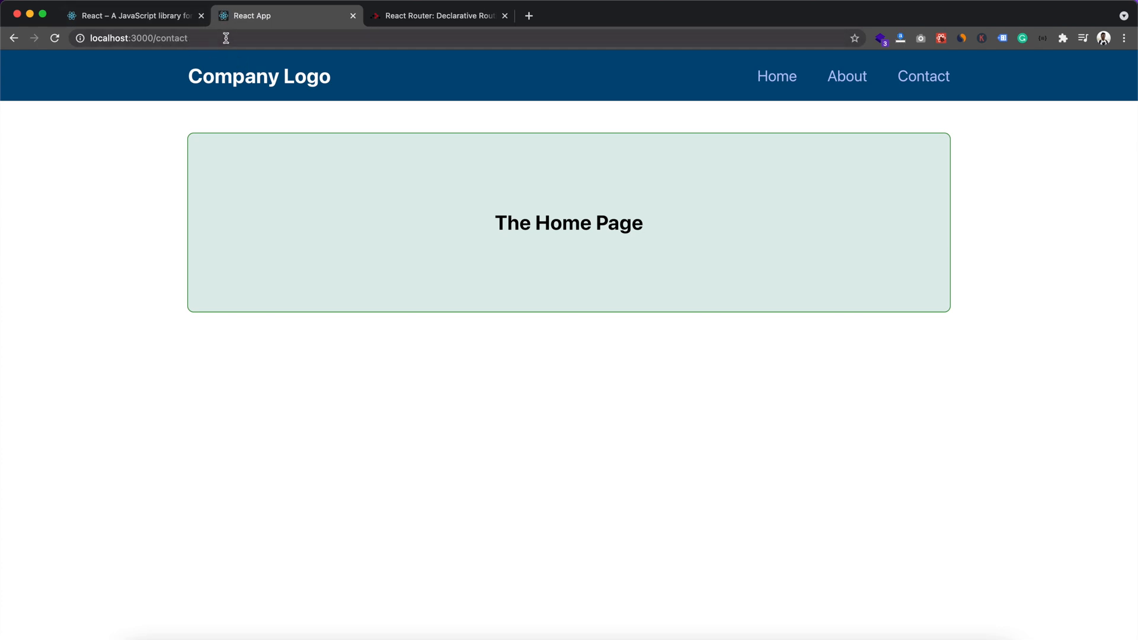
mouse_move(574, 310)
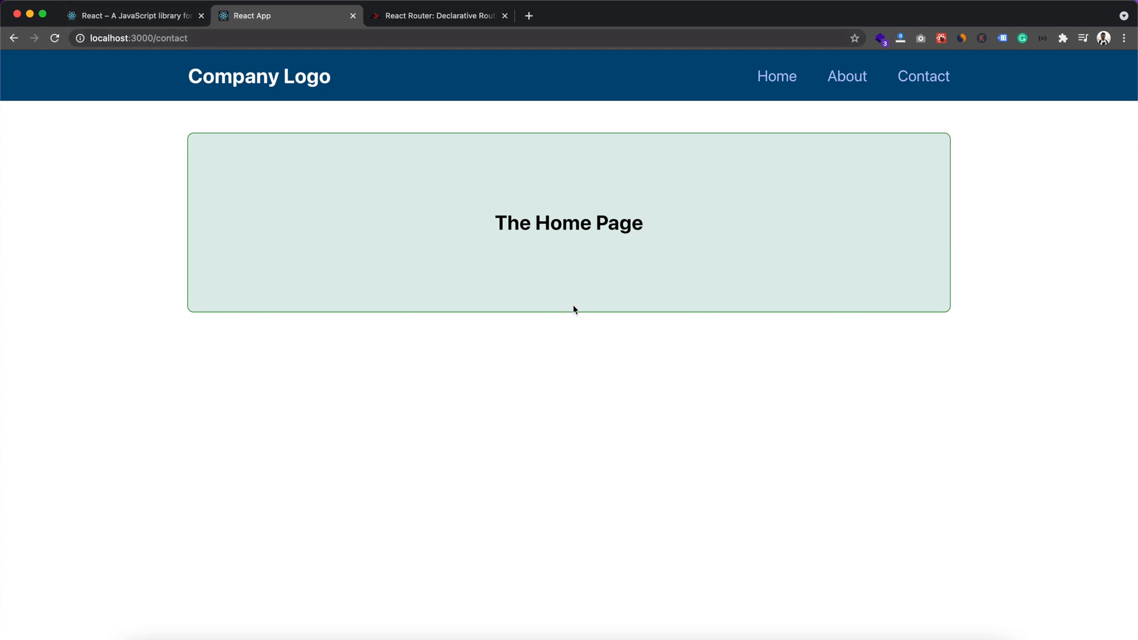
click(169, 38)
text(khsdf)
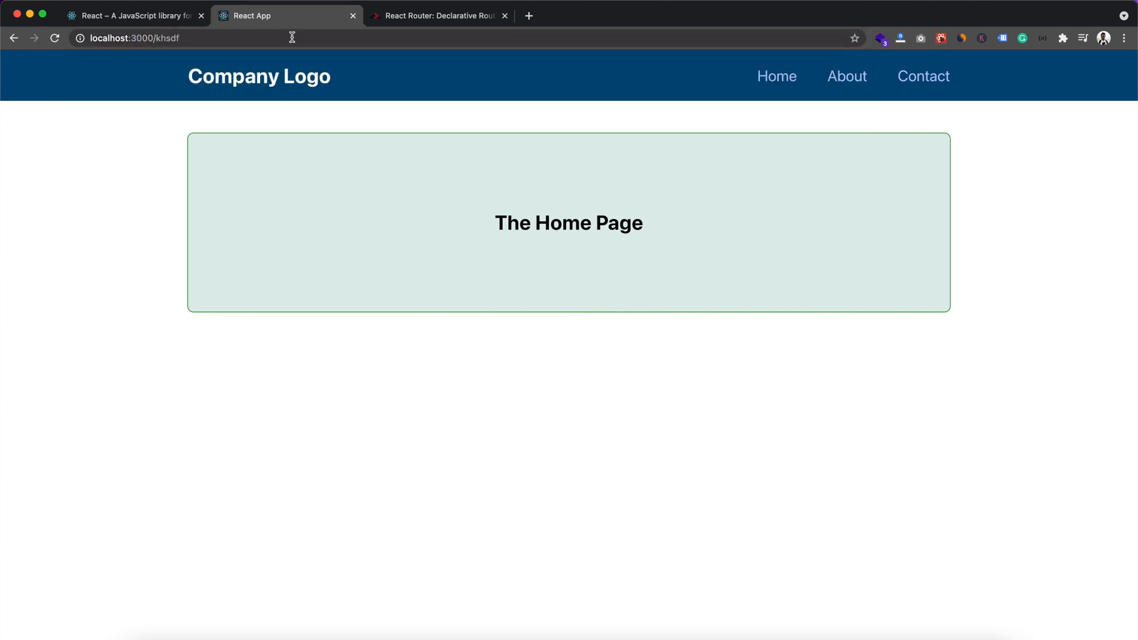
mouse_move(386, 172)
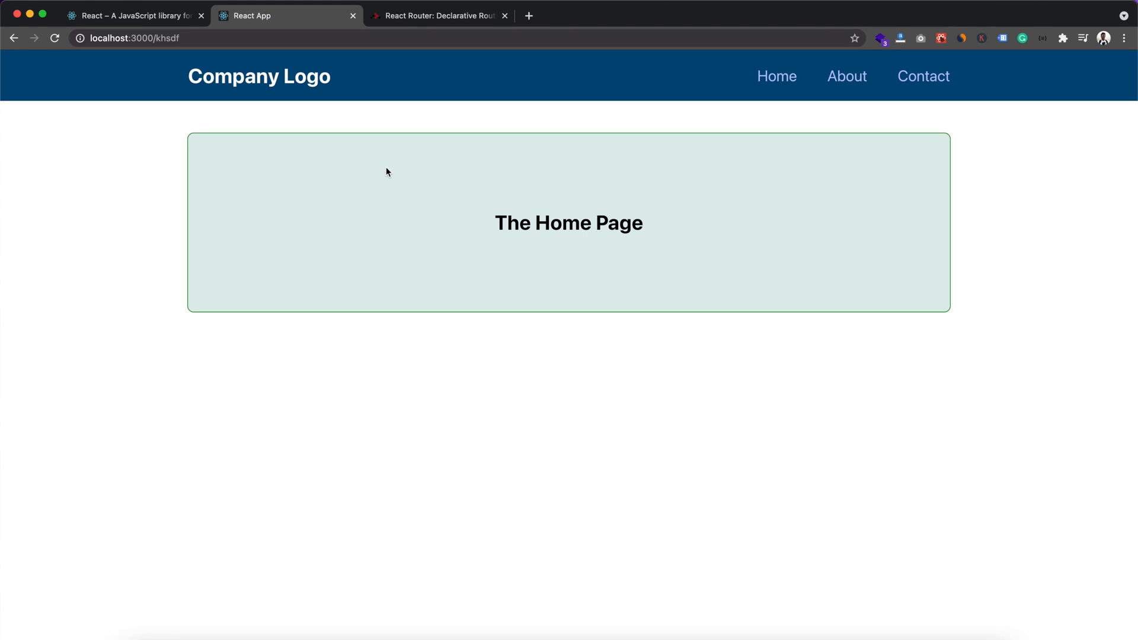
mouse_move(843, 109)
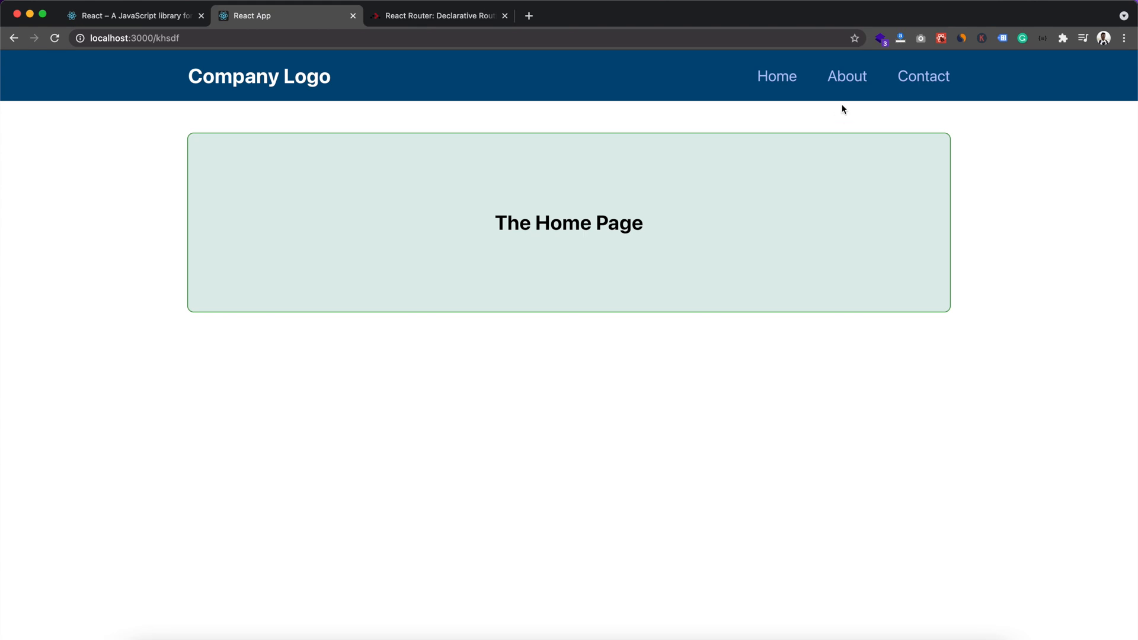
click(847, 75)
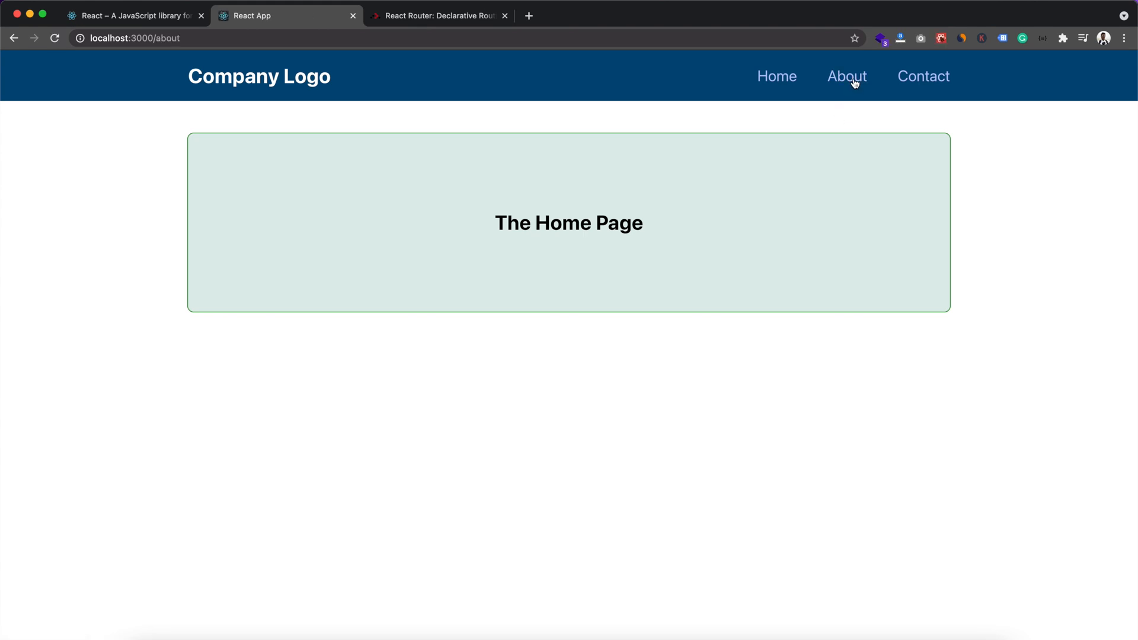
mouse_move(920, 89)
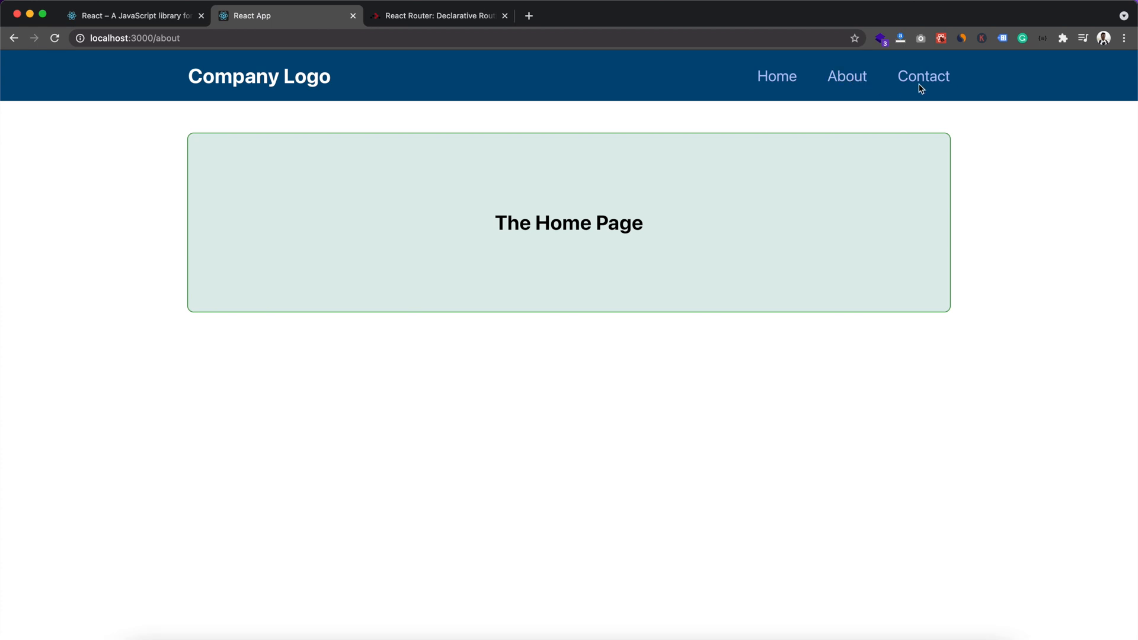
click(924, 76)
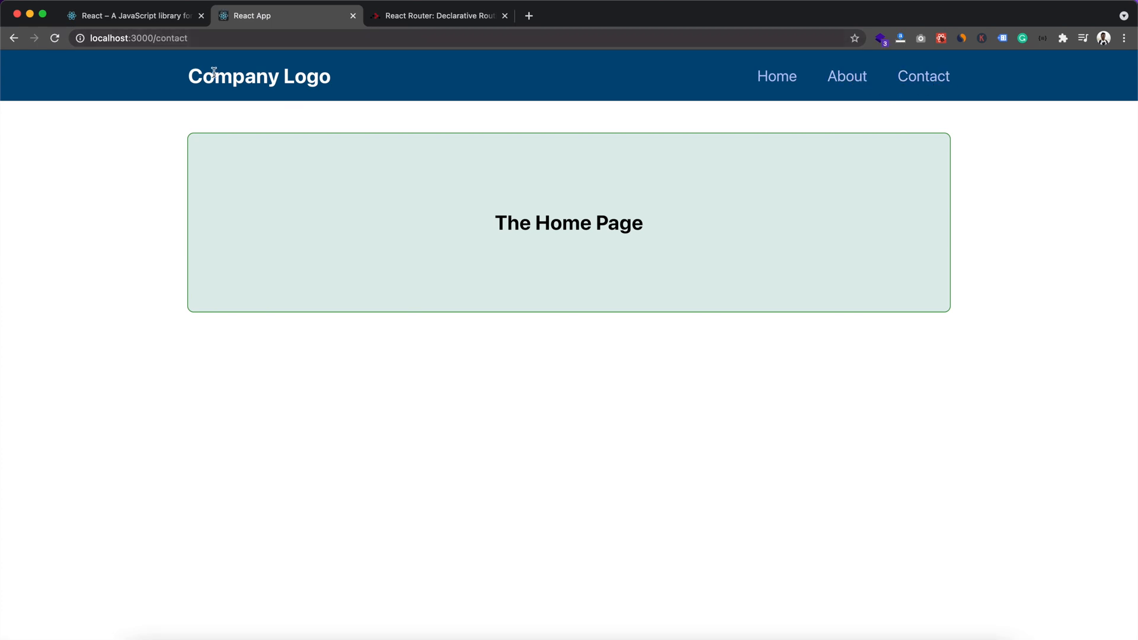
mouse_move(222, 56)
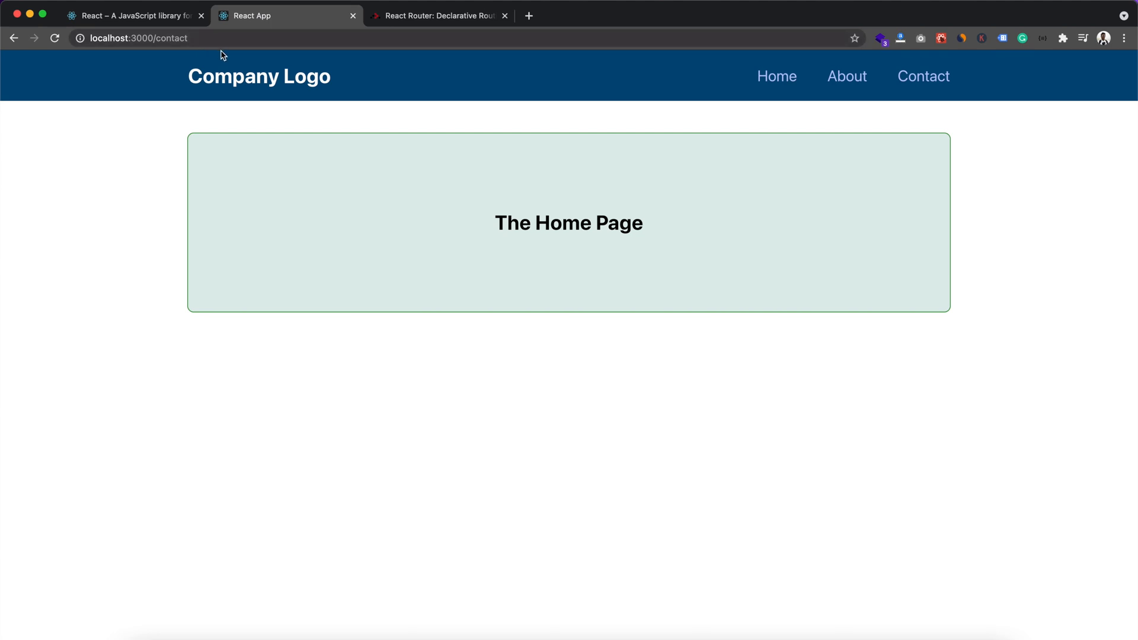
mouse_move(522, 154)
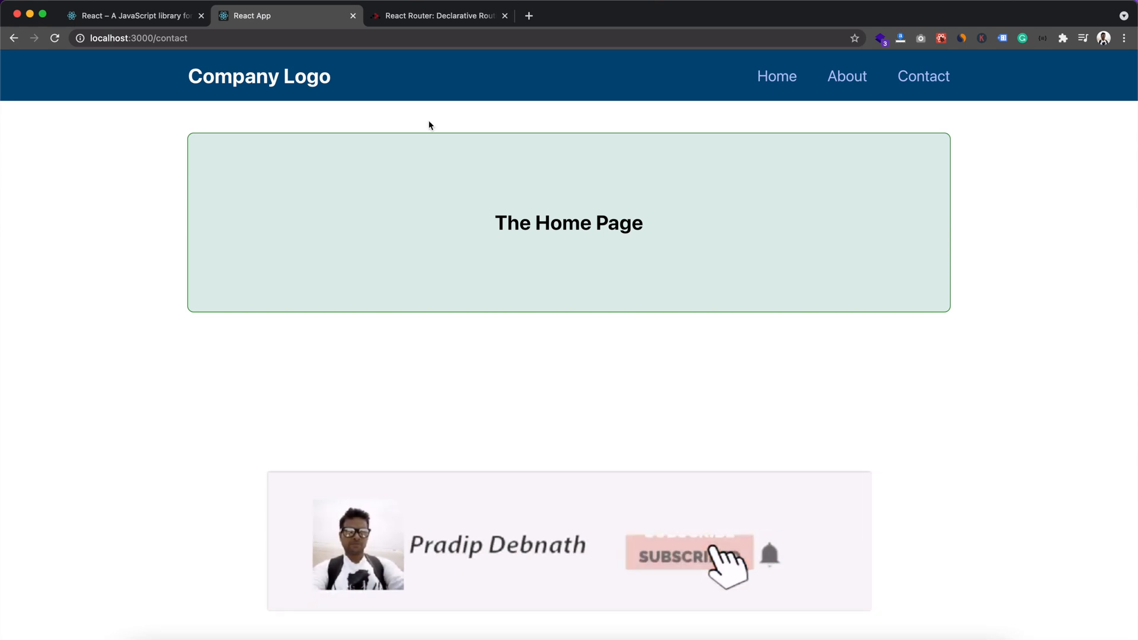
Select the 'npm install react-router-dom' command in the React Router Quick Start guide.
click(437, 15)
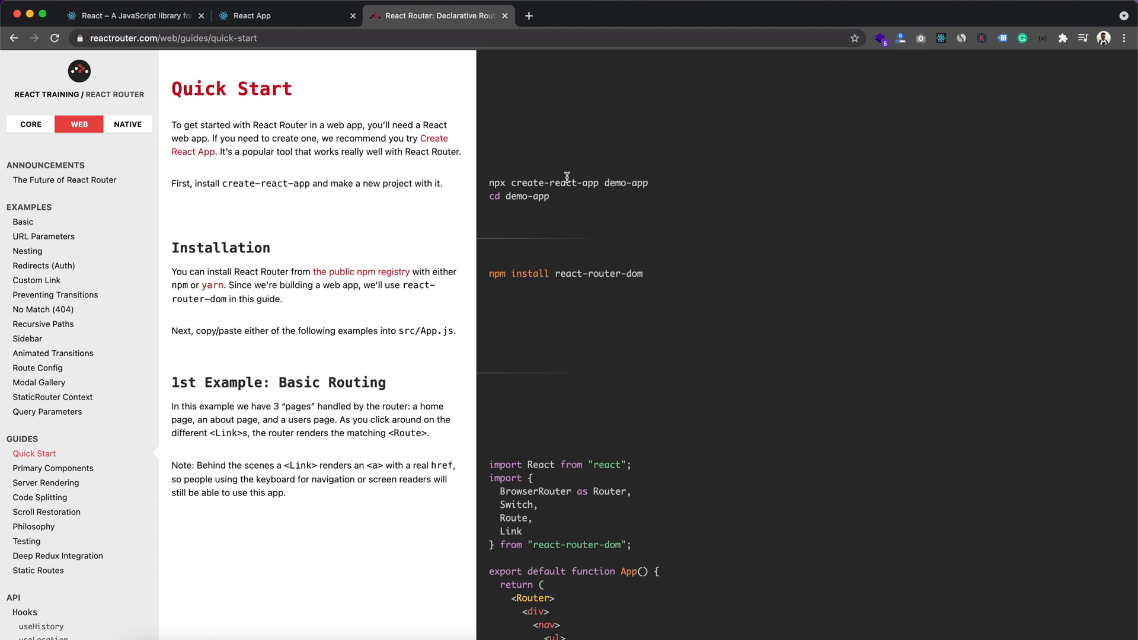
mouse_move(499, 107)
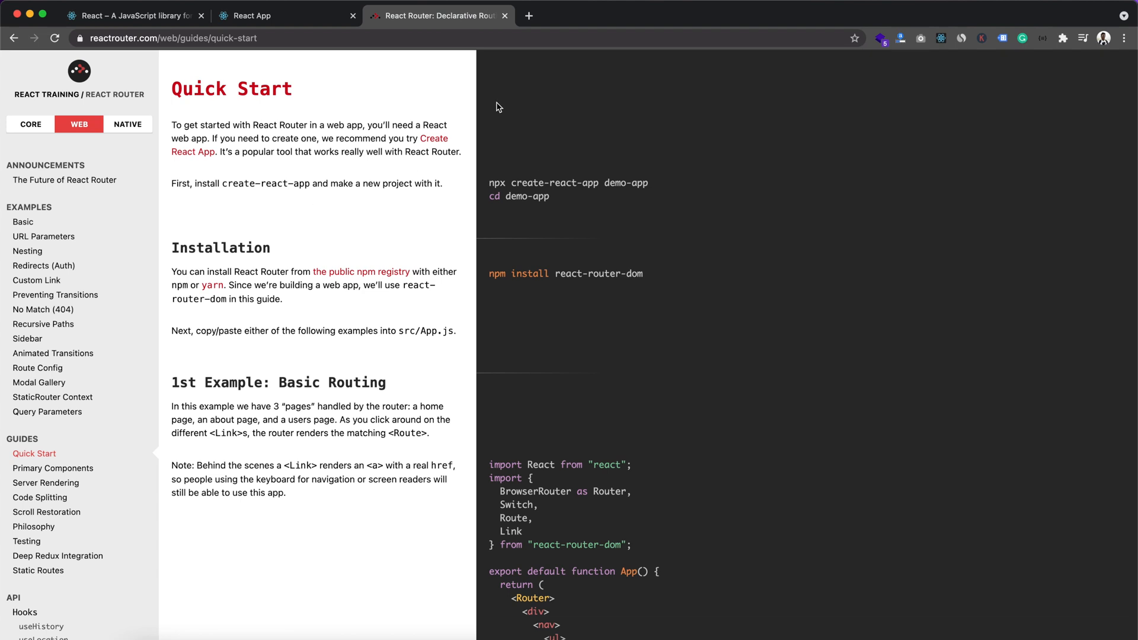
mouse_move(529, 138)
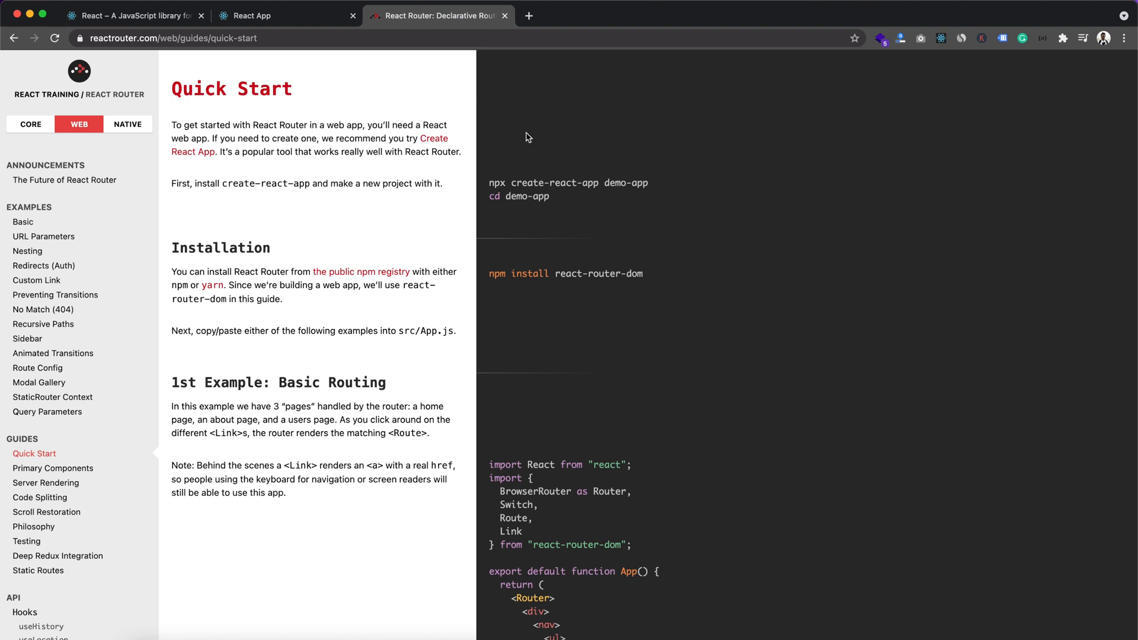
triple_click(565, 274)
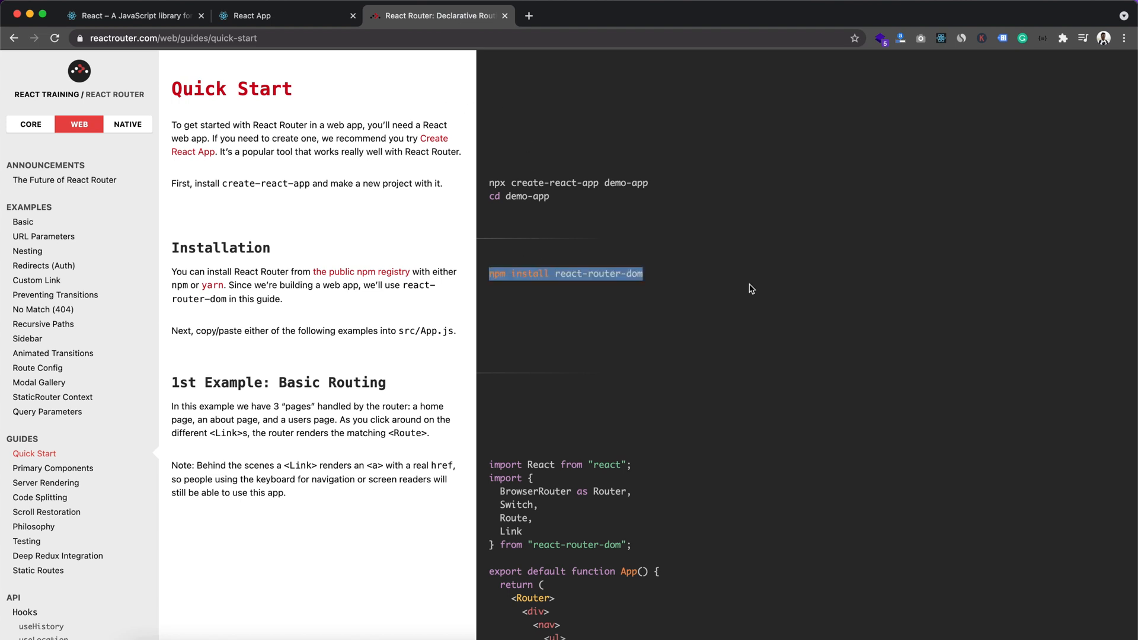
mouse_move(382, 166)
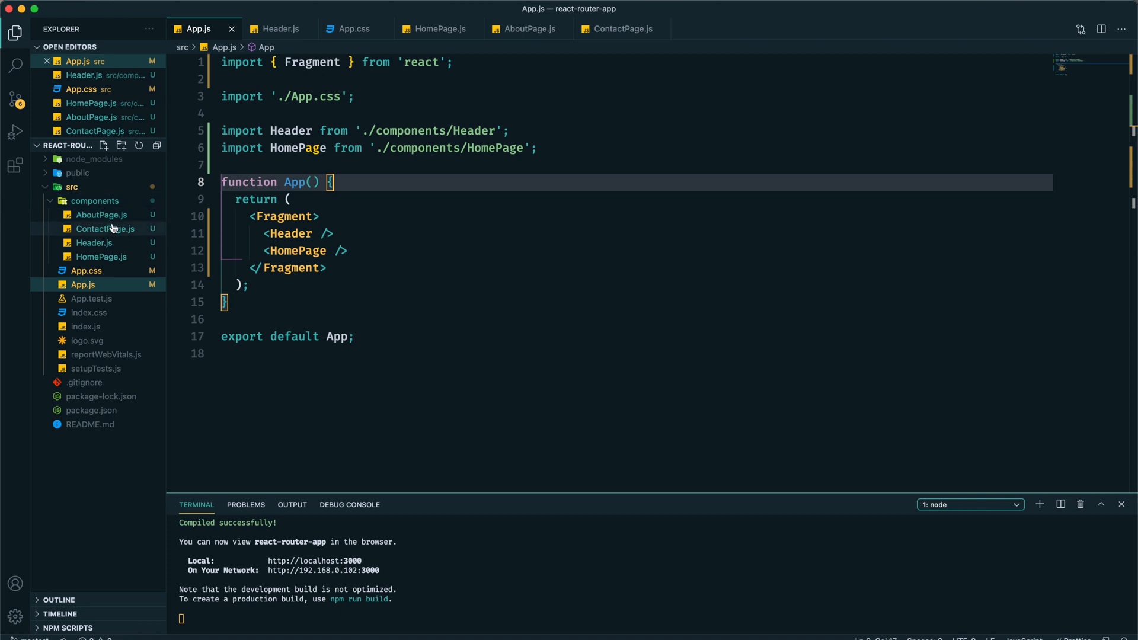
mouse_move(108, 262)
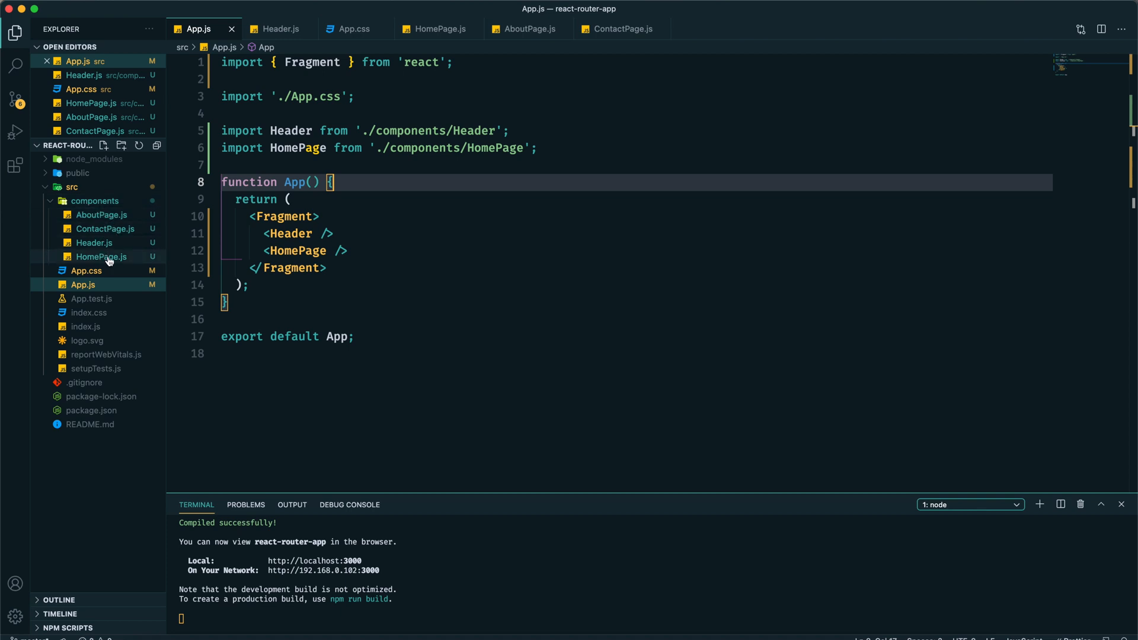
mouse_move(95, 242)
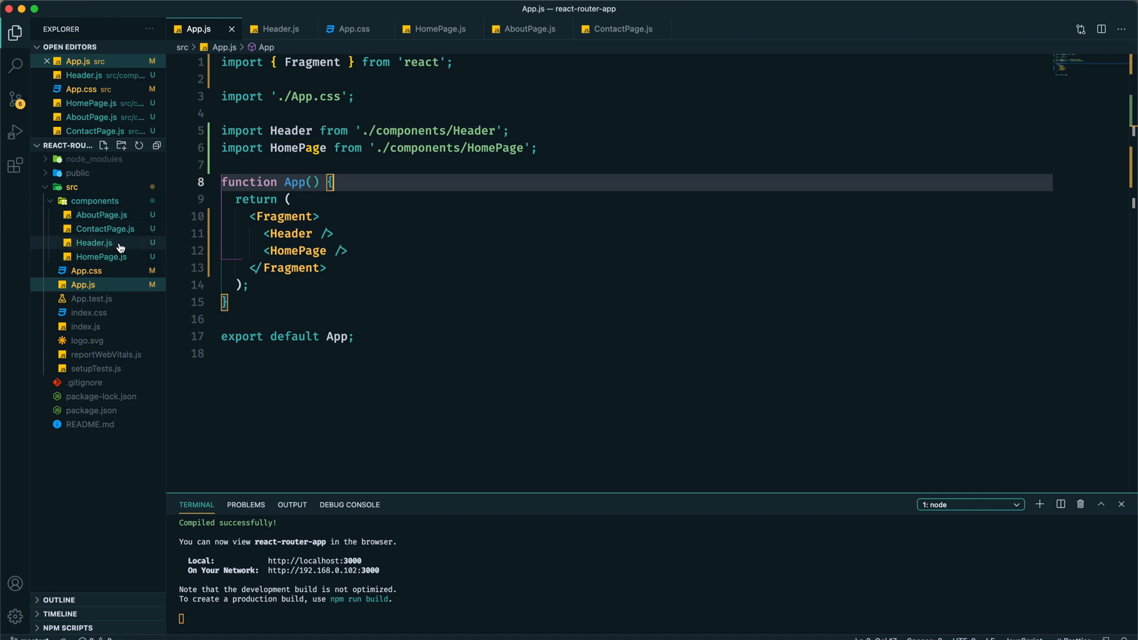
mouse_move(102, 214)
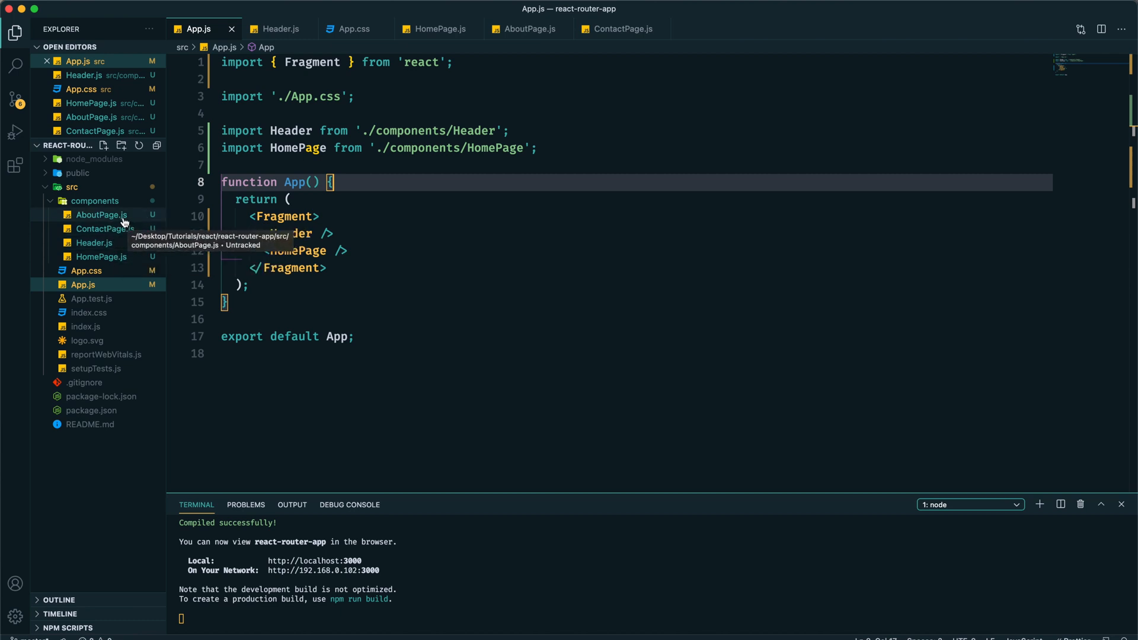
mouse_move(101, 256)
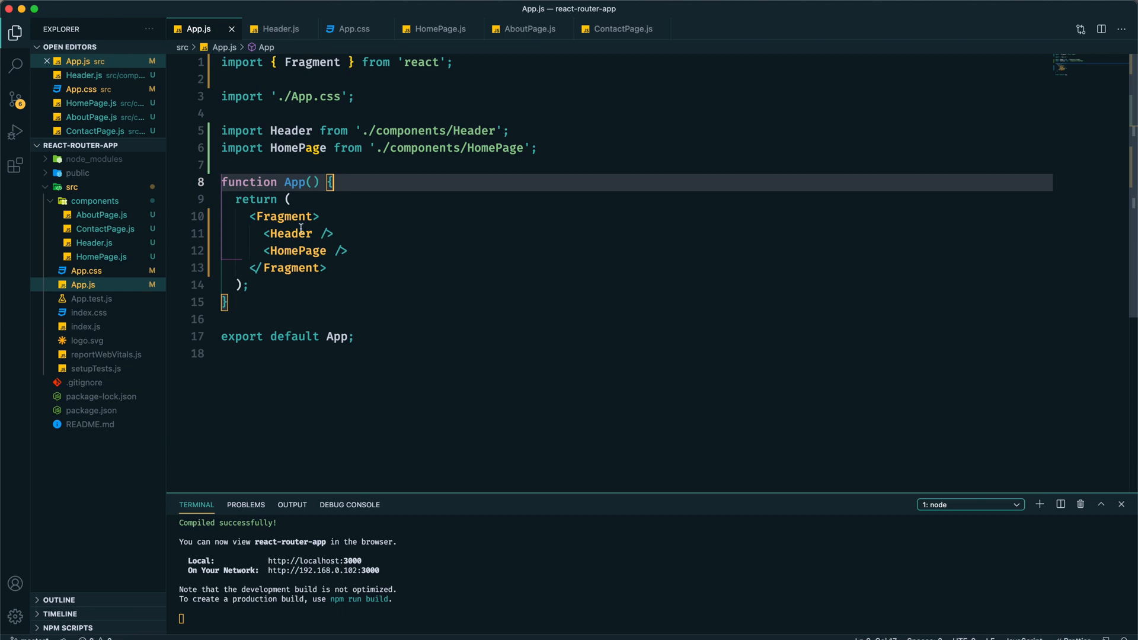
mouse_move(377, 176)
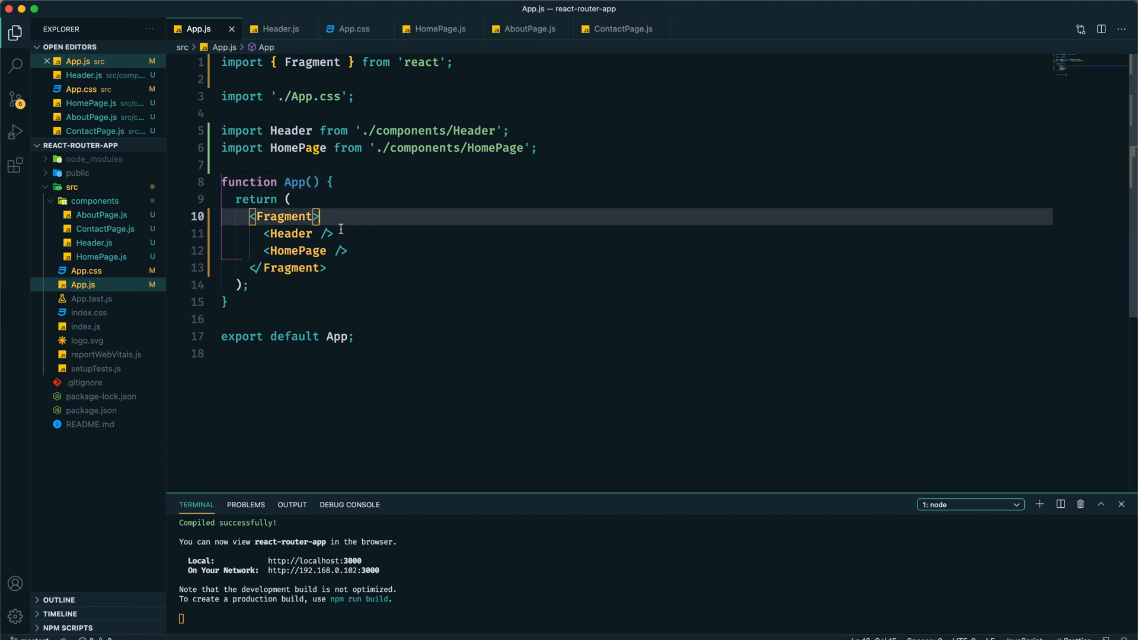
Review the .header link styles in App.css, then return to App.js.
click(362, 251)
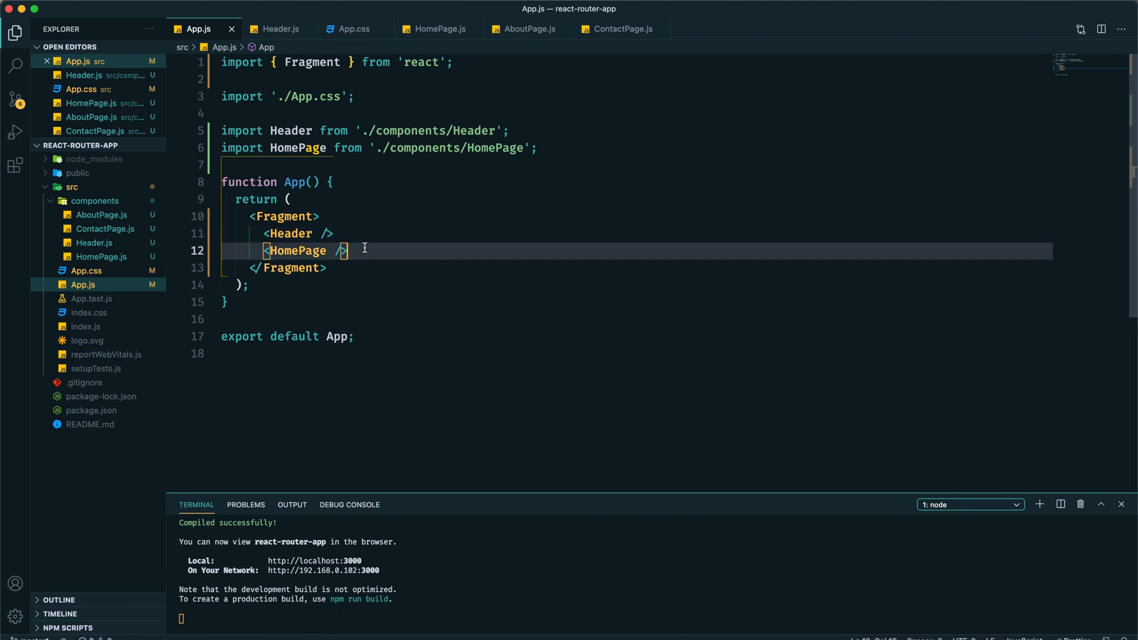
mouse_move(348, 29)
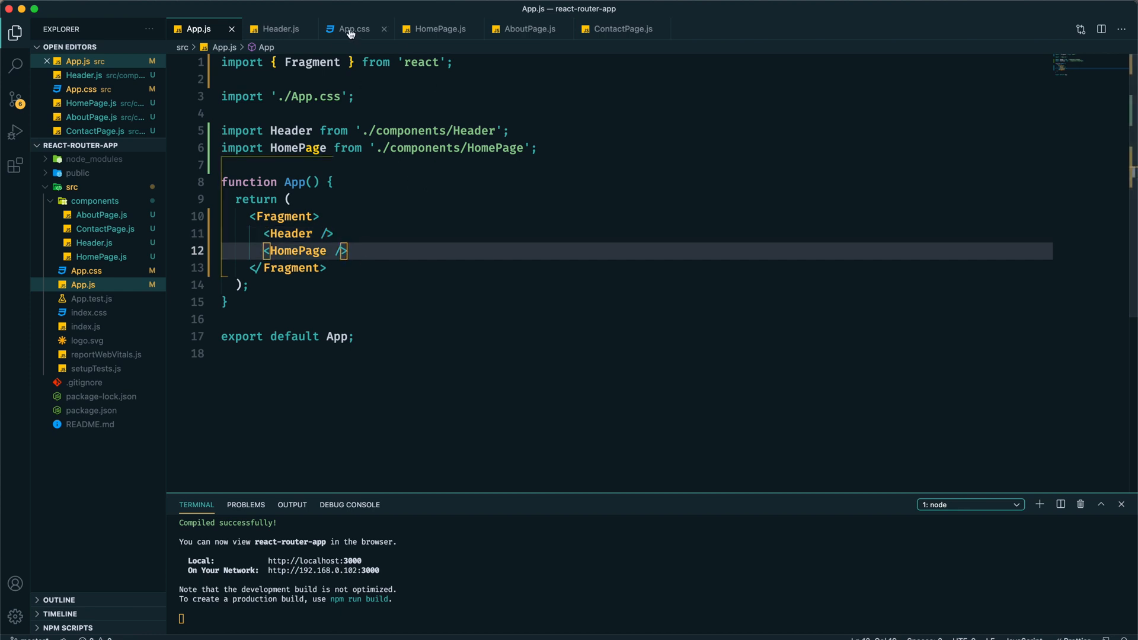
click(353, 29)
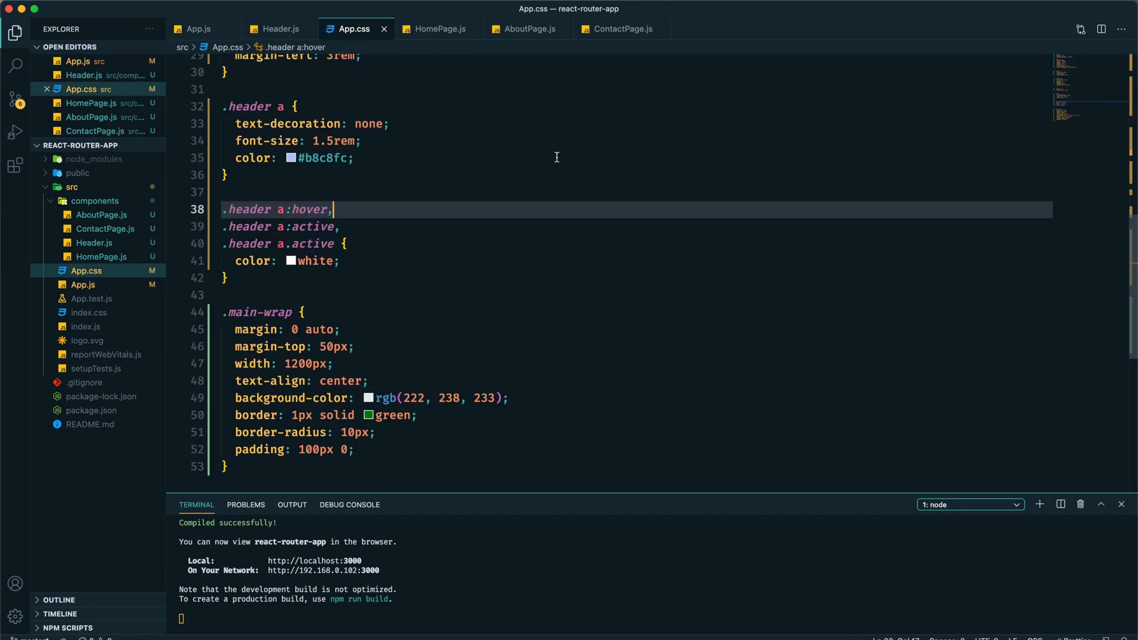
scroll(up, 3)
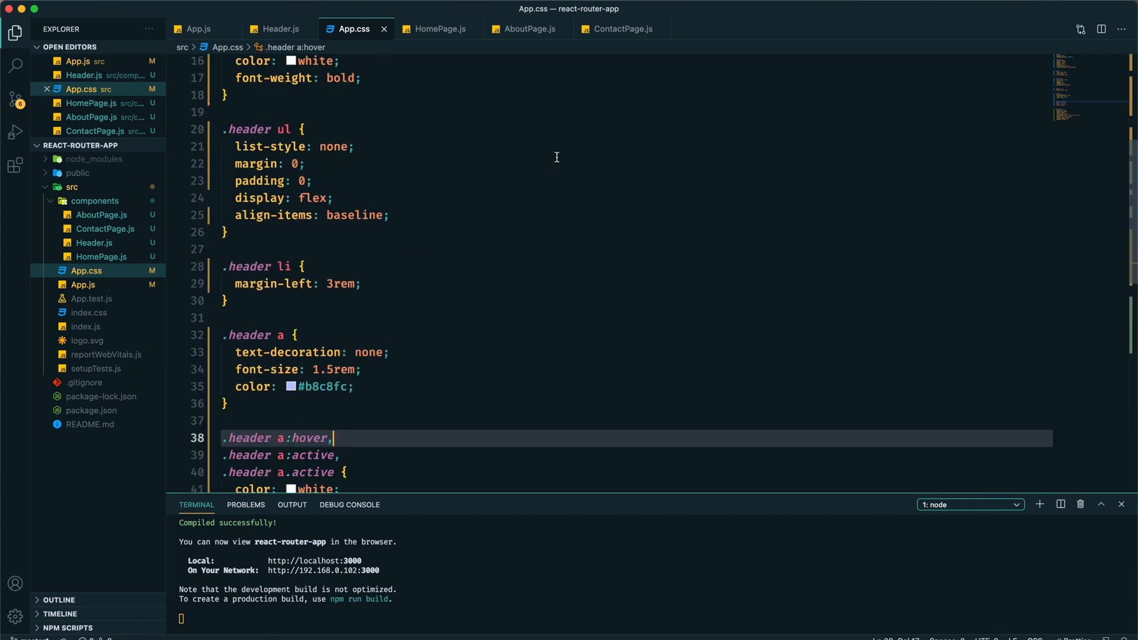
click(196, 28)
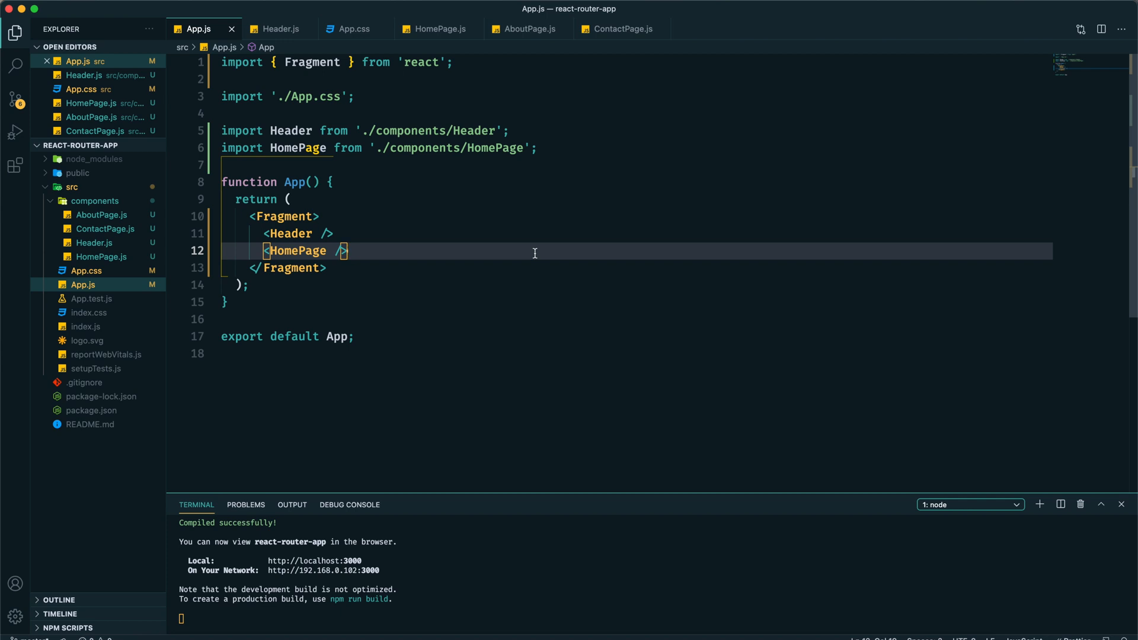
mouse_move(455, 589)
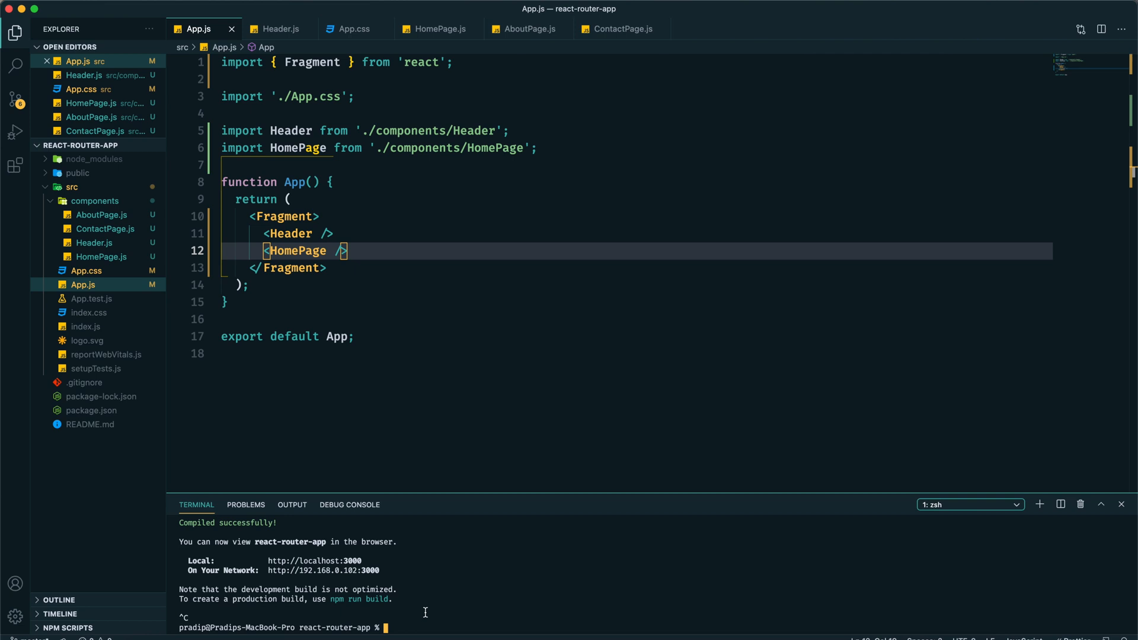
Run npm install react-router-dom and confirm it appears in package.json dependencies.
text(npm install react-router-dom)
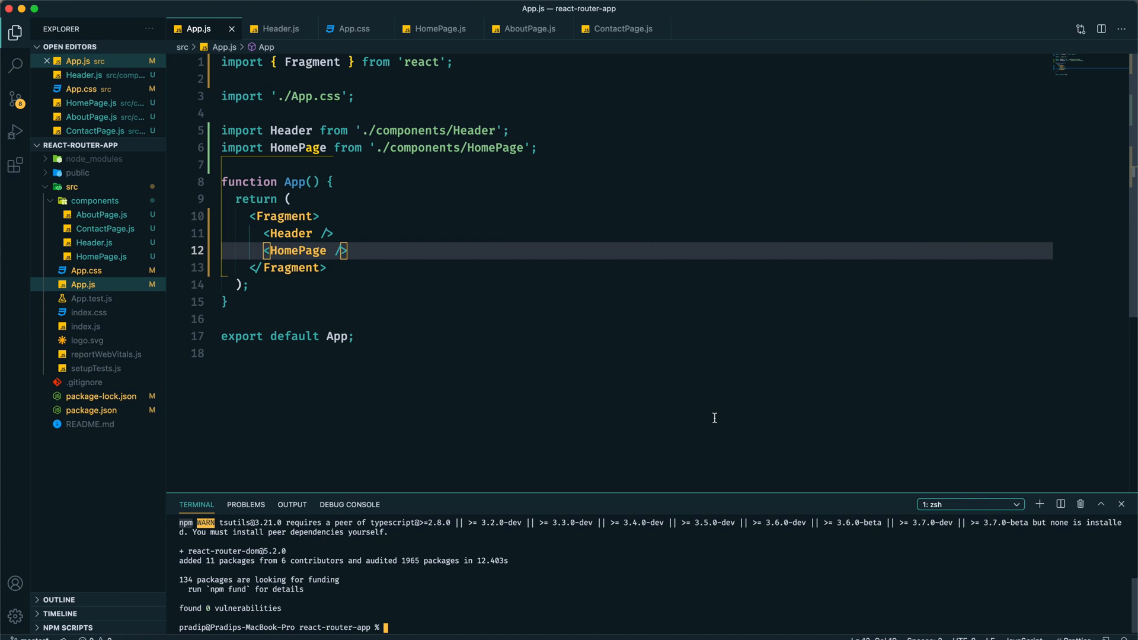
click(92, 424)
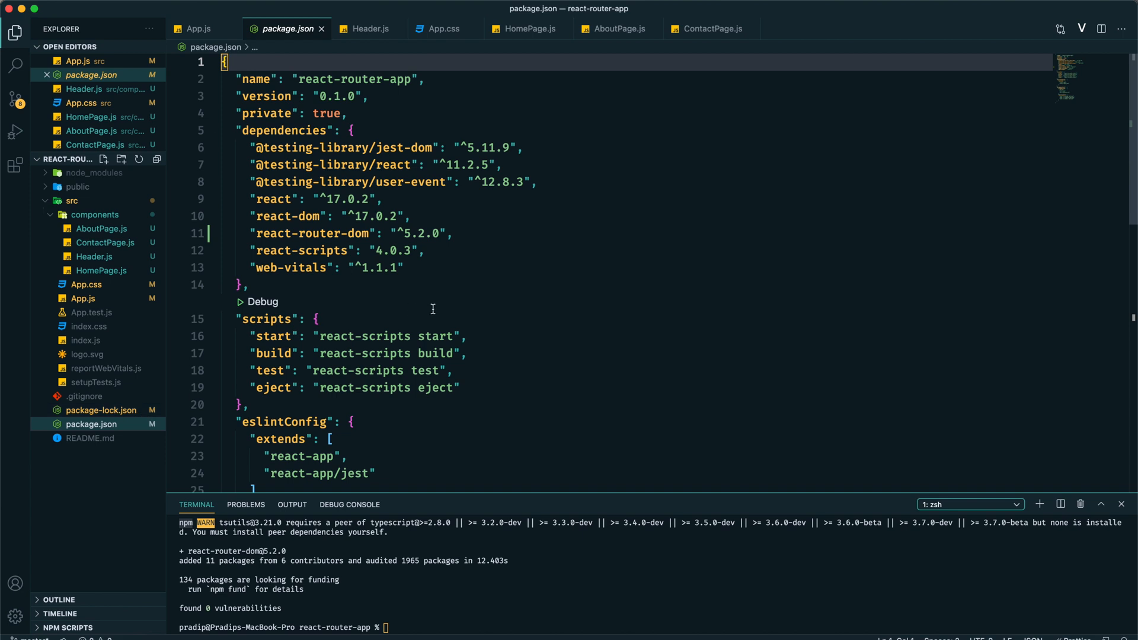
mouse_move(371, 238)
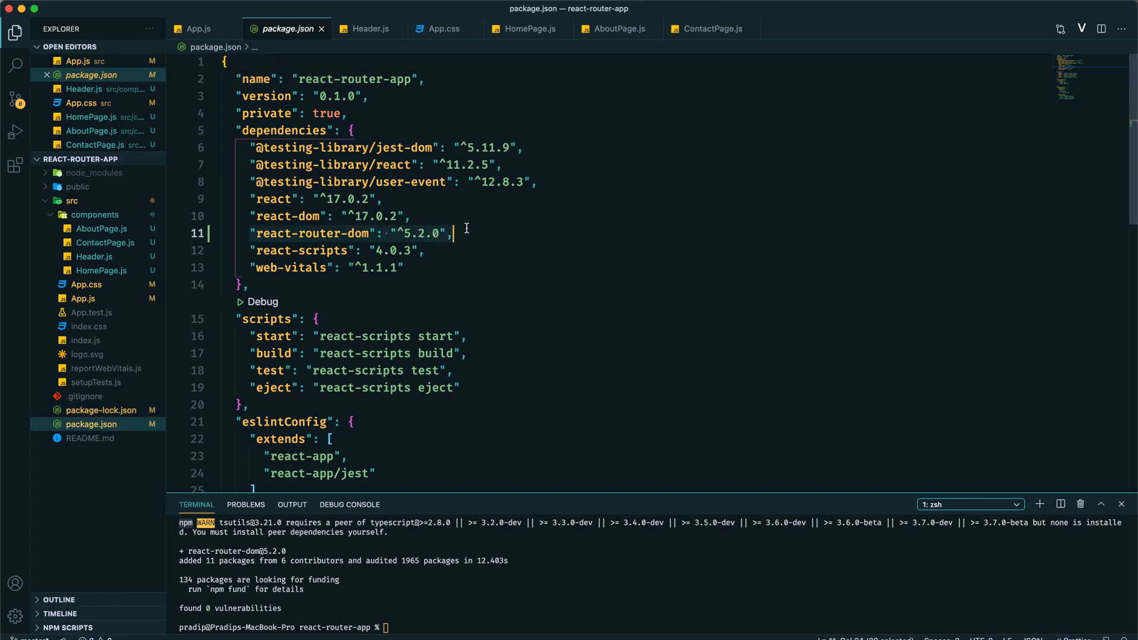
click(198, 29)
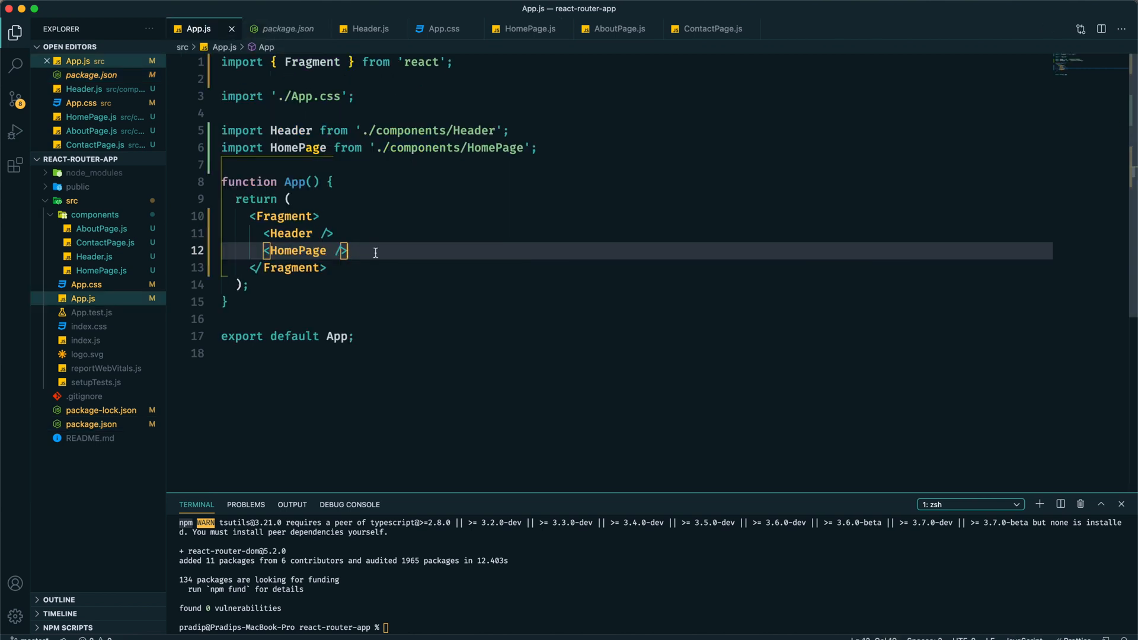
Render <AboutPage /> and <ContactPage /> after HomePage in App.js and start npm.
key(Enter)
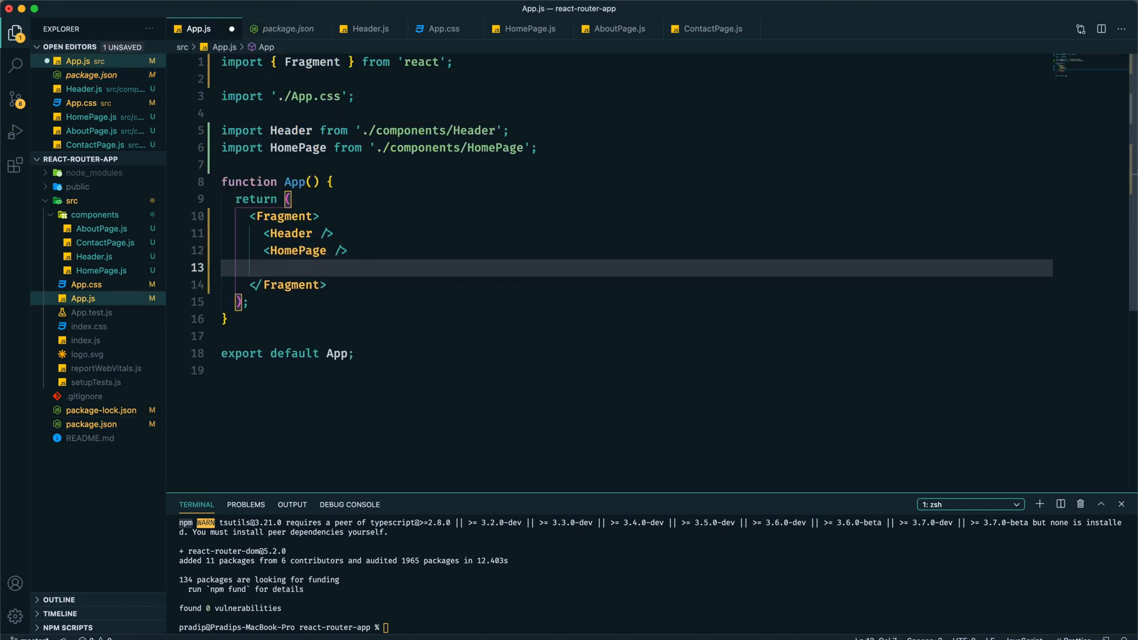
text(<AboutPage />)
click(654, 628)
text(npm)
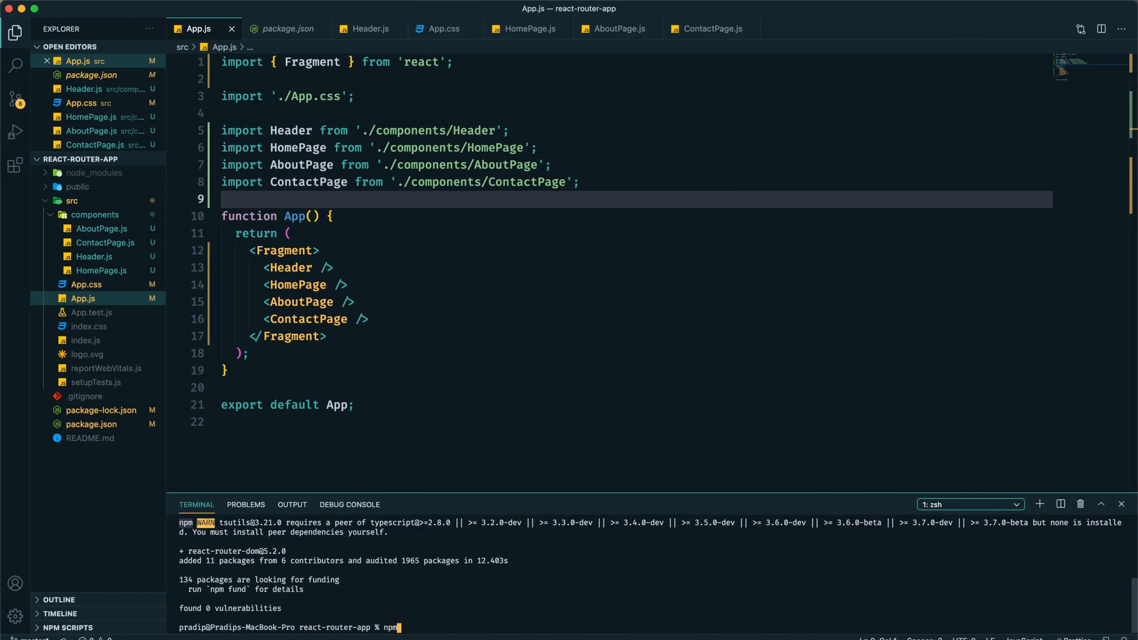
text(sta)
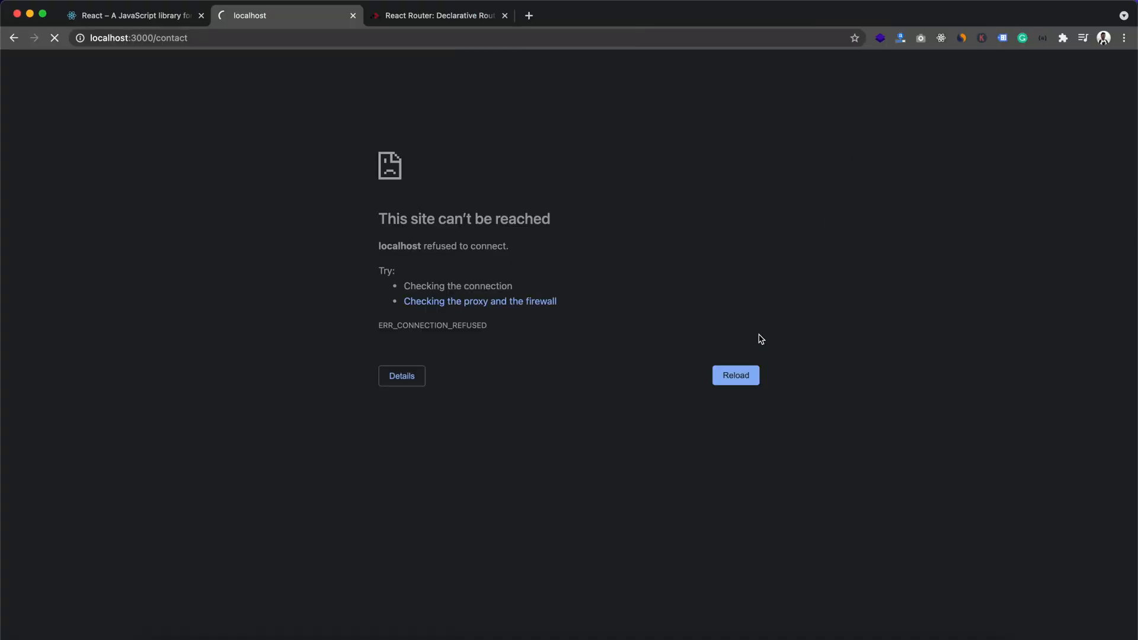
Reload localhost:3000/contact to see Home, About and Contact sections stacked together.
click(735, 376)
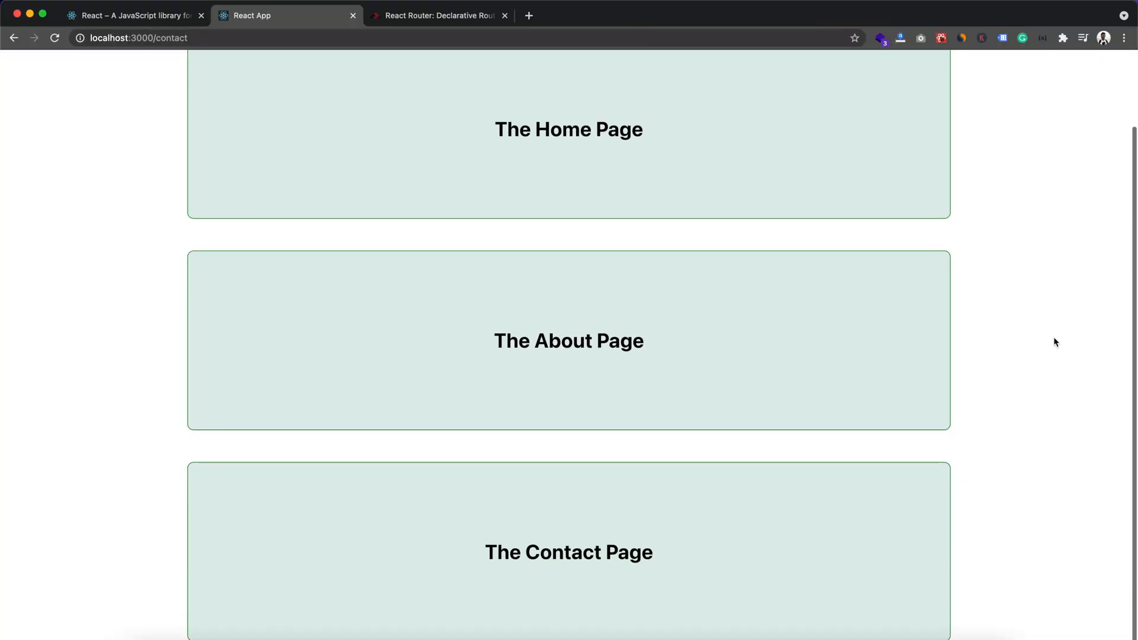
scroll(up, 3)
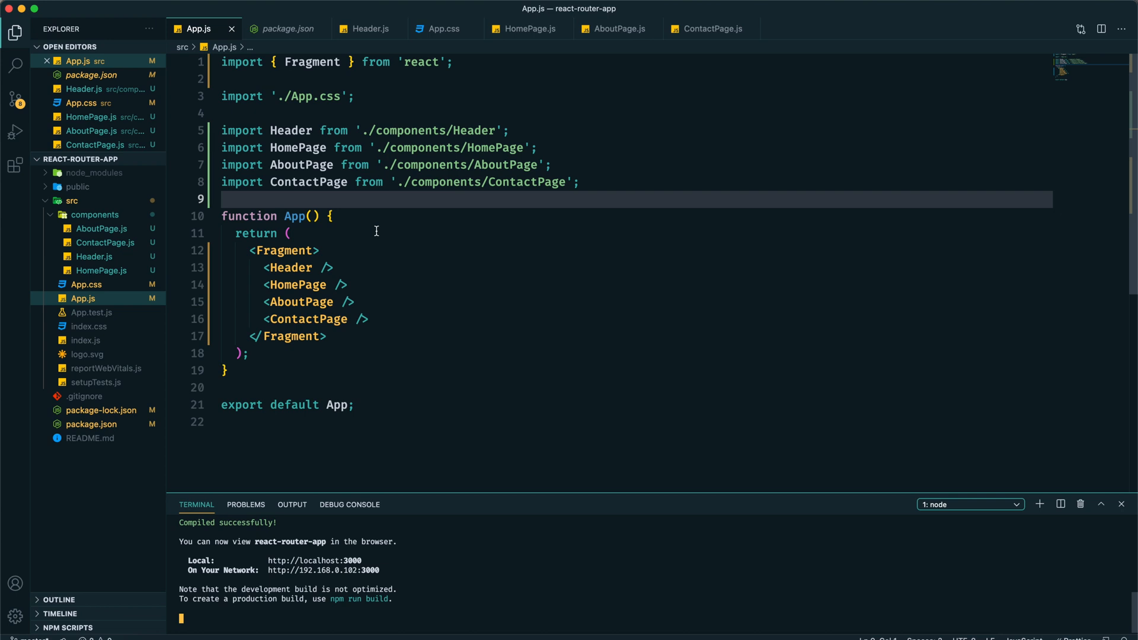
mouse_move(268, 240)
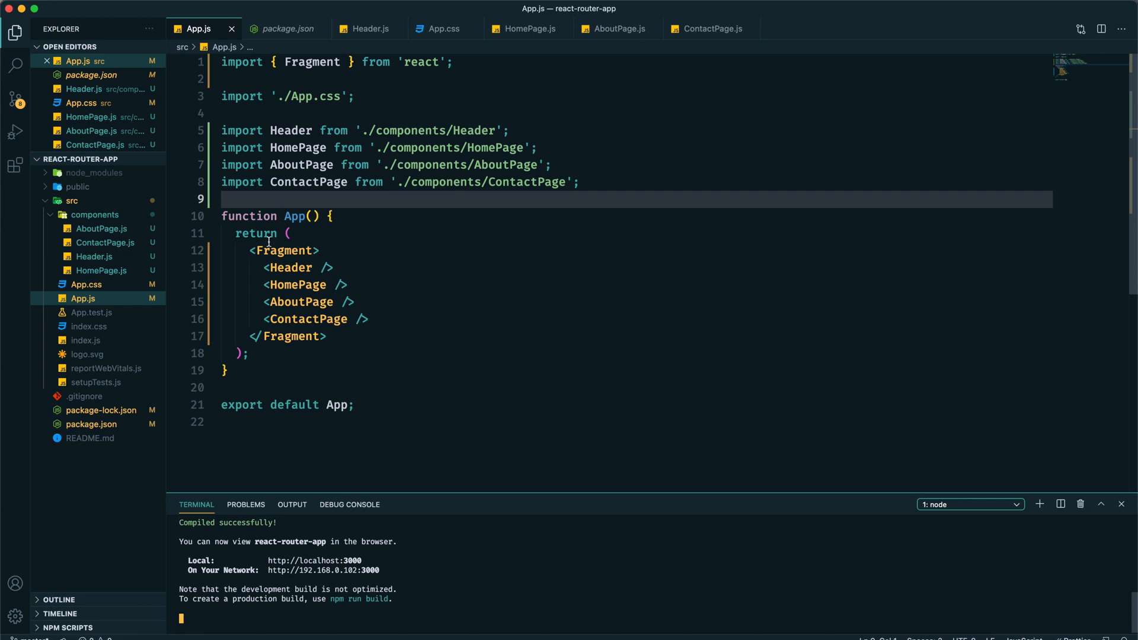
mouse_move(513, 207)
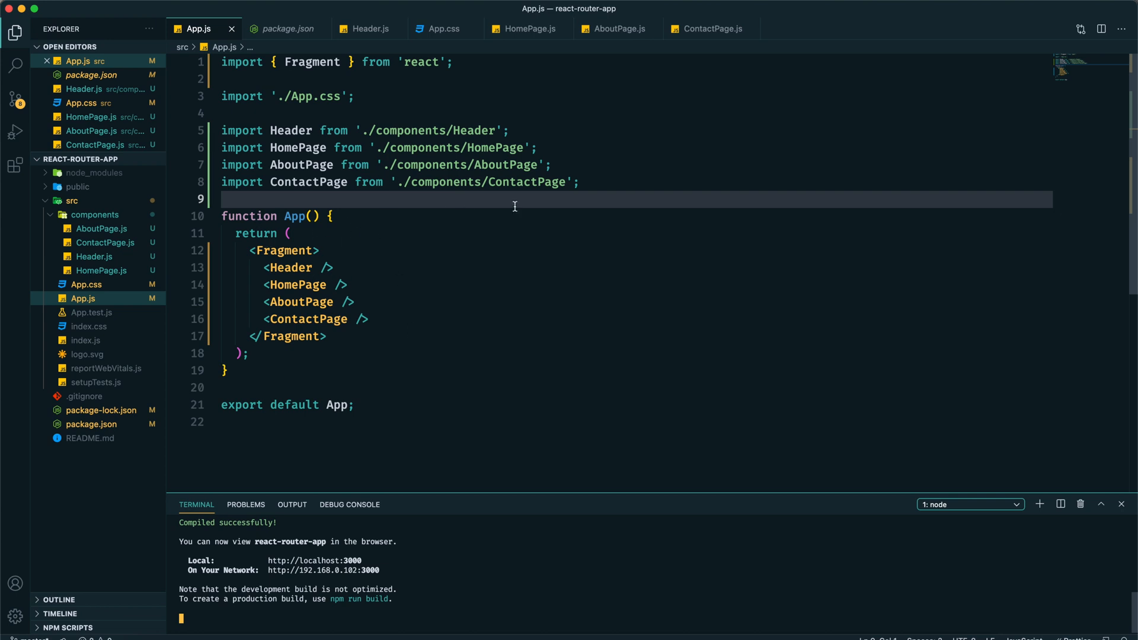
mouse_move(82, 299)
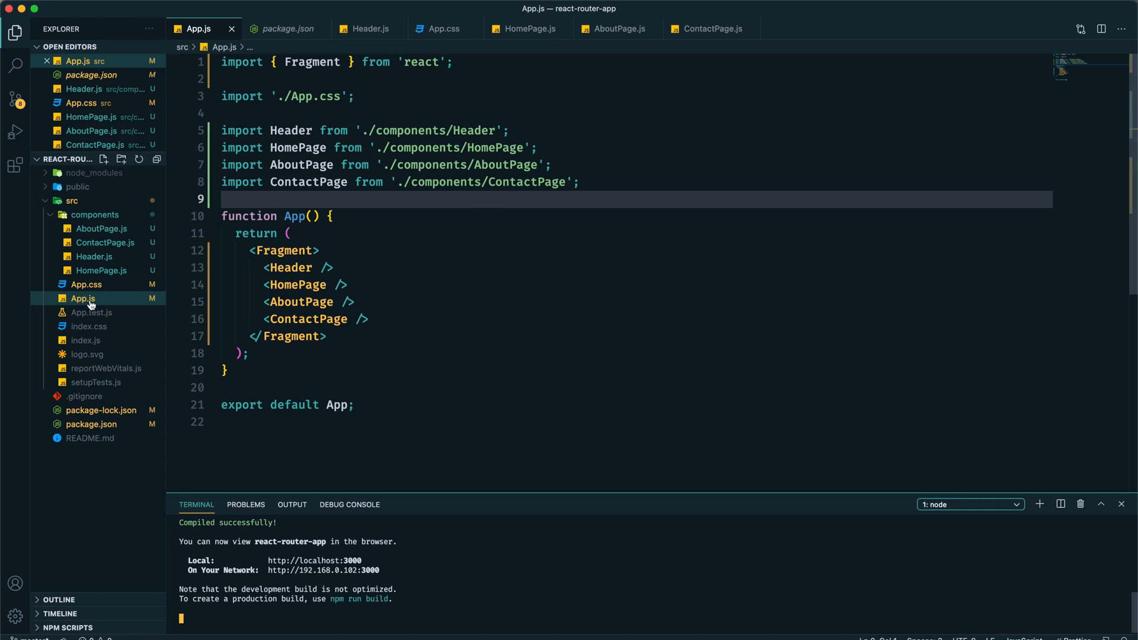
In index.js import BrowserRouter from react-router-dom and wrap <App /> inside it.
click(86, 340)
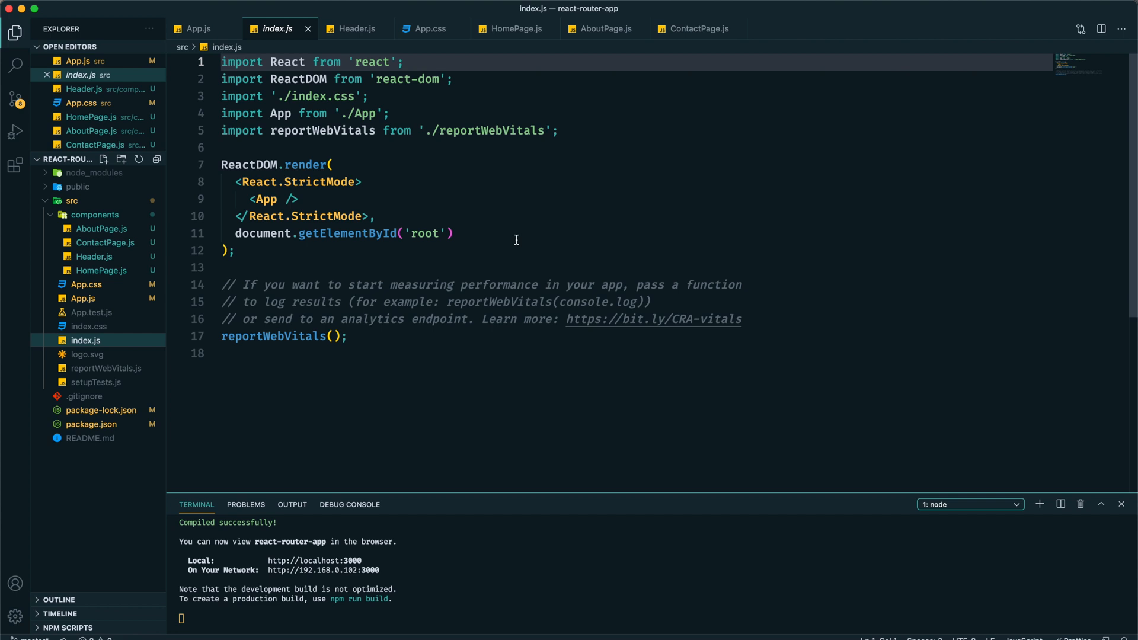
text(import {} from 'react-router-dom';)
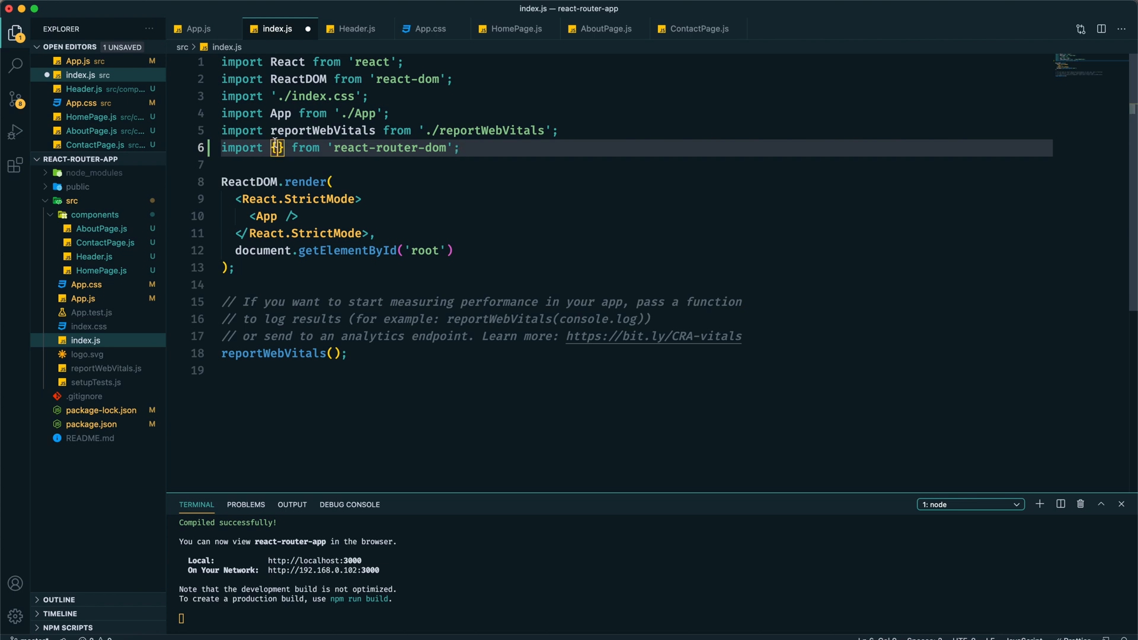
text(BrowserRouter)
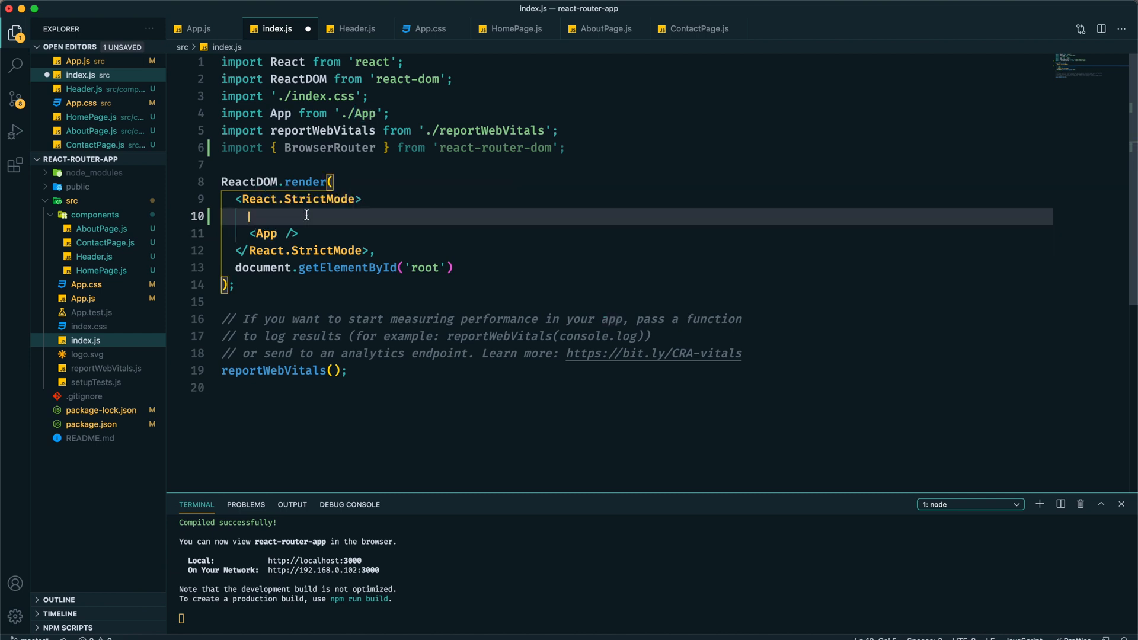
text(<BrowserRouter>)
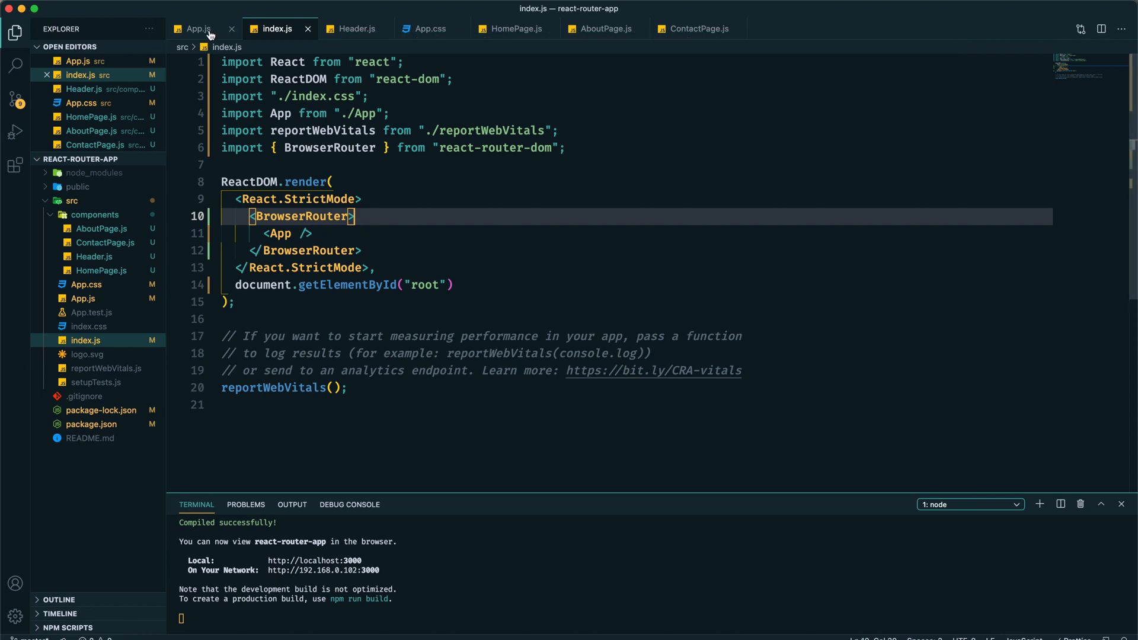
click(198, 28)
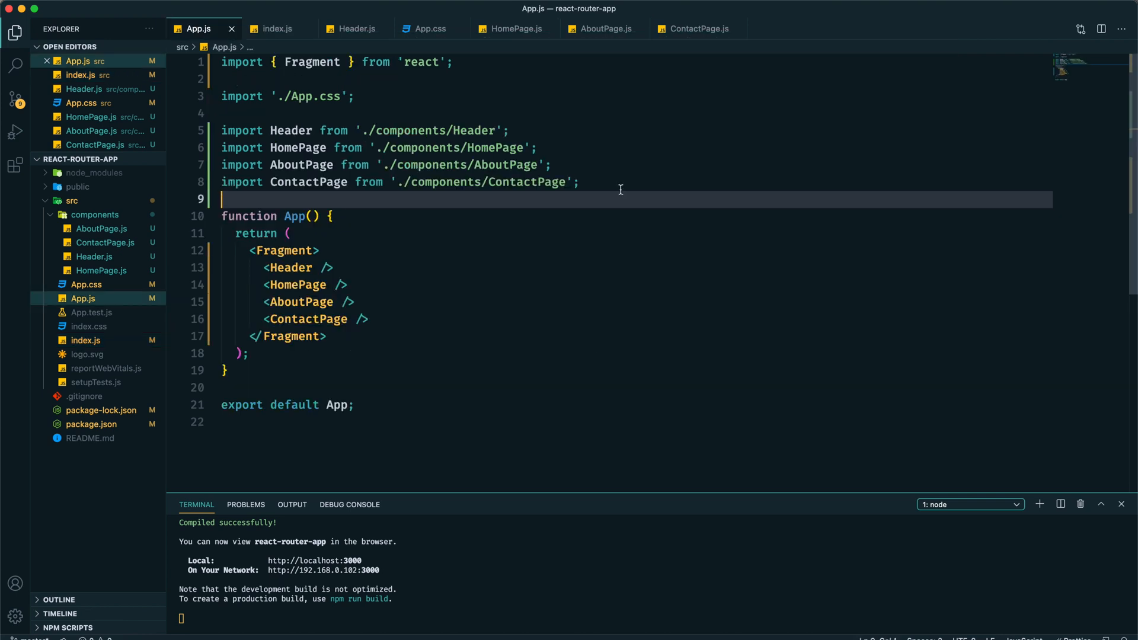
Import Route from react-router-dom and wrap HomePage in a Route with path="/".
text(i)
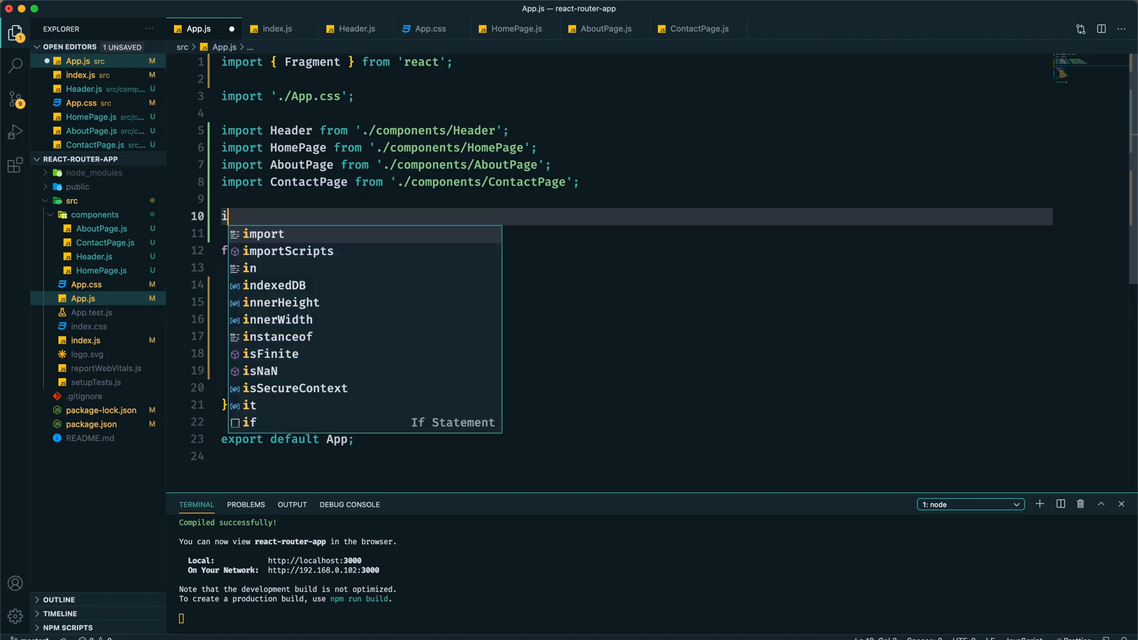
text(mport {} from 'react-router-dom';)
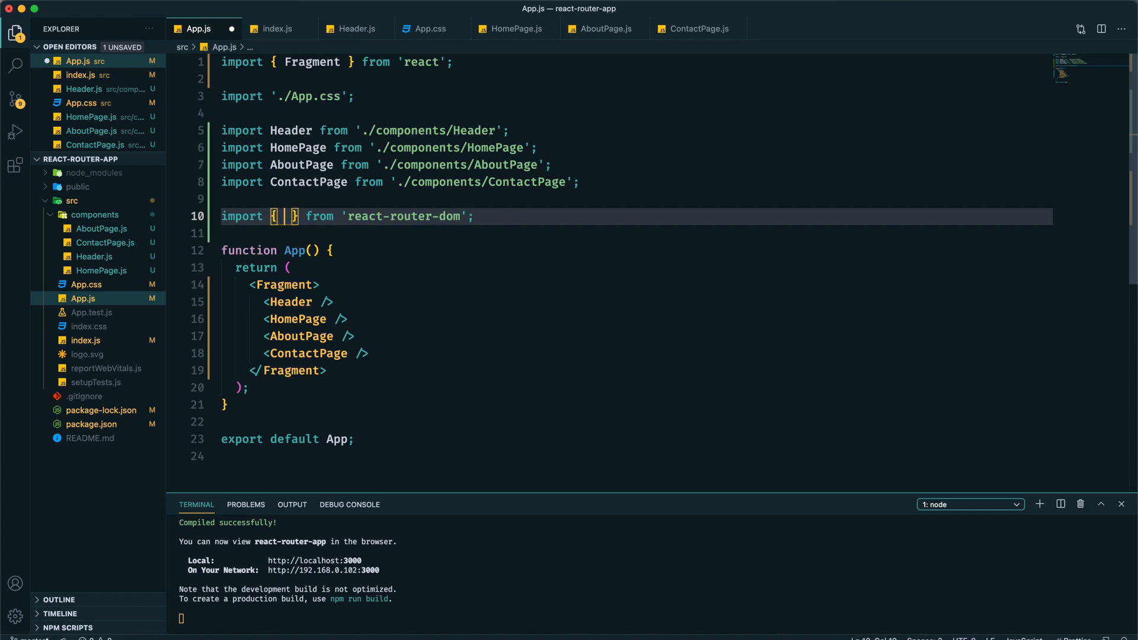
text(Route)
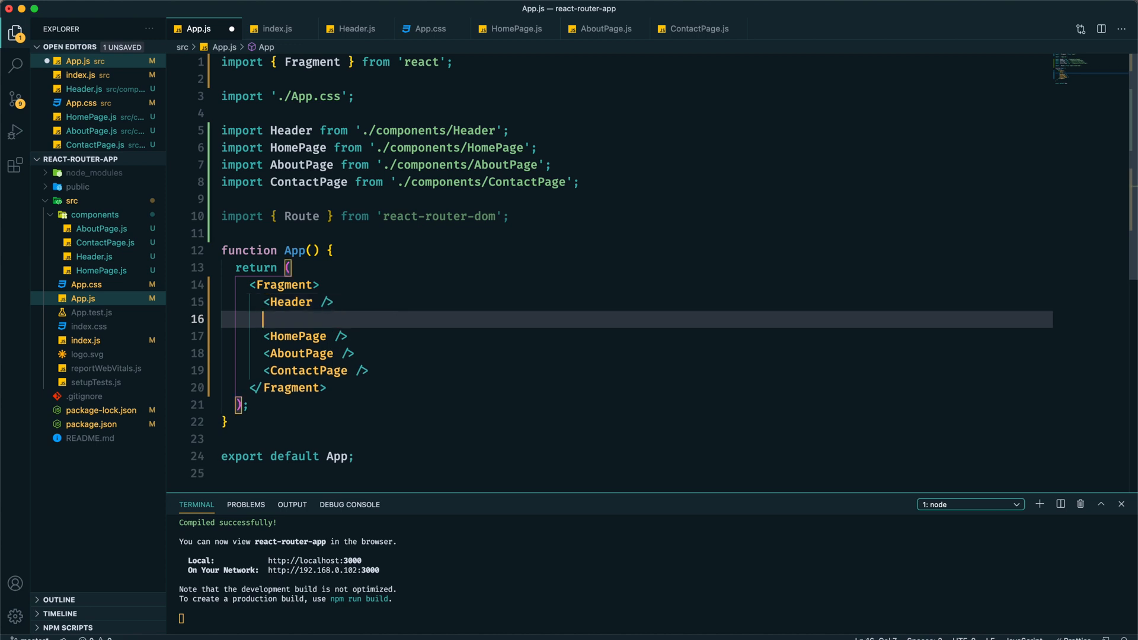
text(<Route>)
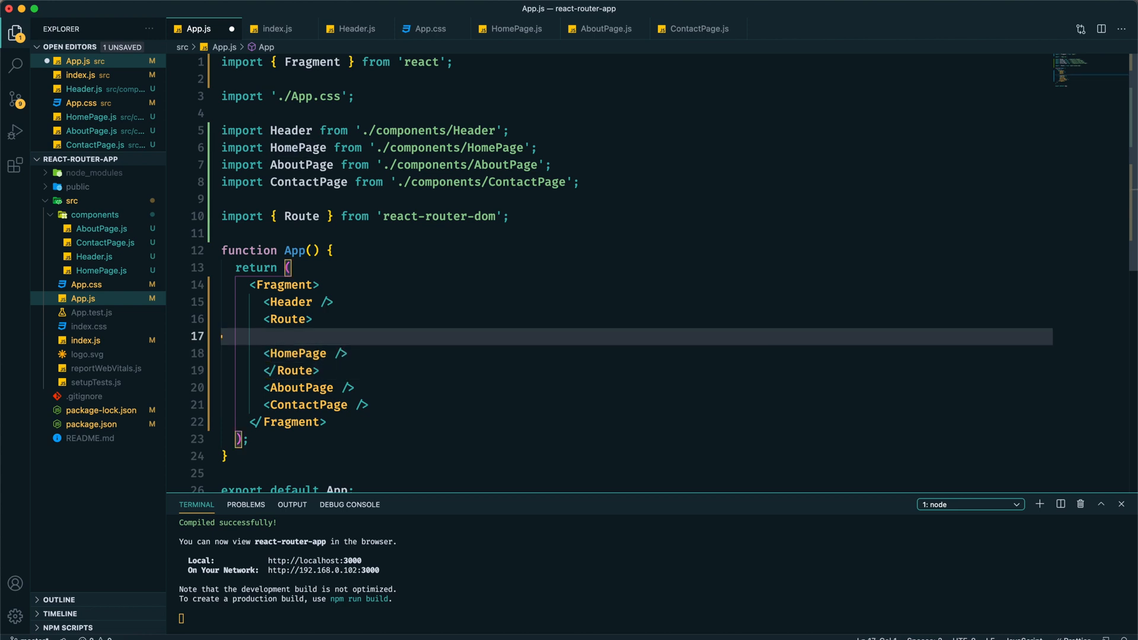
key(Backspace)
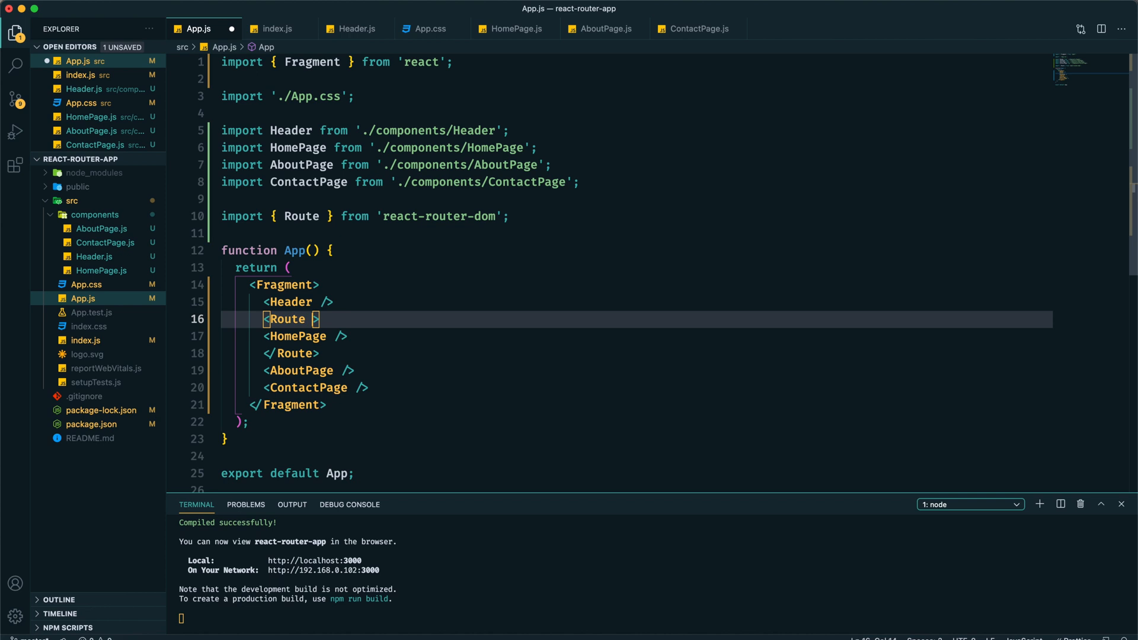
text(path=")
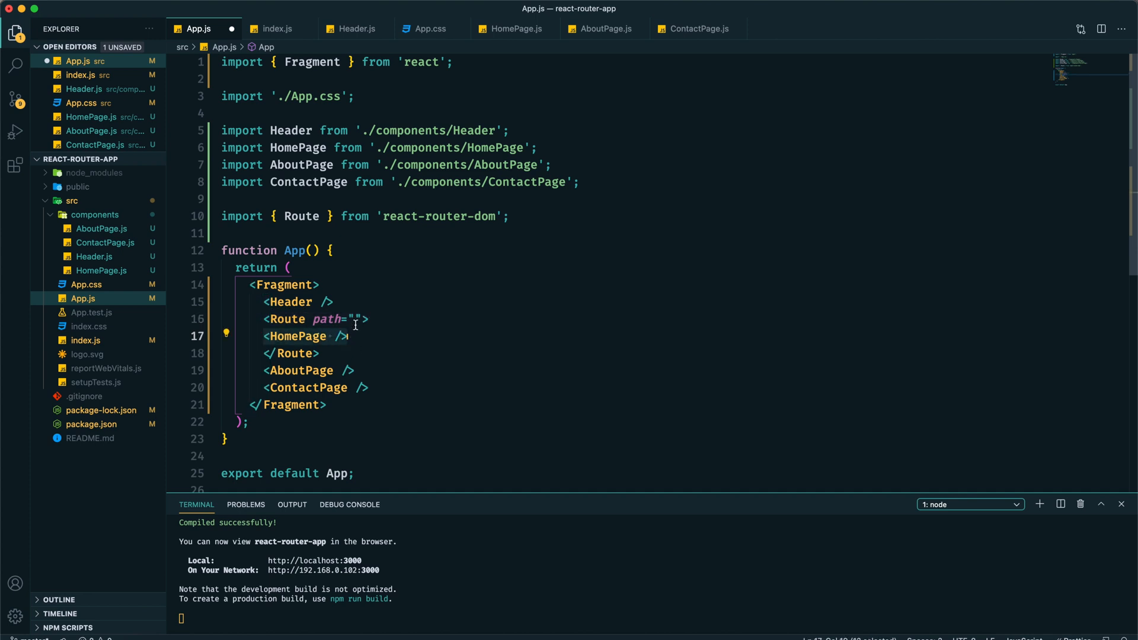
click(356, 319)
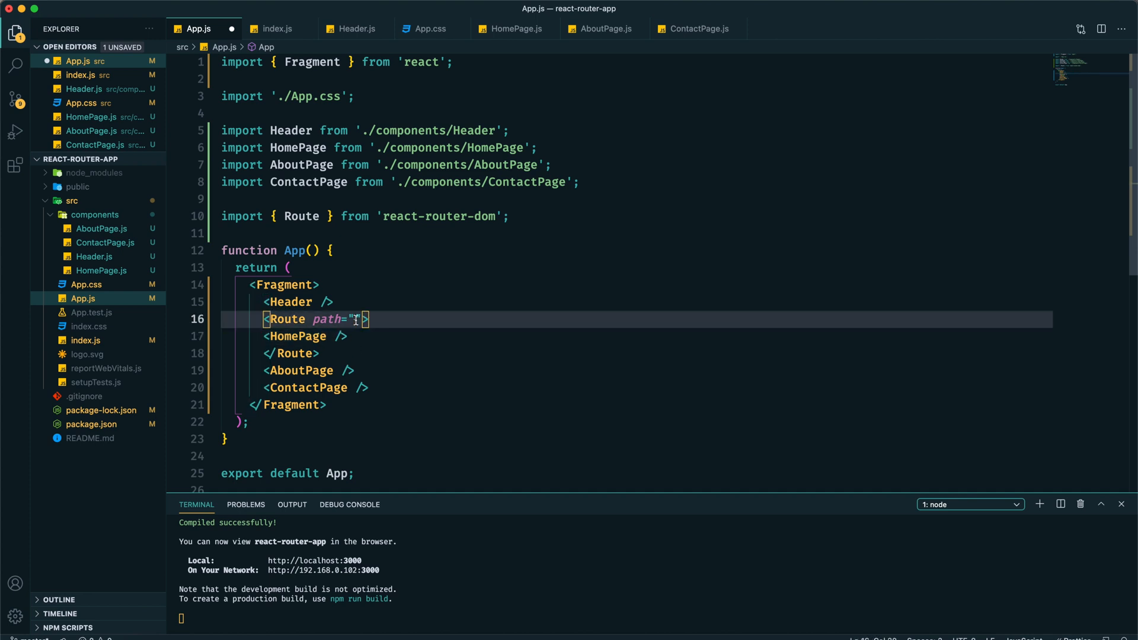
text(/)
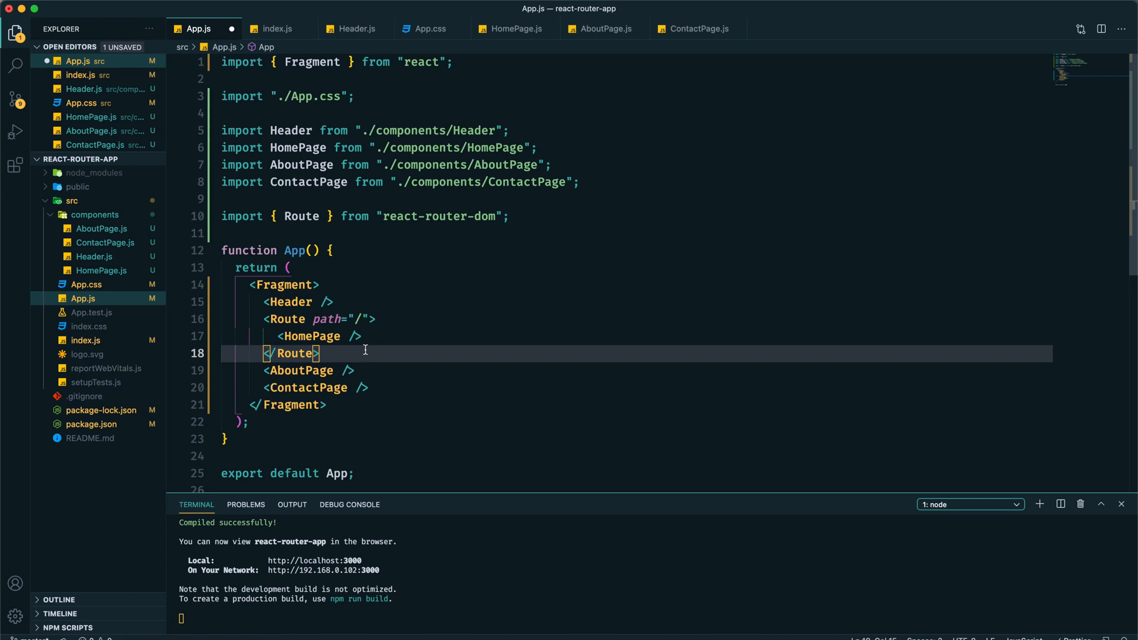
Wrap AboutPage in a Route for /about and start a Route path="/contact" before ContactPage.
text(<Route)
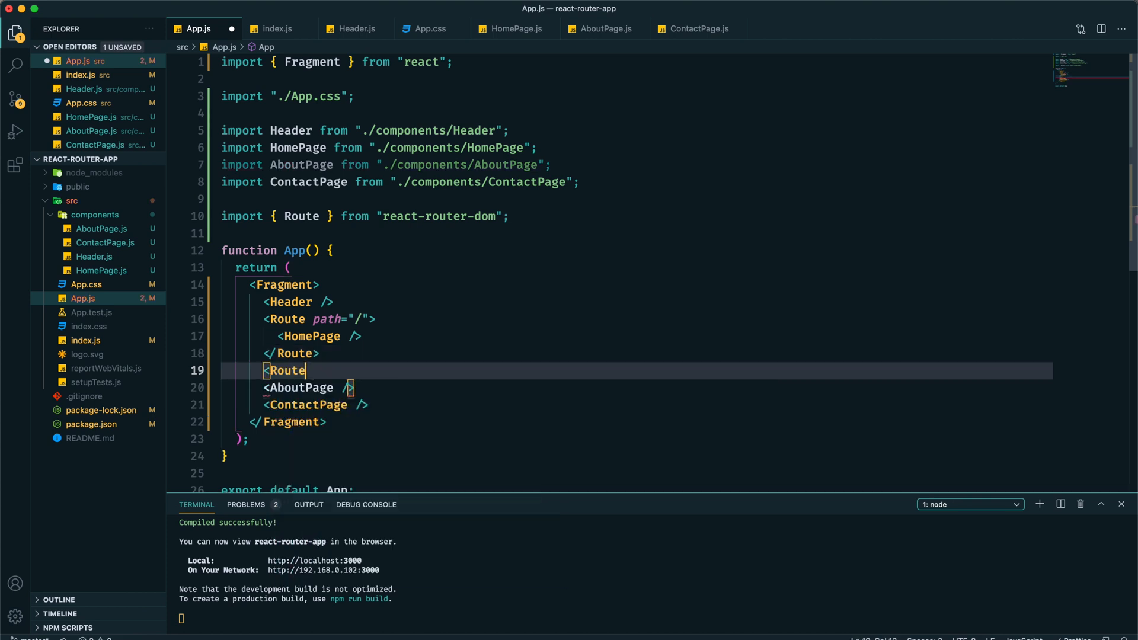
text(path="")
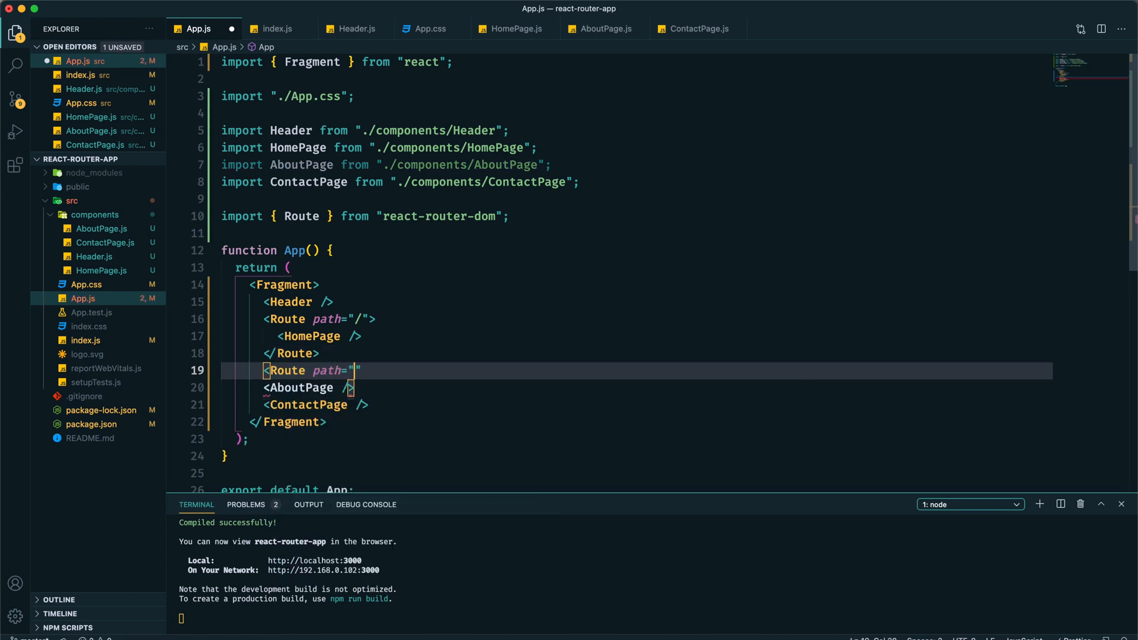
text(/about)
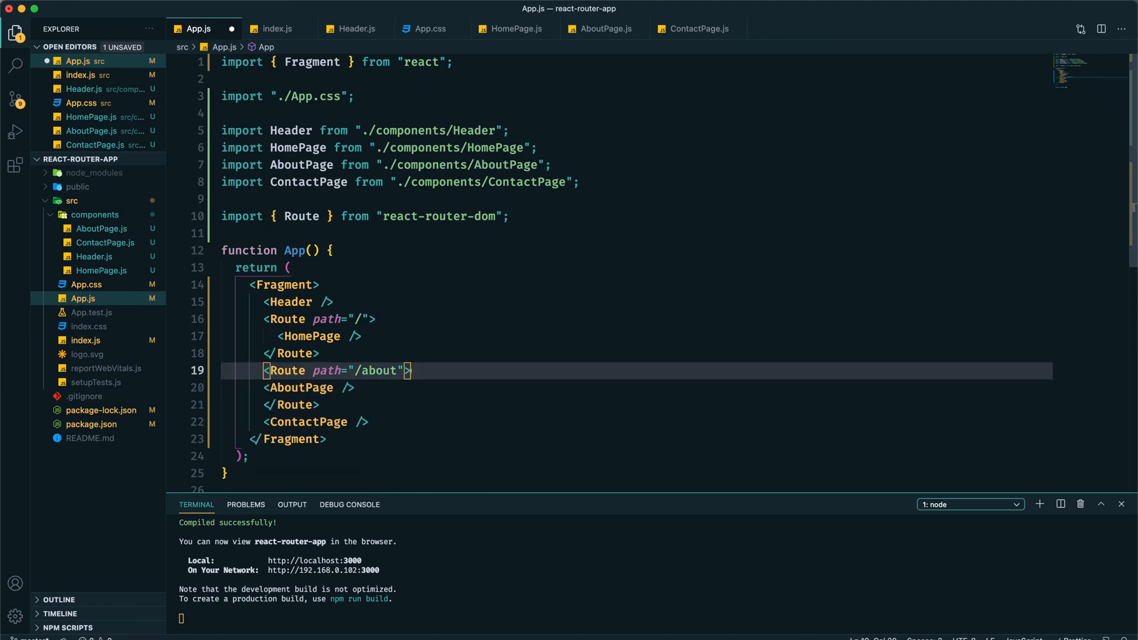
click(377, 406)
text(<Route)
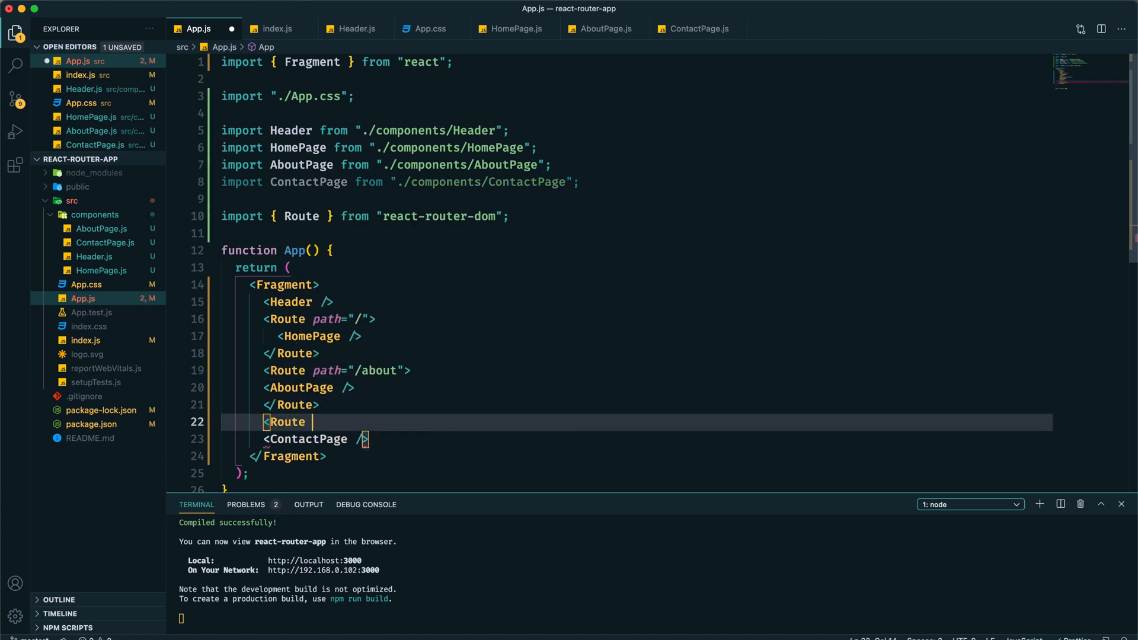
text(path="/contact")
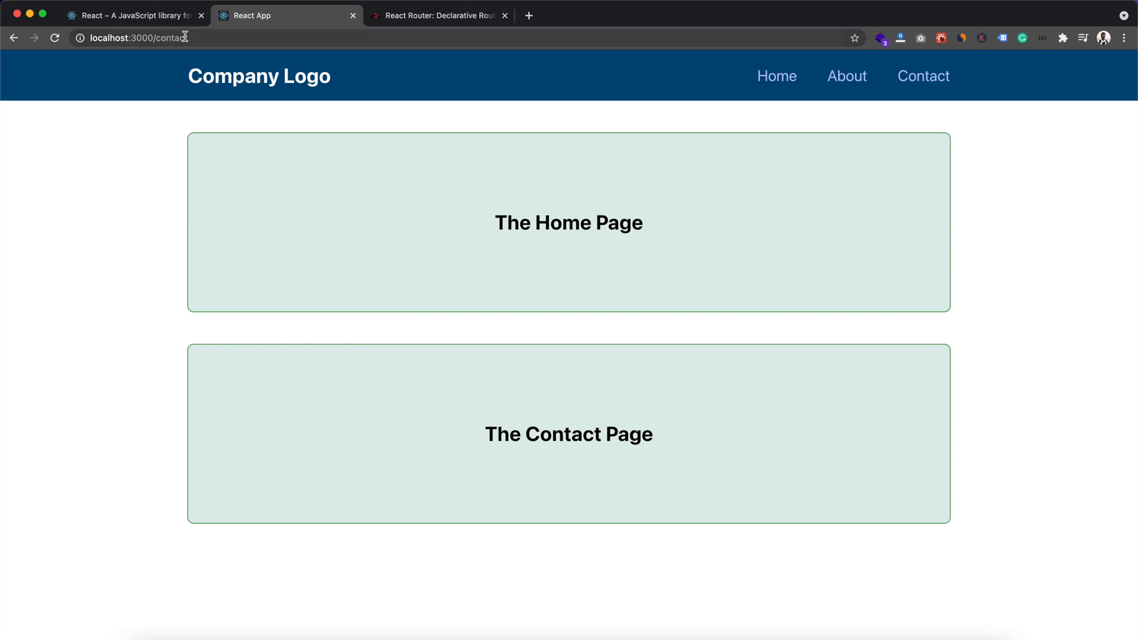
mouse_move(490, 474)
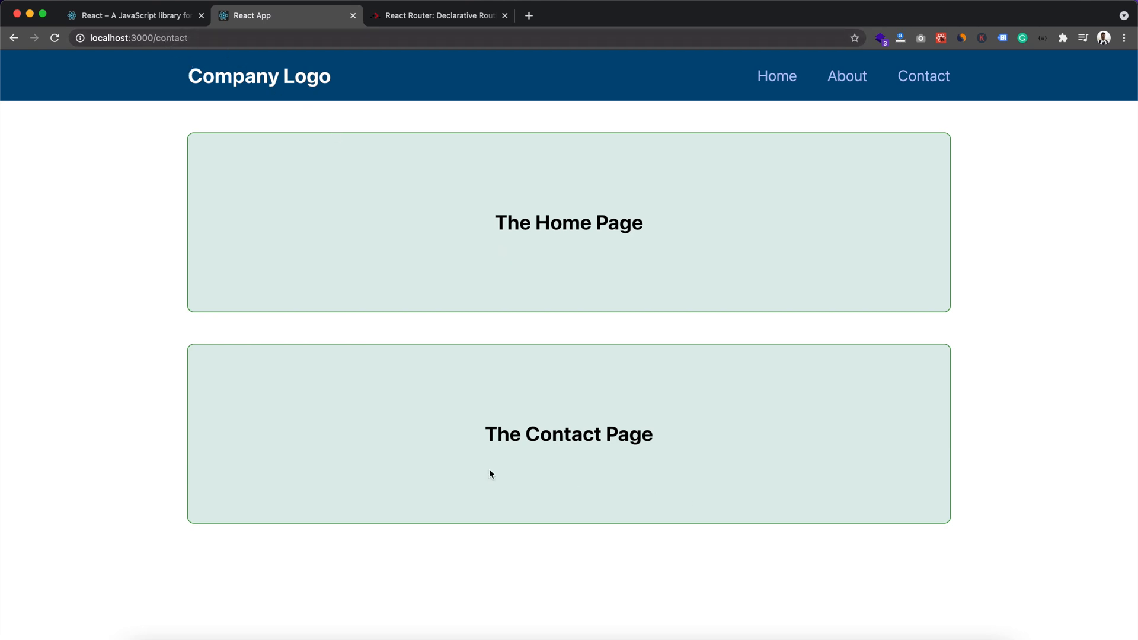
mouse_move(562, 267)
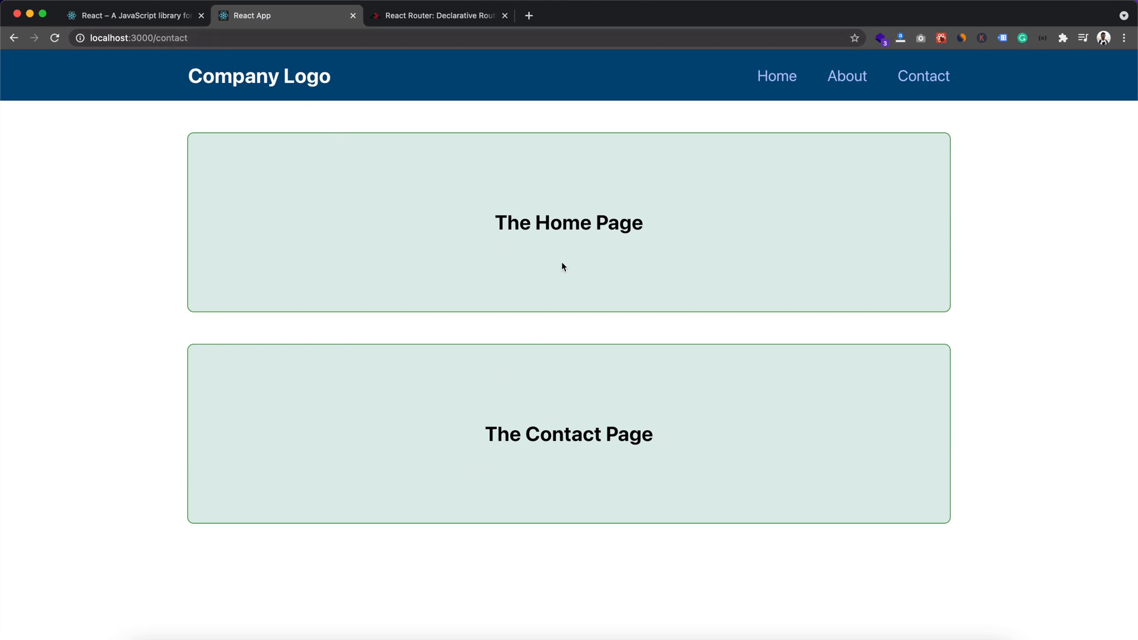
mouse_move(830, 237)
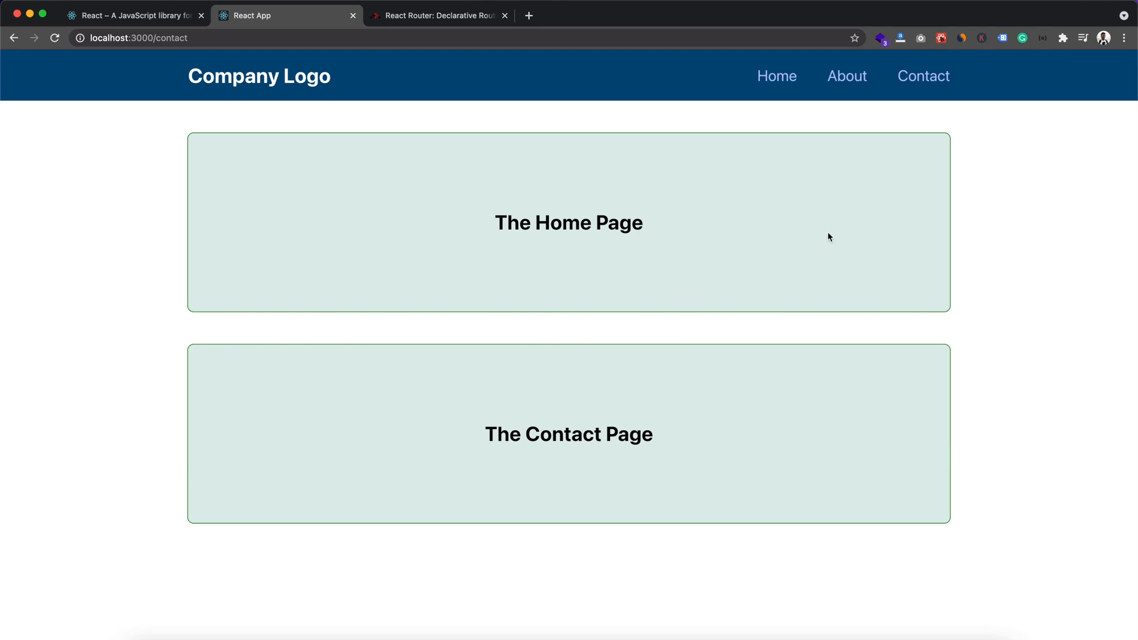
click(846, 75)
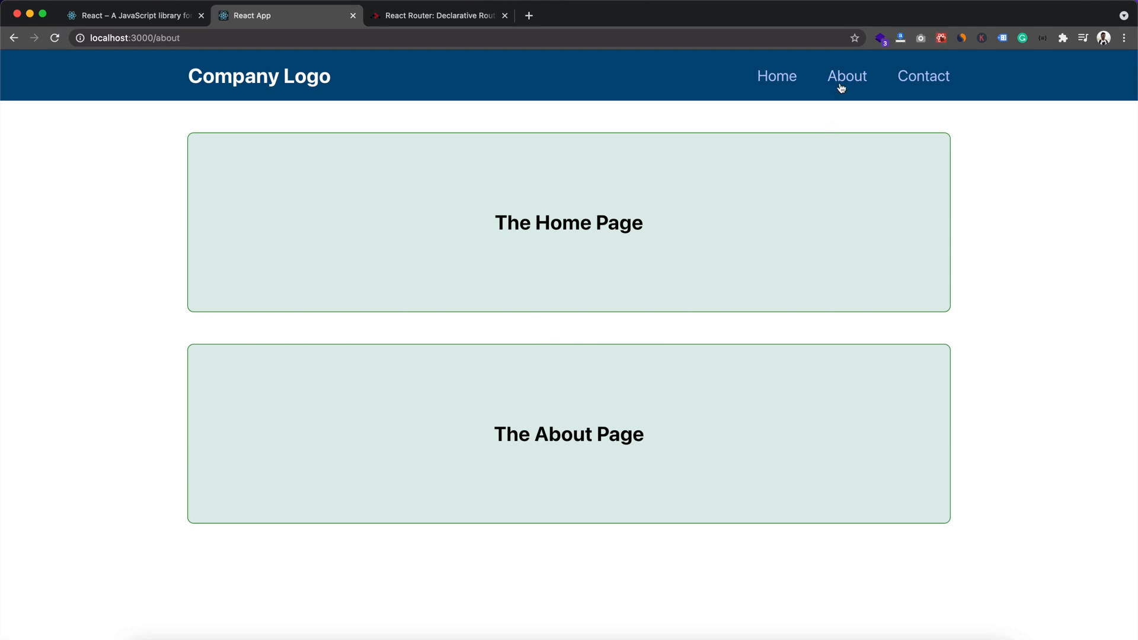
mouse_move(558, 359)
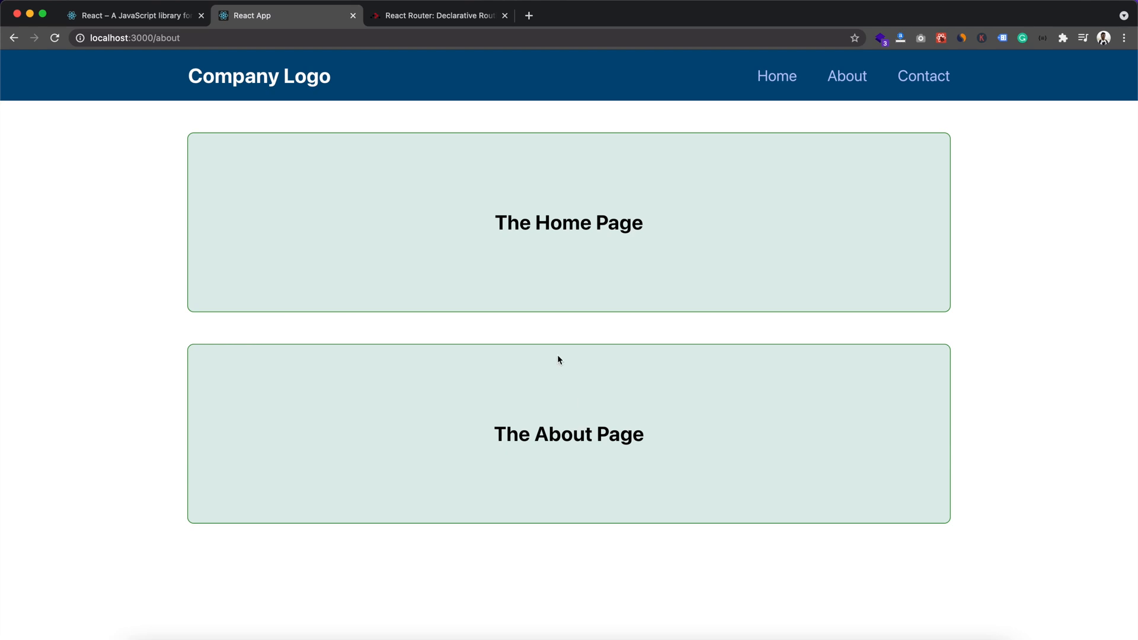
click(777, 76)
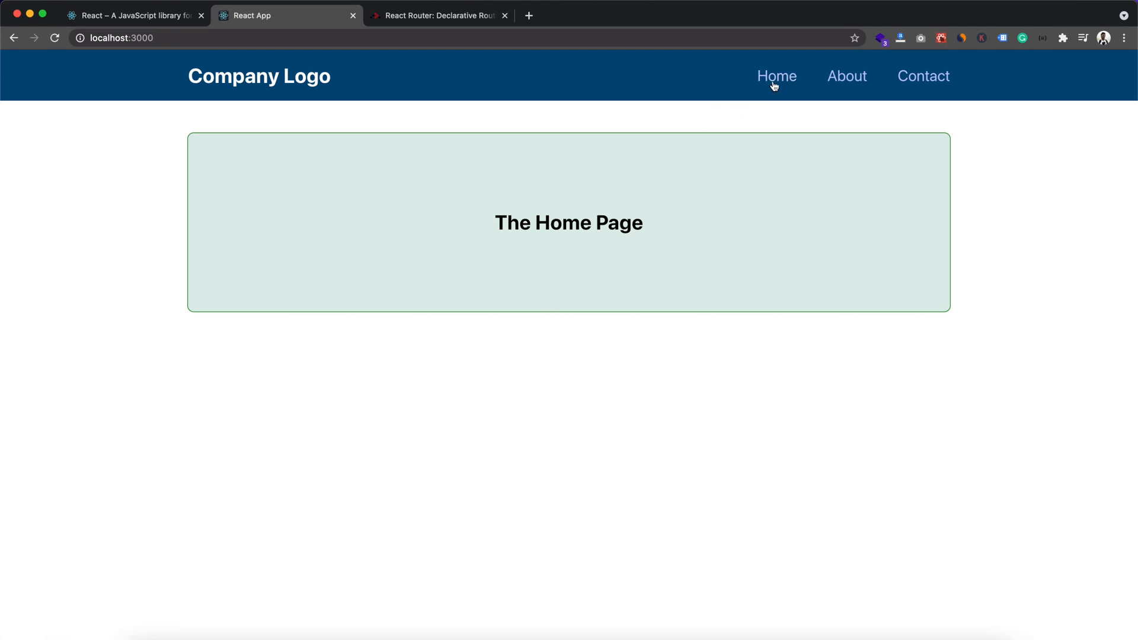
mouse_move(779, 110)
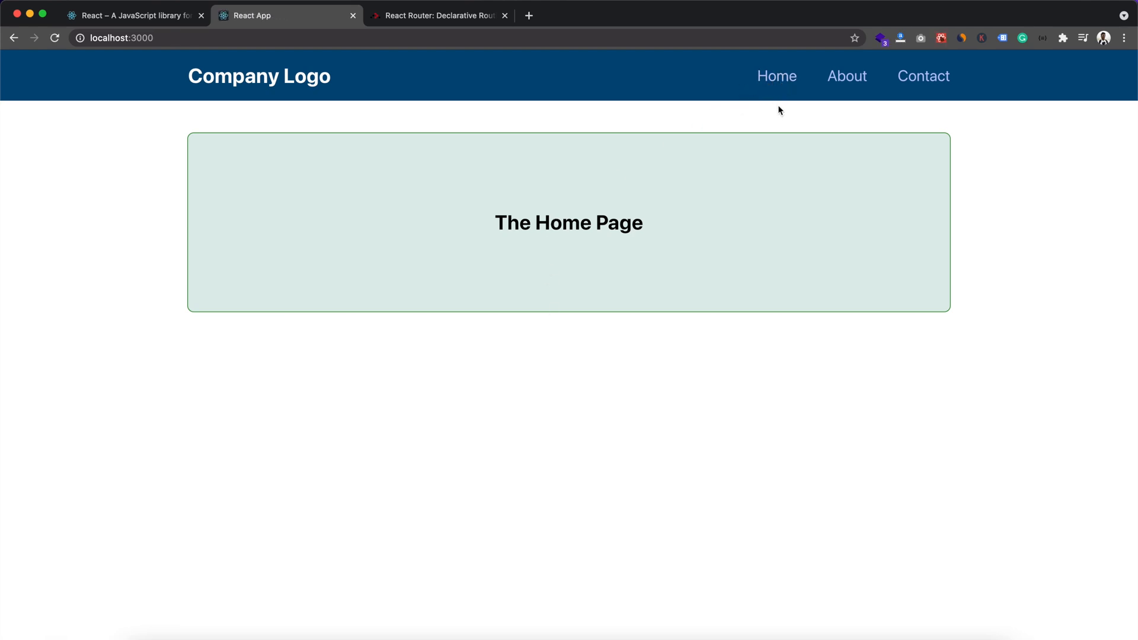
mouse_move(675, 227)
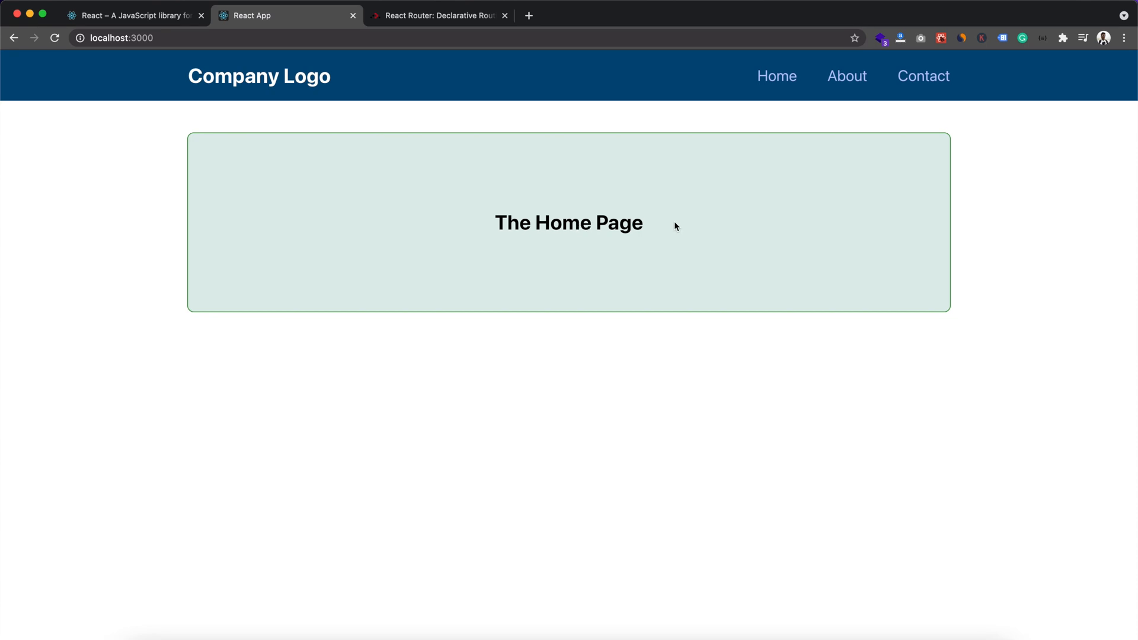
mouse_move(815, 135)
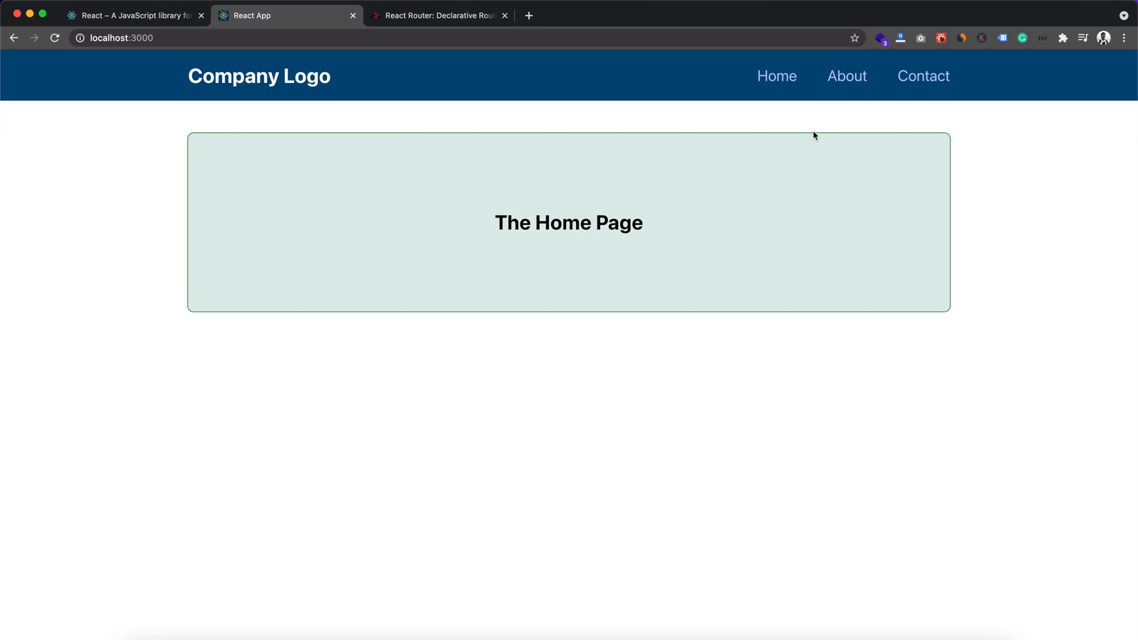
mouse_move(847, 75)
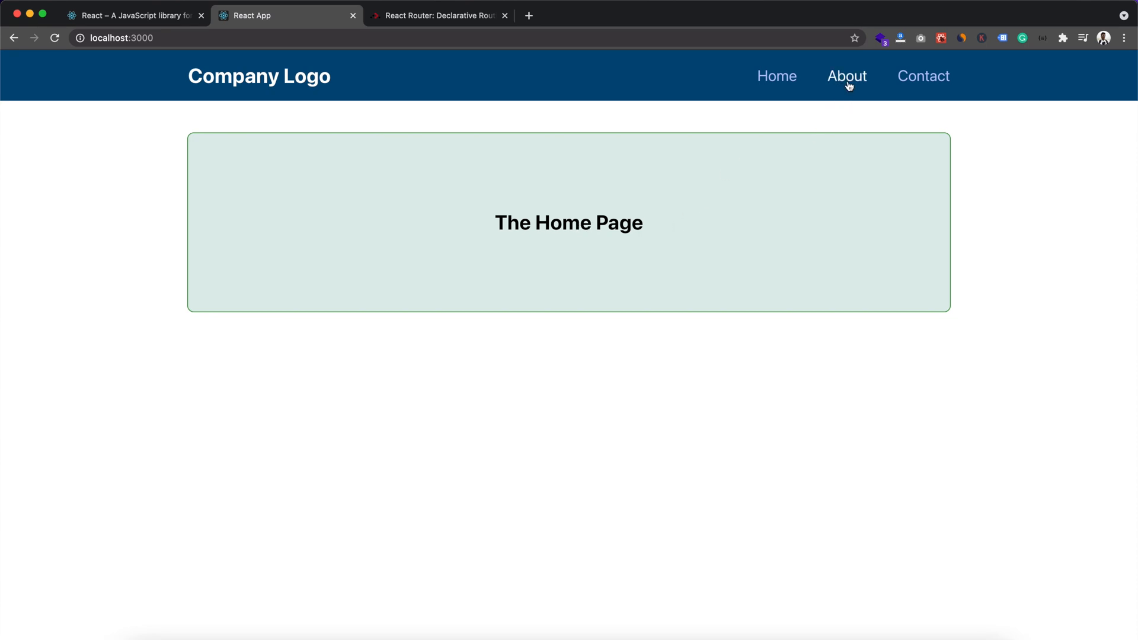
click(847, 76)
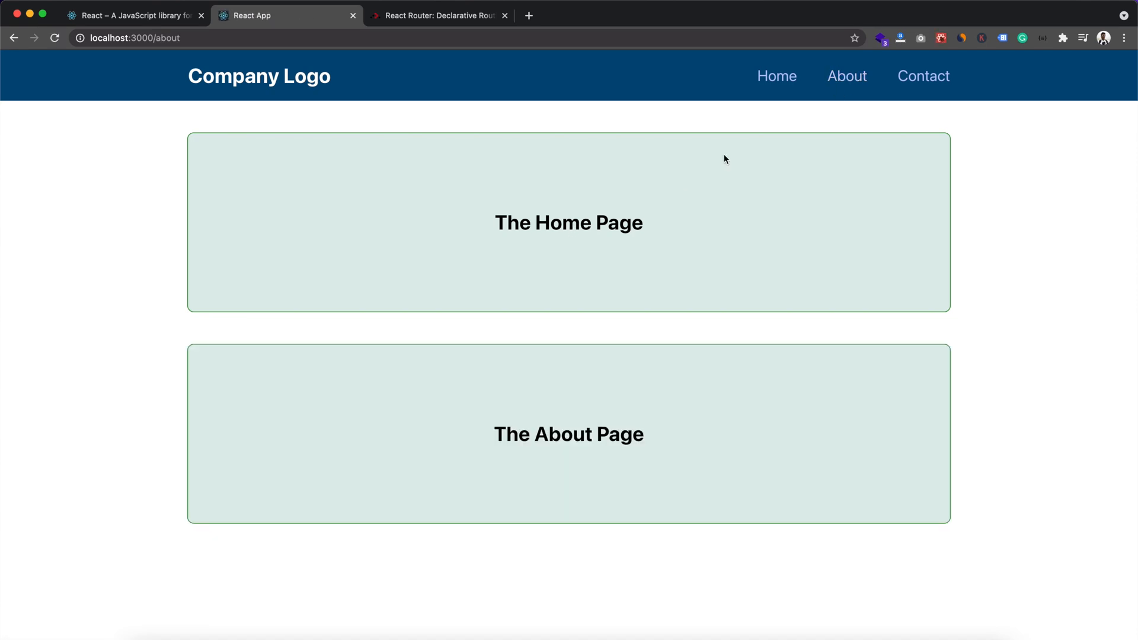
mouse_move(847, 76)
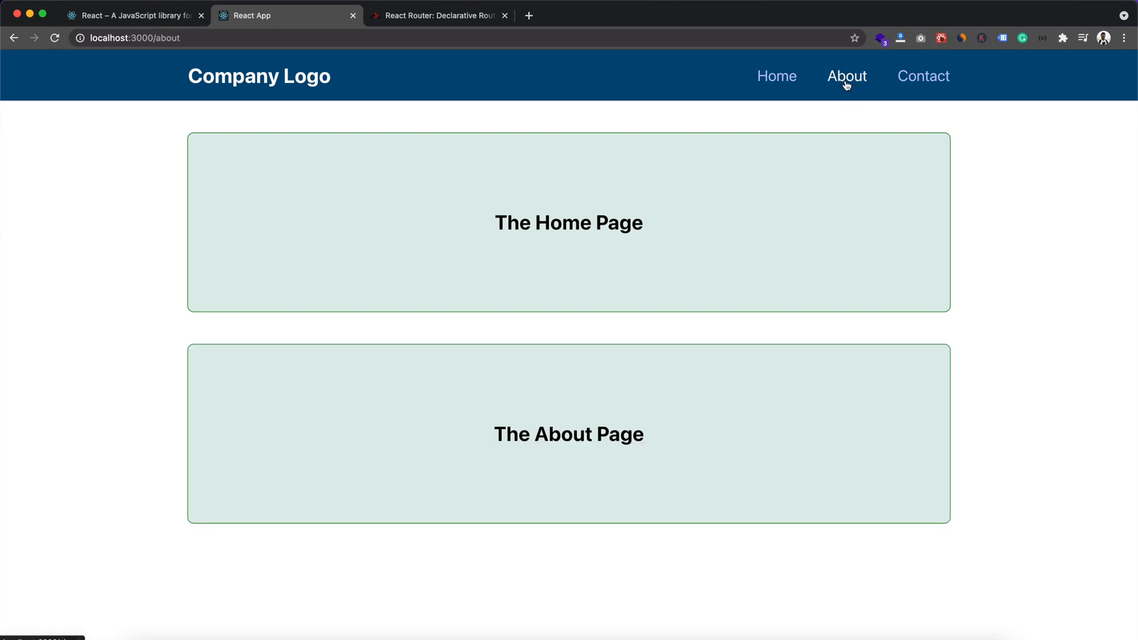
click(924, 76)
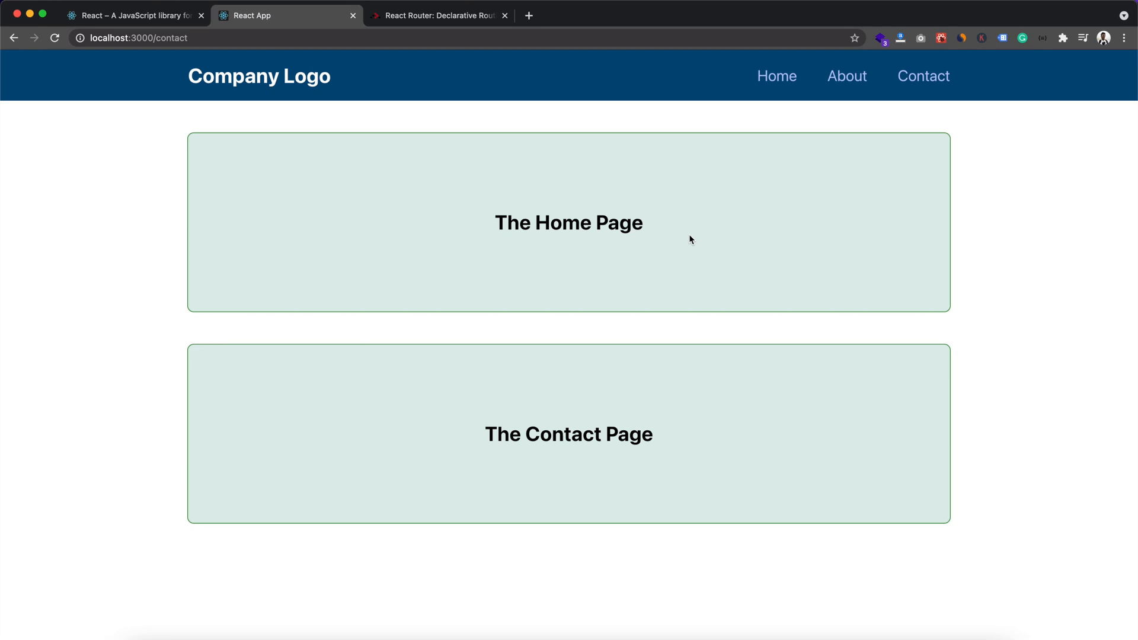
mouse_move(507, 413)
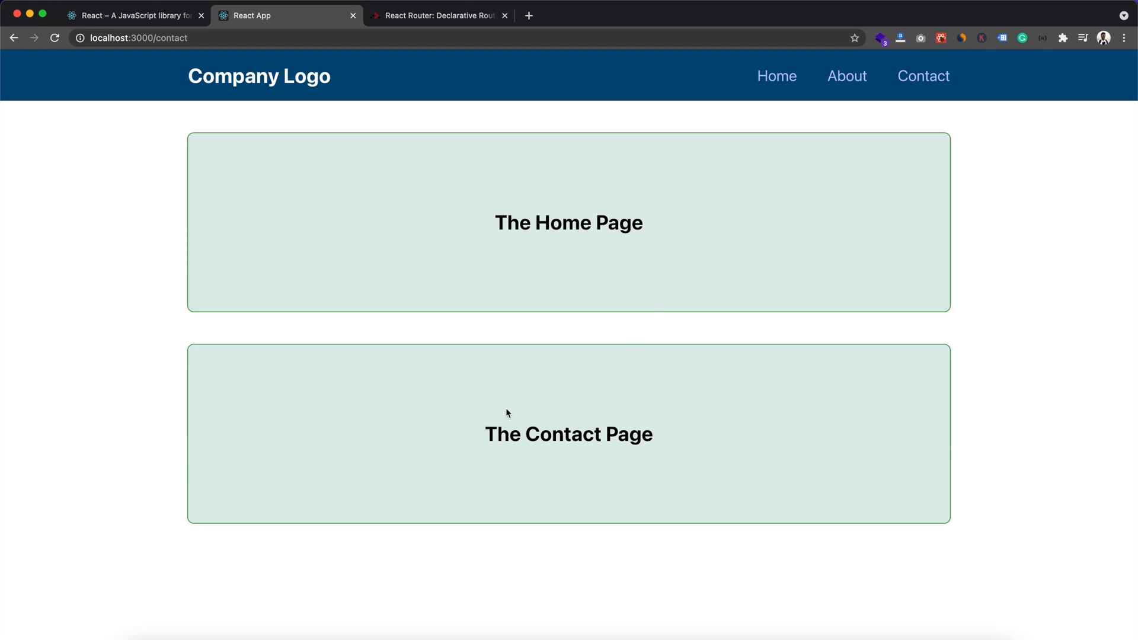
mouse_move(584, 224)
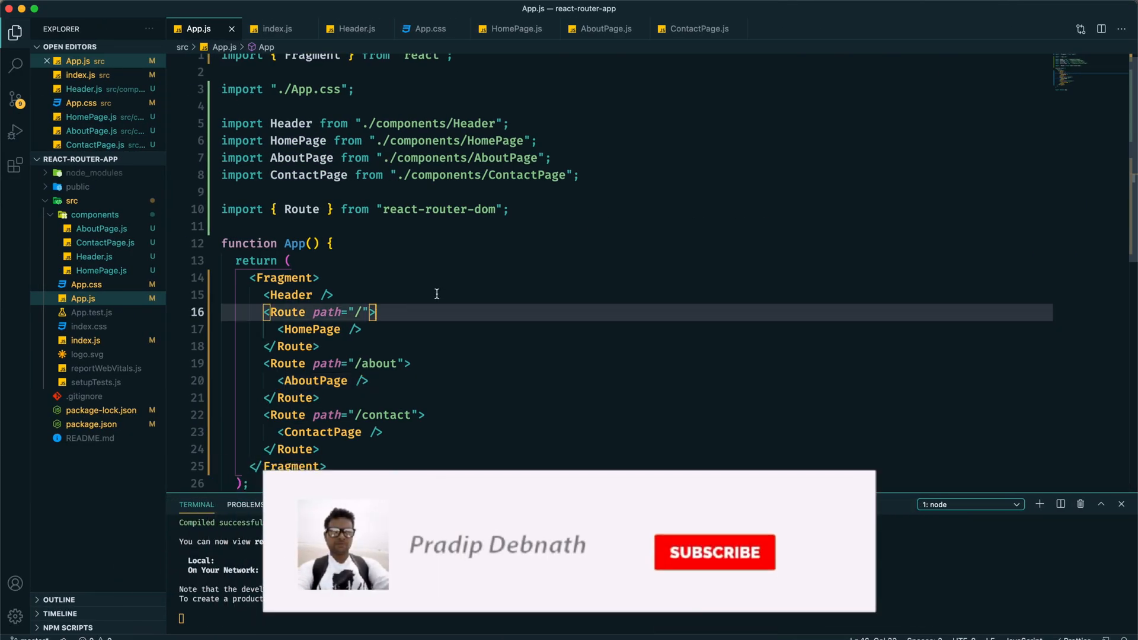
click(714, 553)
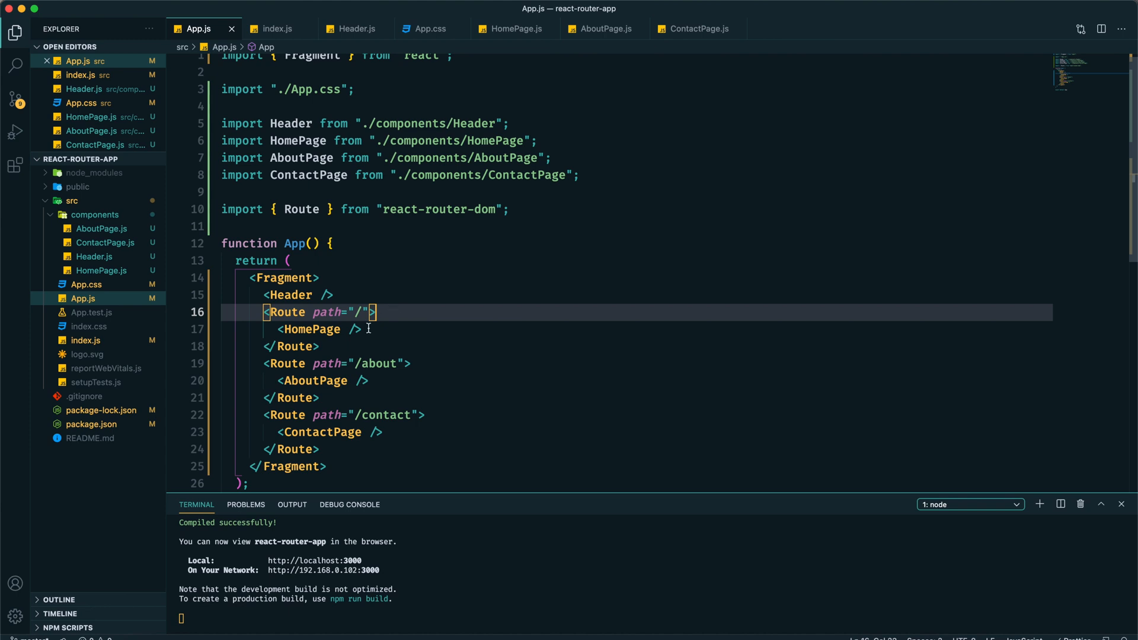
mouse_move(448, 413)
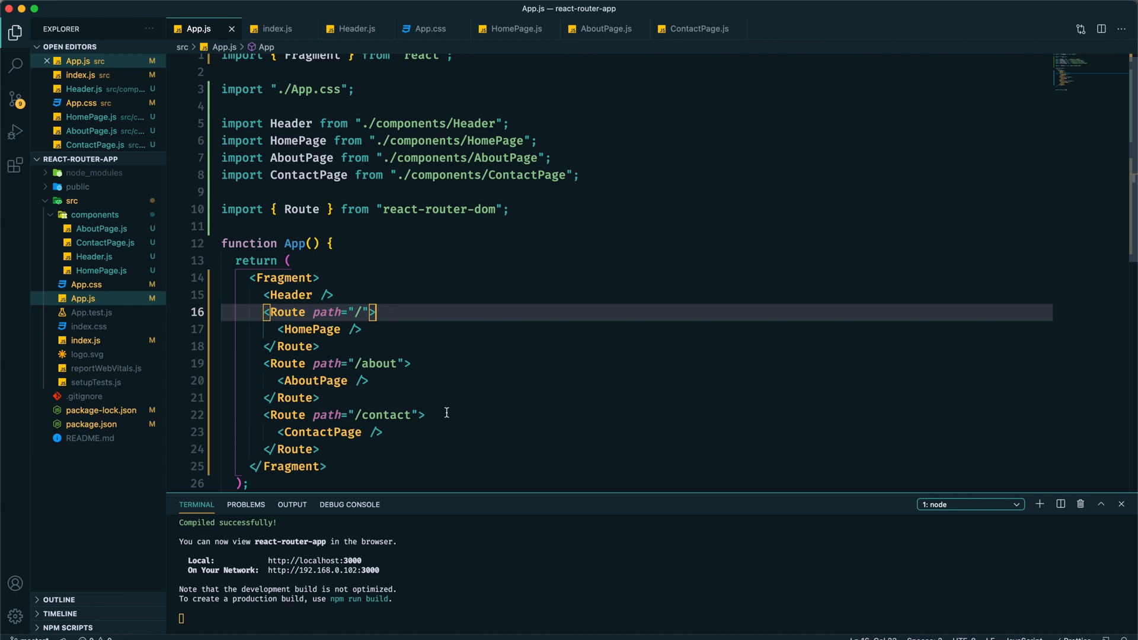
mouse_move(366, 363)
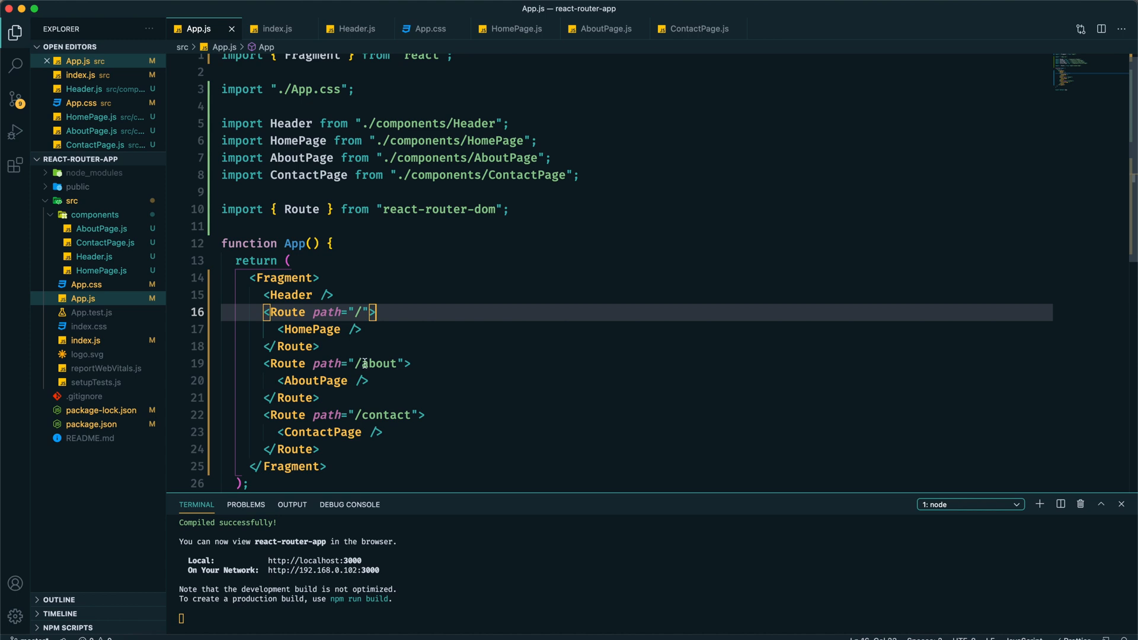
click(354, 363)
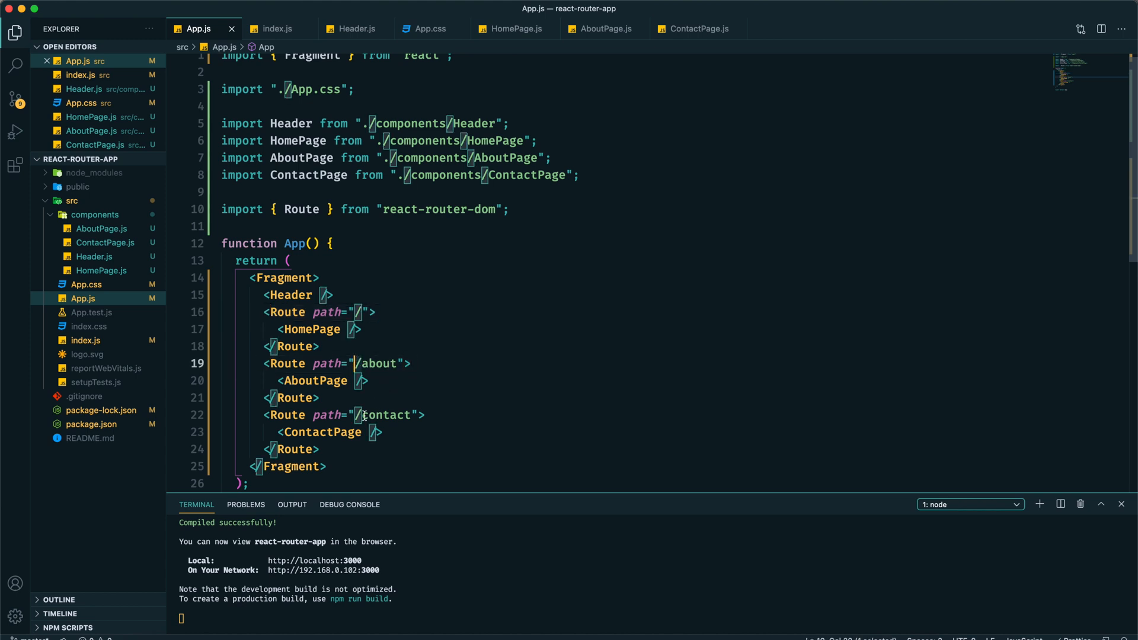
click(389, 312)
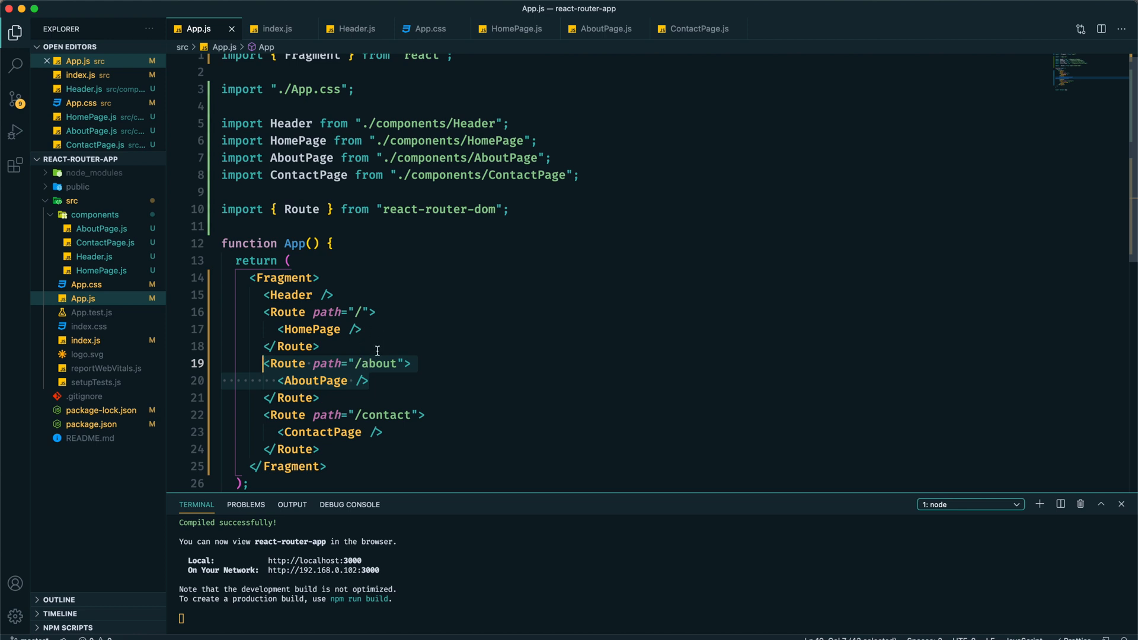
mouse_move(351, 308)
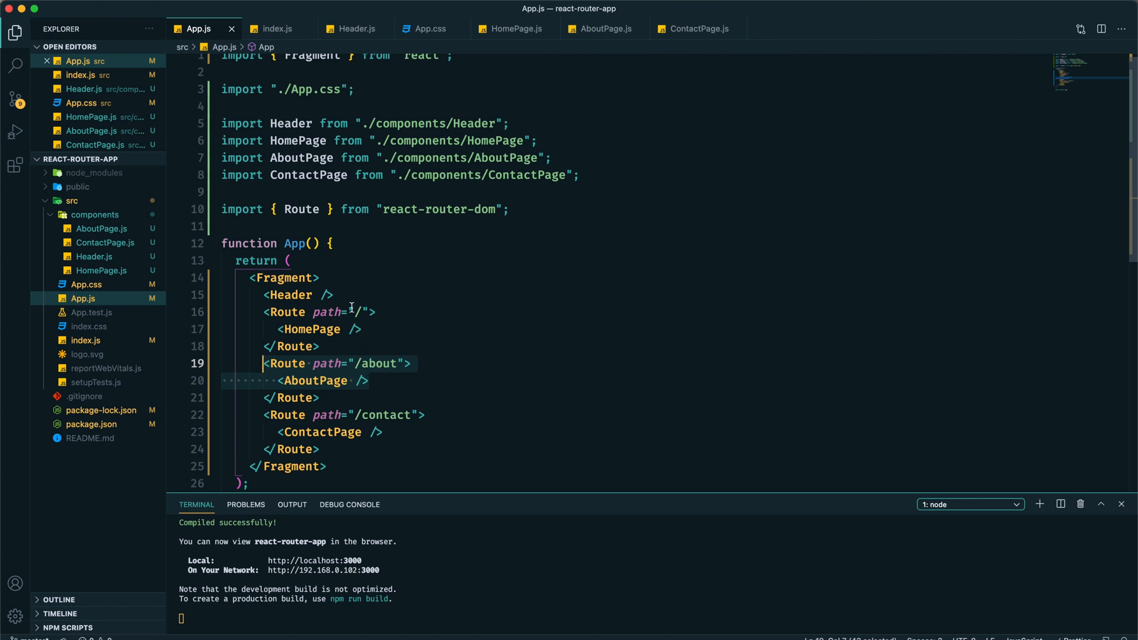
click(370, 312)
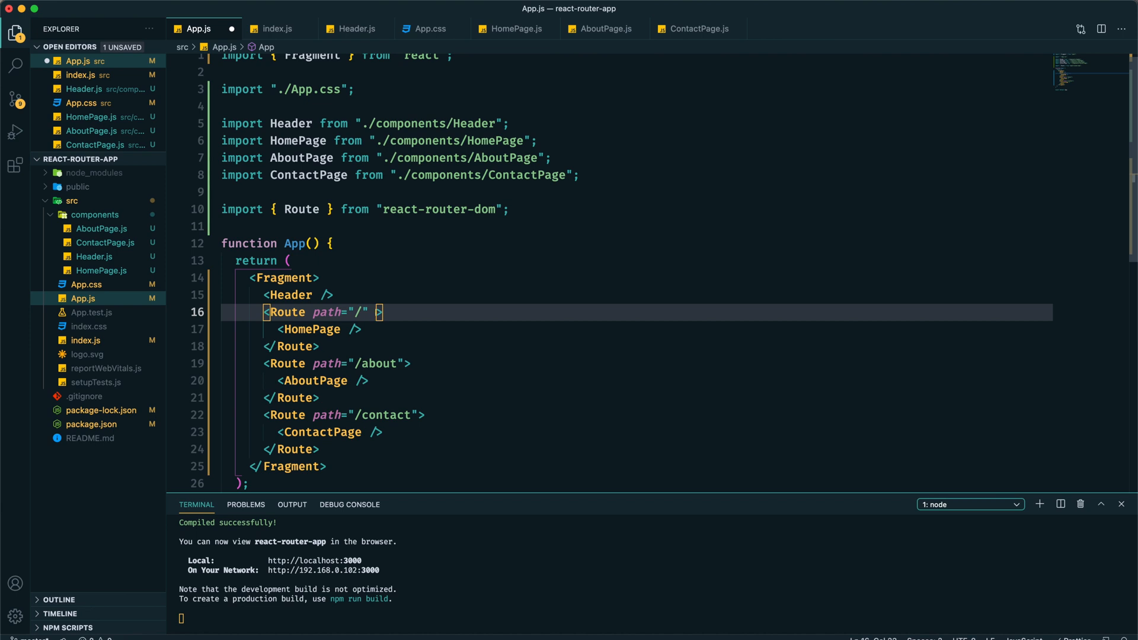
Add the exact attribute to the root "/" Route, discarding the suggested {true} value.
text(exact)
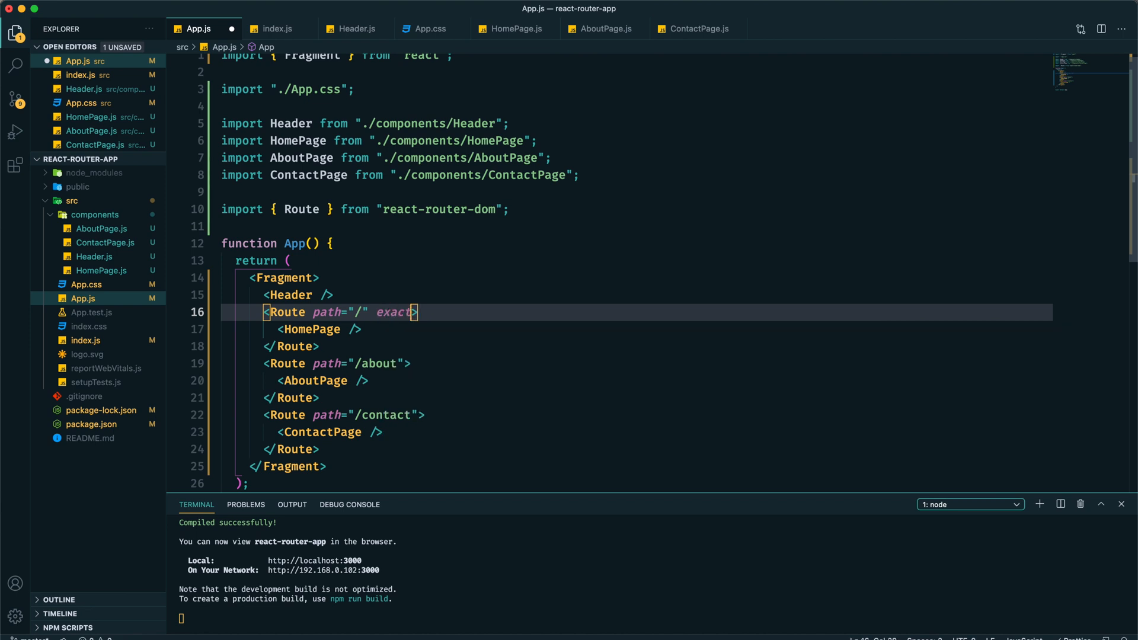
text({tru)
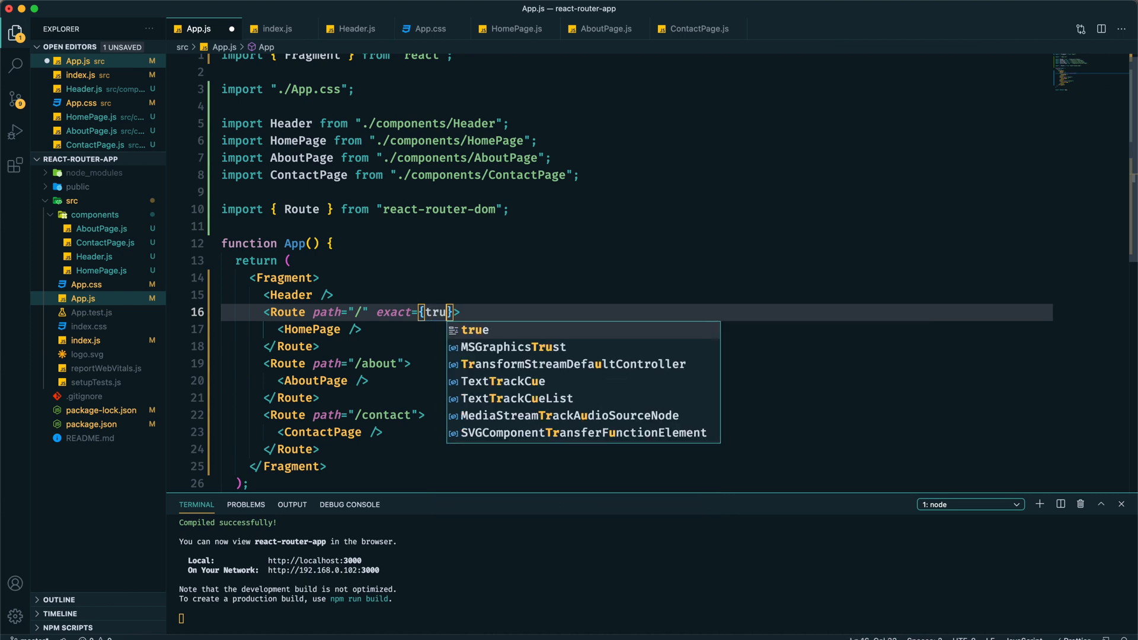
key(Backspace)
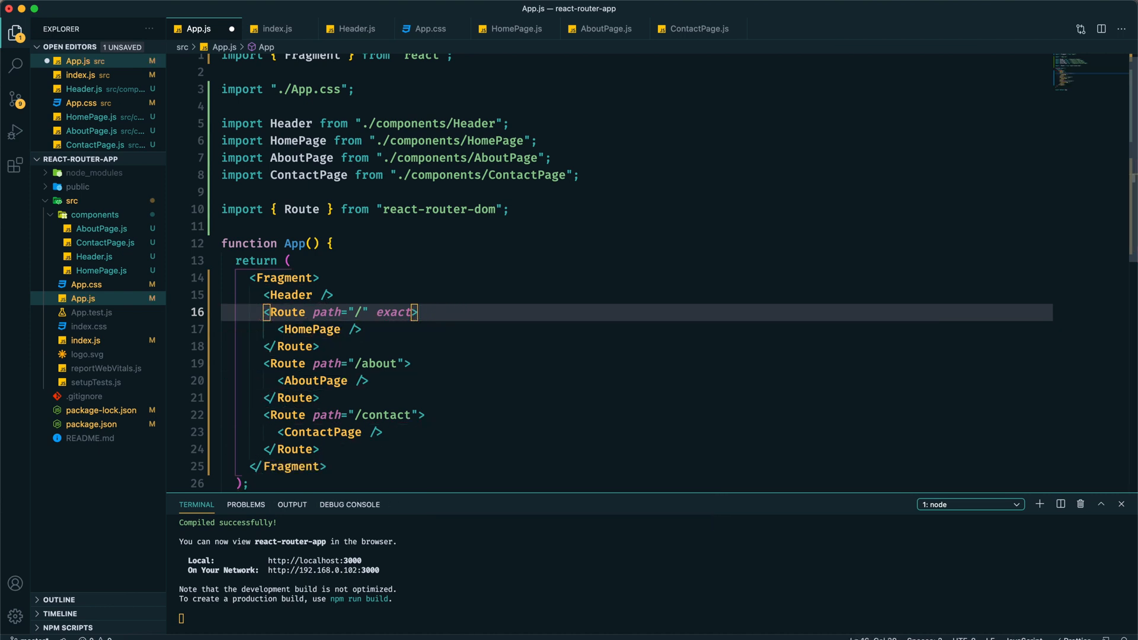
click(436, 313)
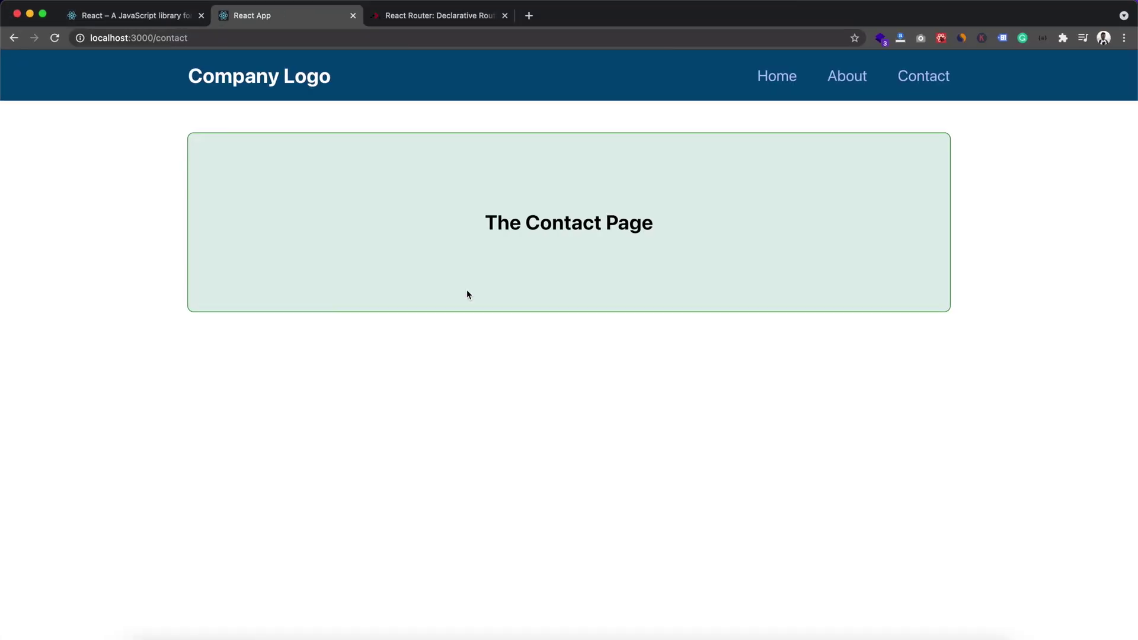
mouse_move(645, 207)
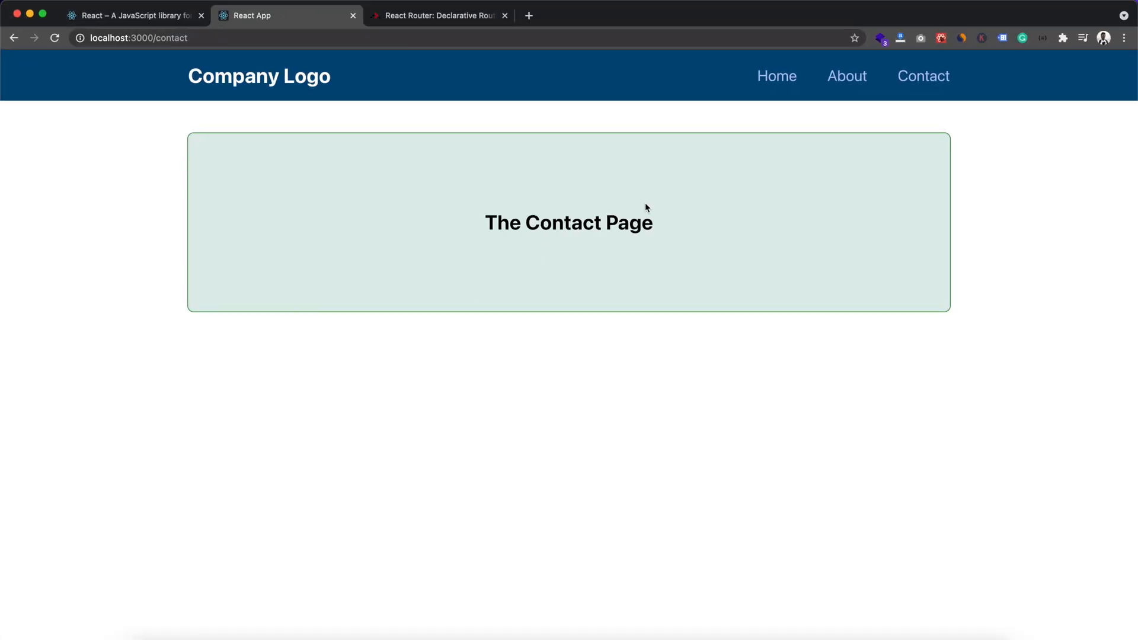
Navigate to the About page via the header link, then back toward Home.
click(846, 76)
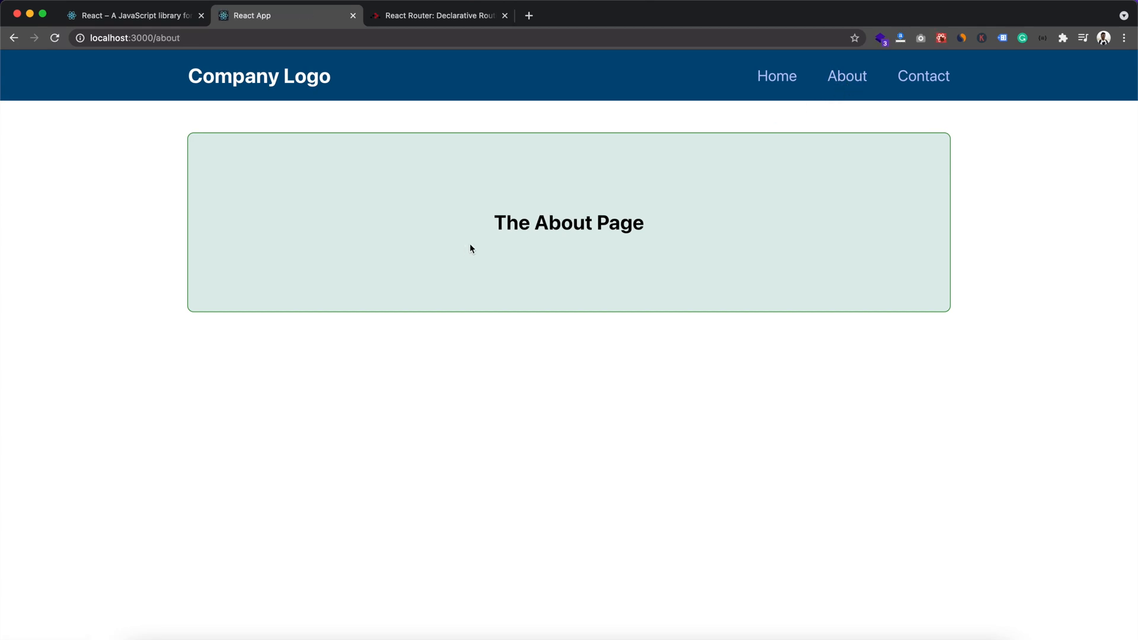
mouse_move(768, 100)
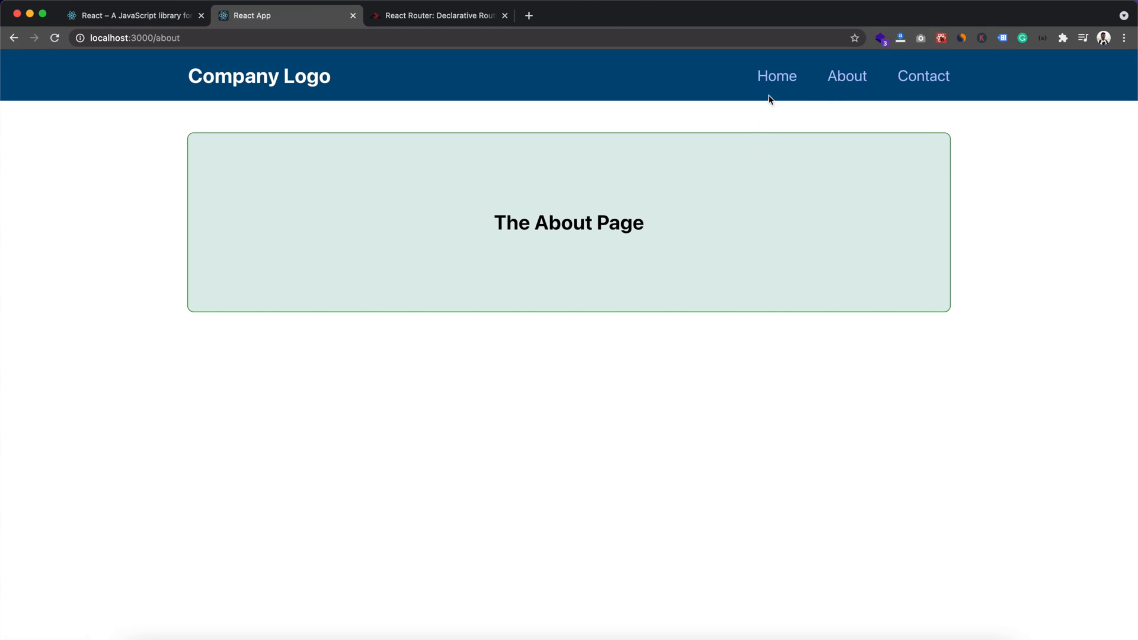
click(776, 76)
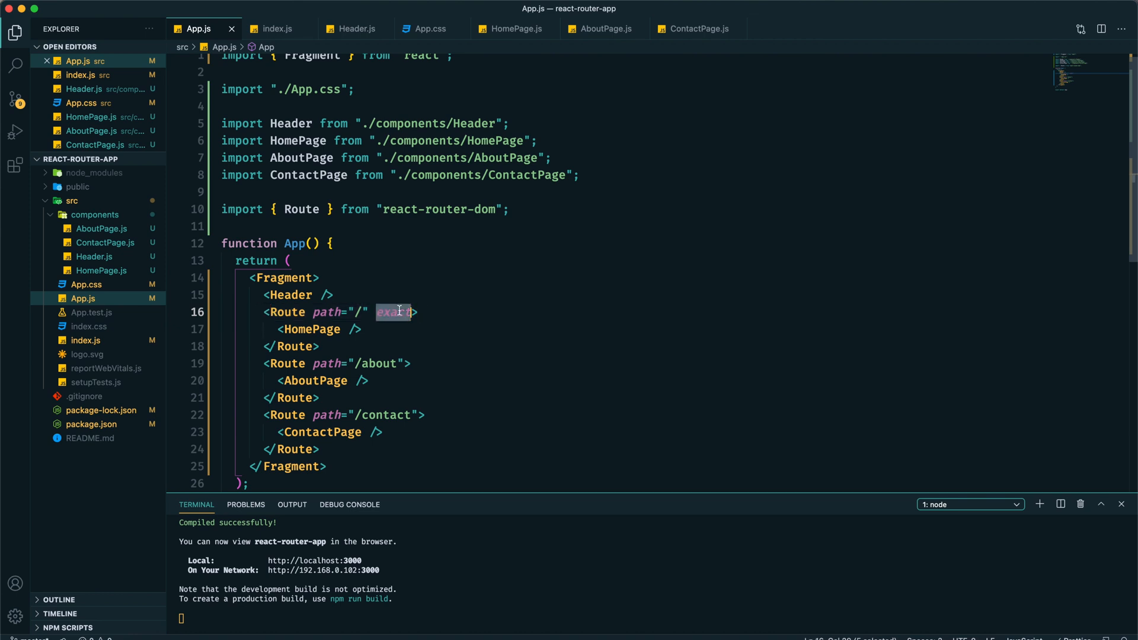
mouse_move(433, 313)
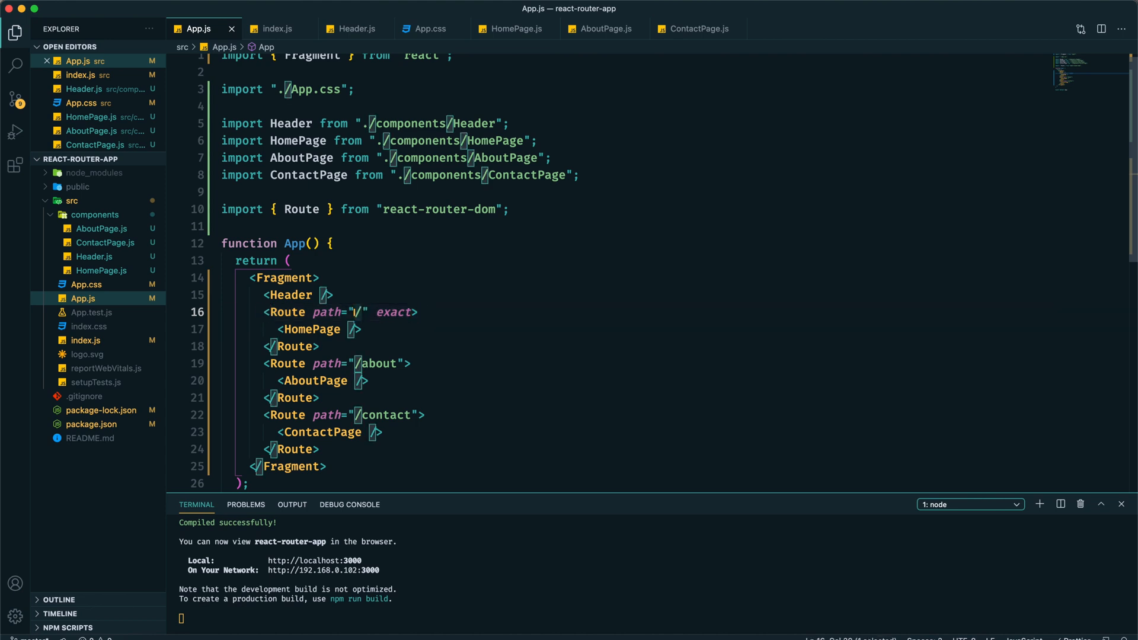
Place the cursor on the Route path="/" exact line in App.js.
click(392, 365)
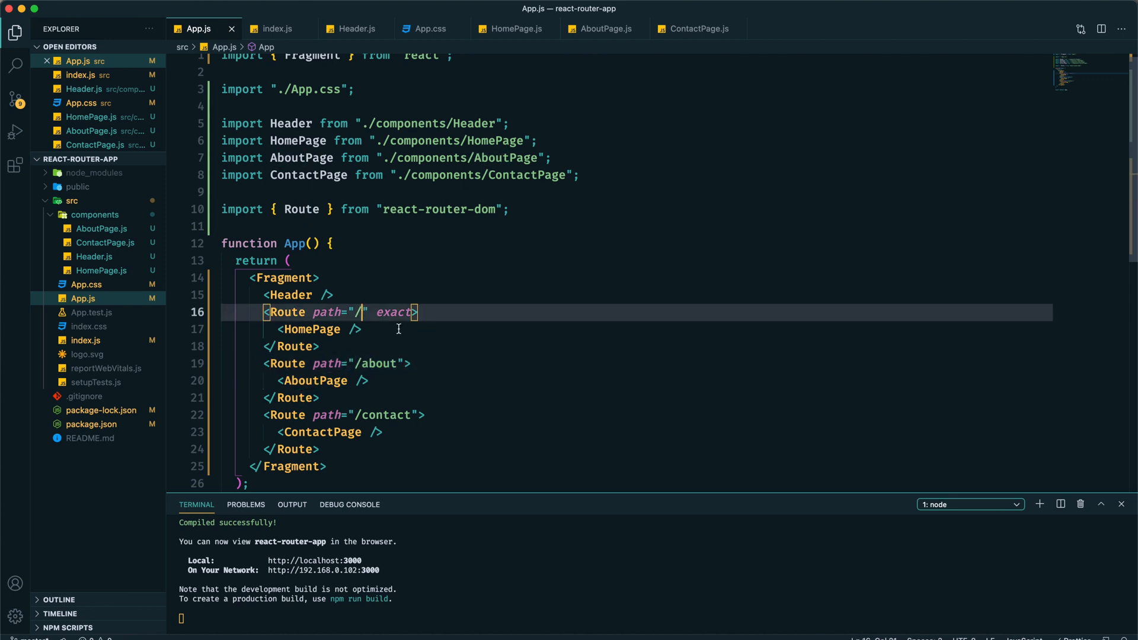
mouse_move(322, 337)
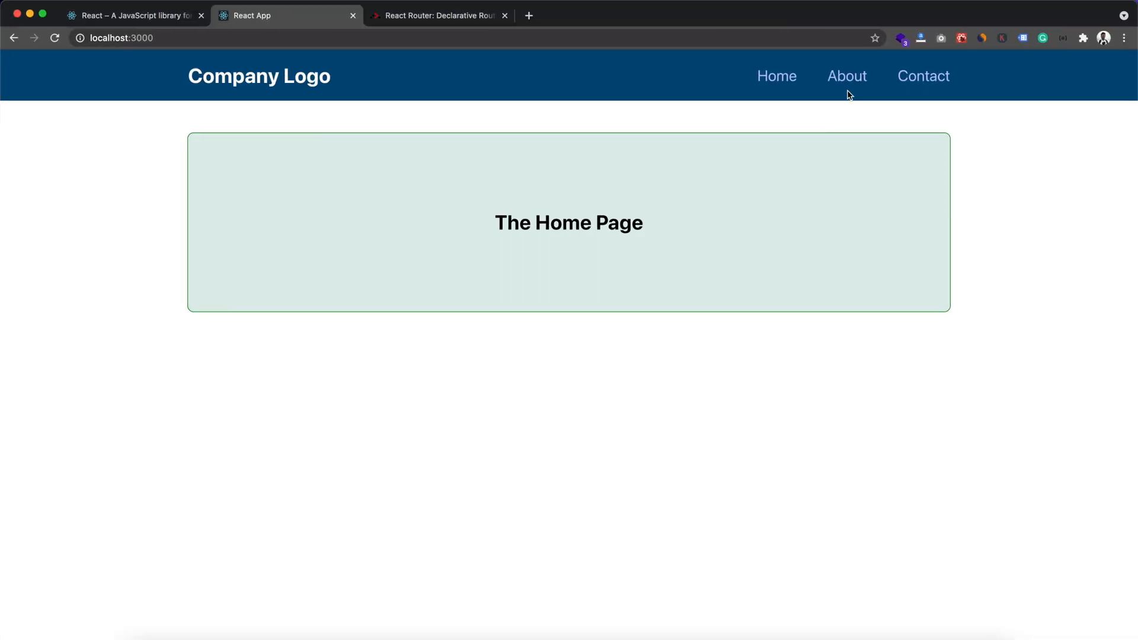
mouse_move(847, 82)
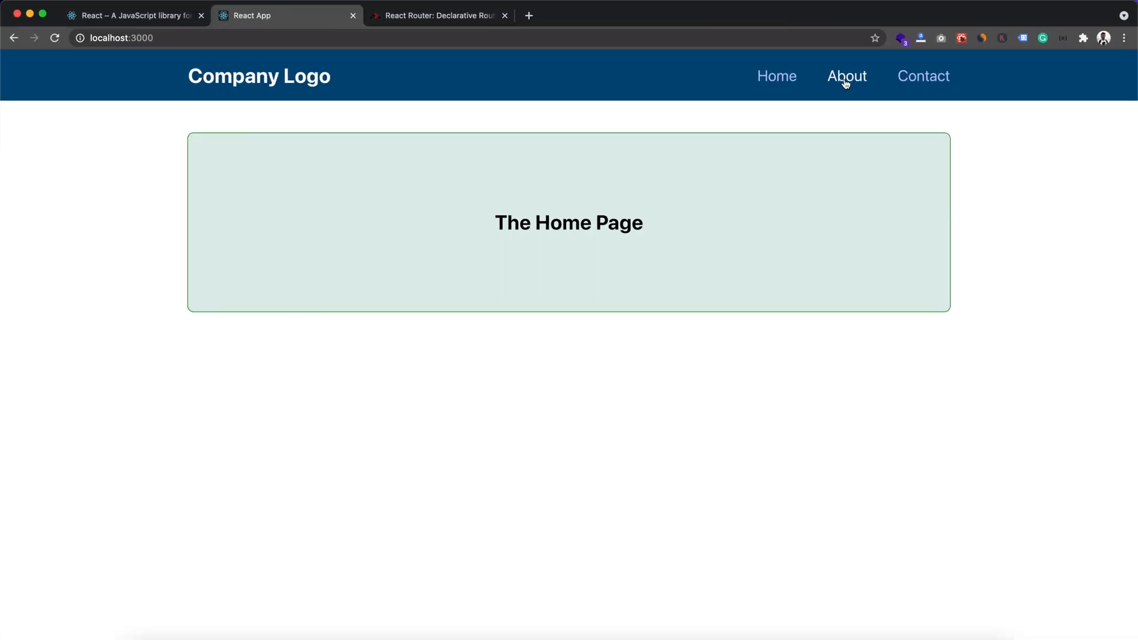
mouse_move(684, 122)
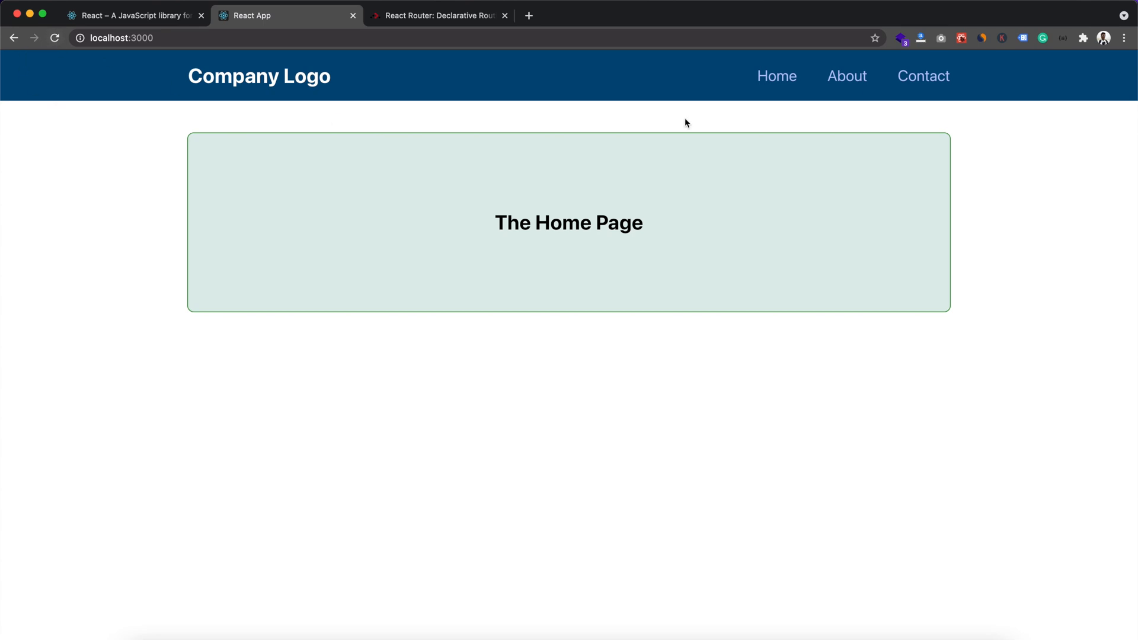
Navigate from Home to the About page, then to the Contact page.
click(847, 76)
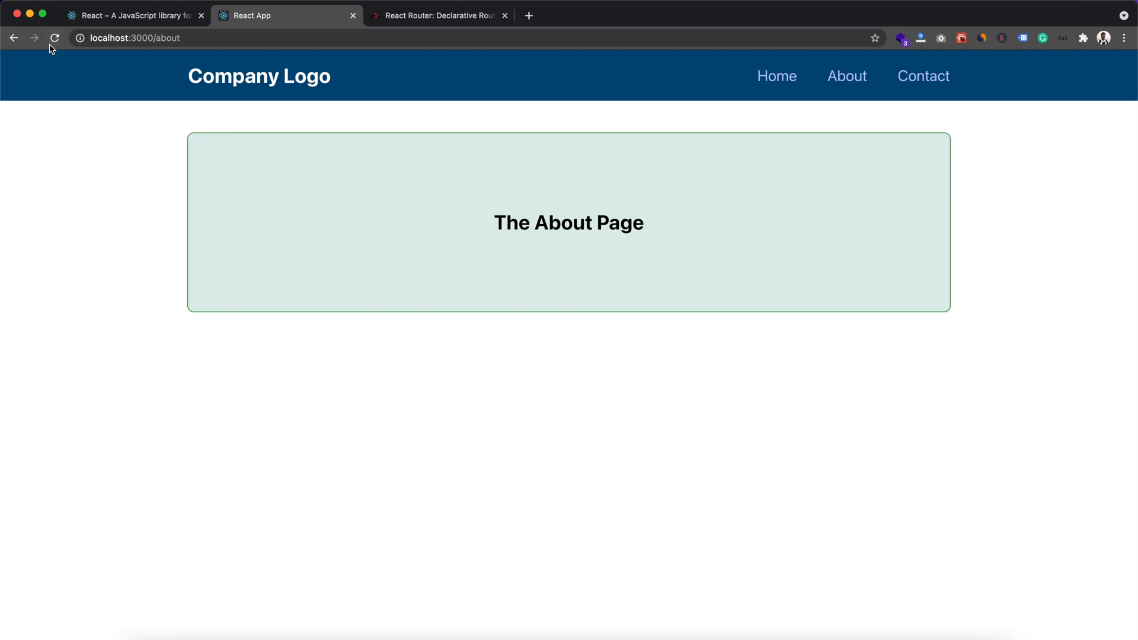
mouse_move(882, 87)
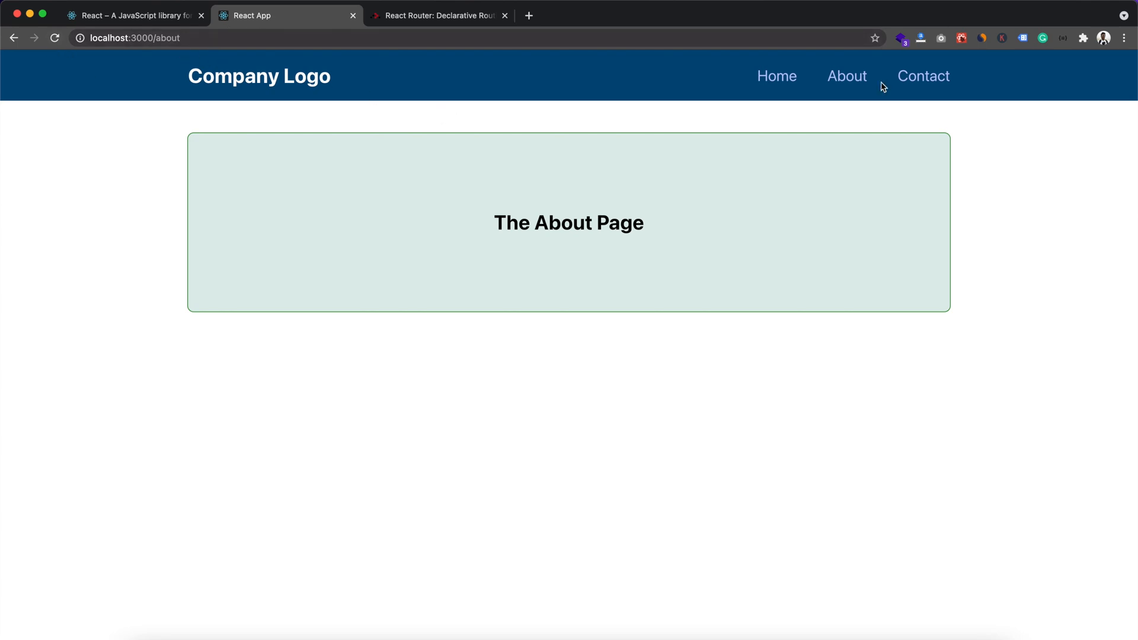
click(924, 76)
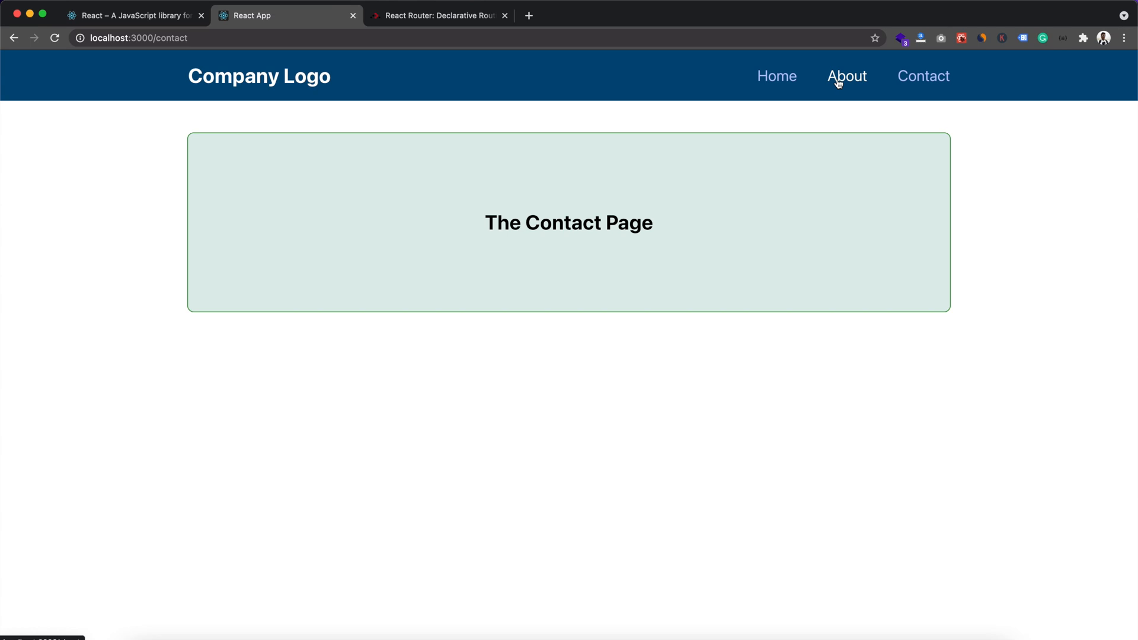
mouse_move(830, 92)
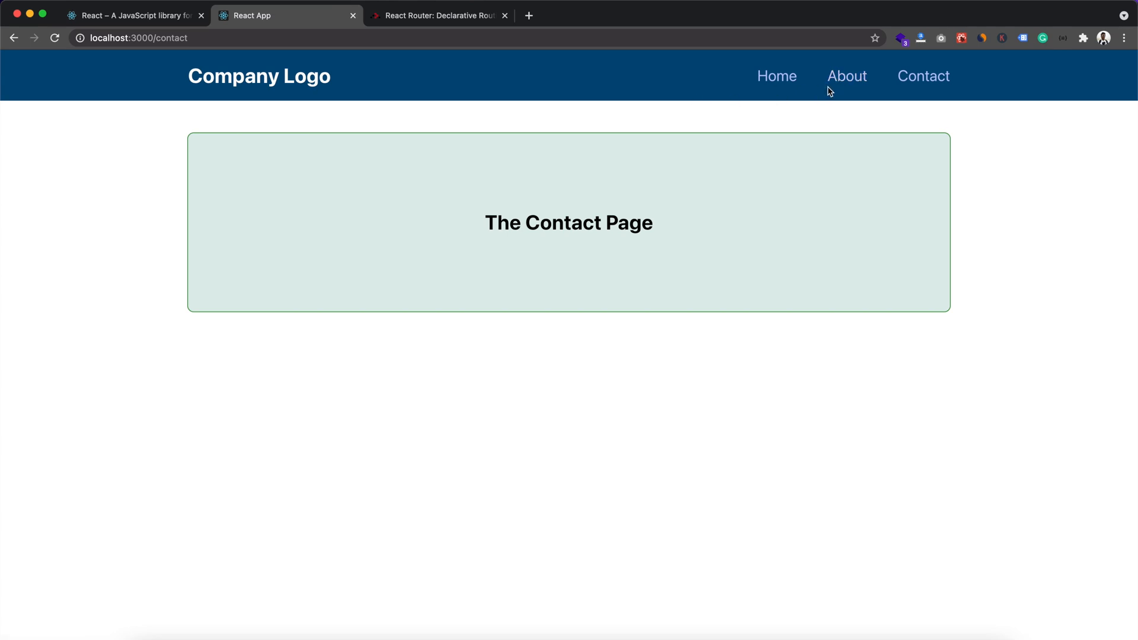
mouse_move(828, 100)
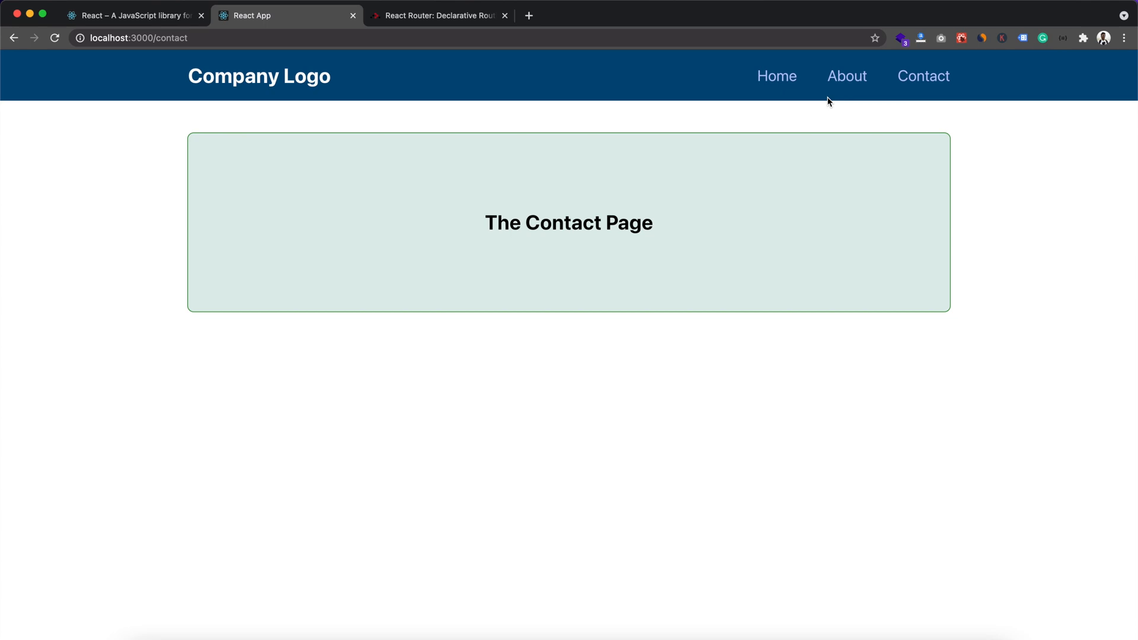
mouse_move(796, 96)
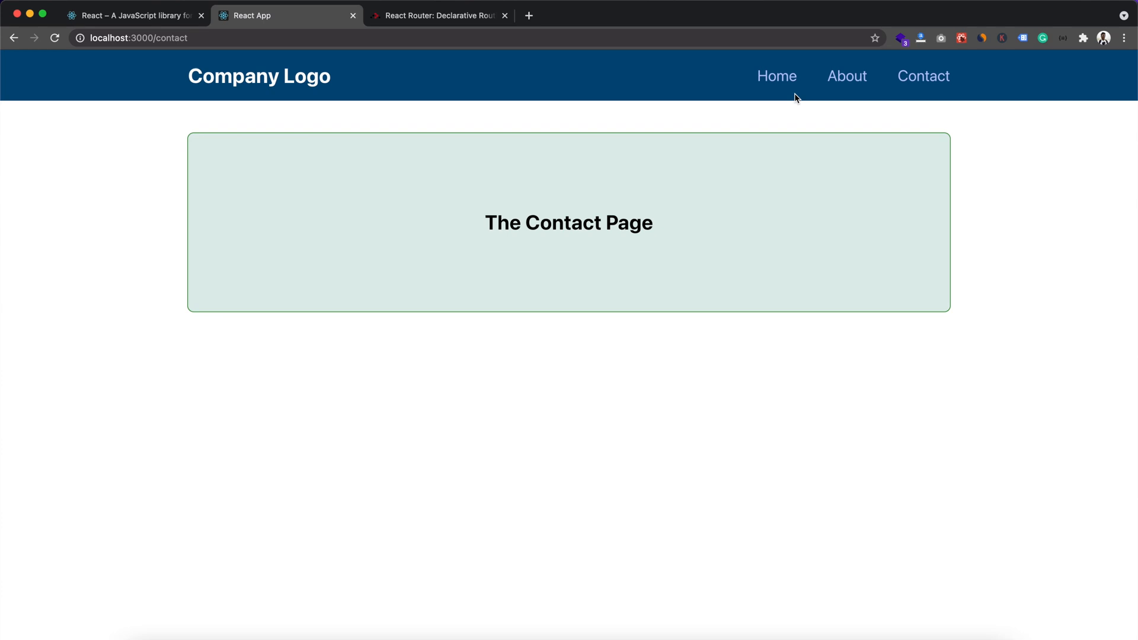
mouse_move(337, 95)
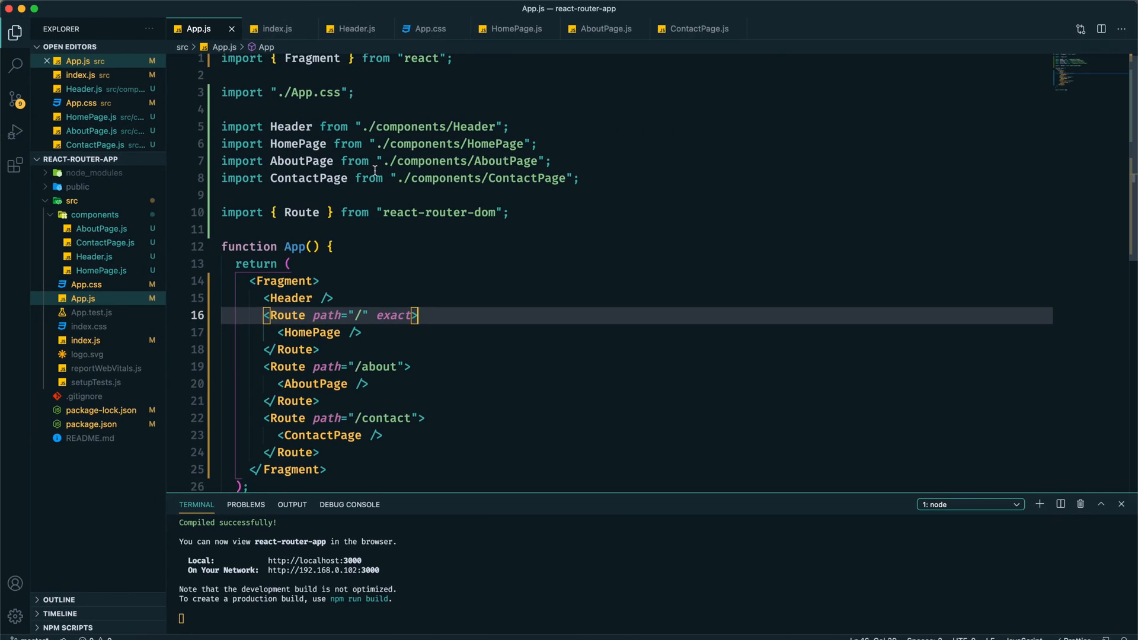
mouse_move(356, 28)
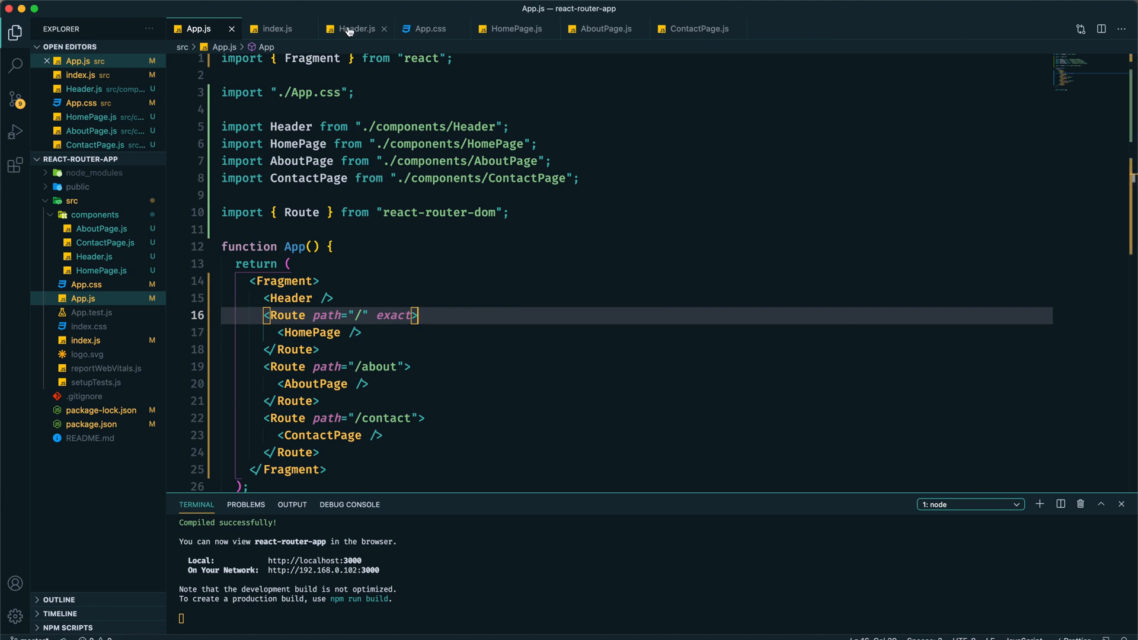
Open Header.js and place the cursor on the Home anchor link.
click(354, 28)
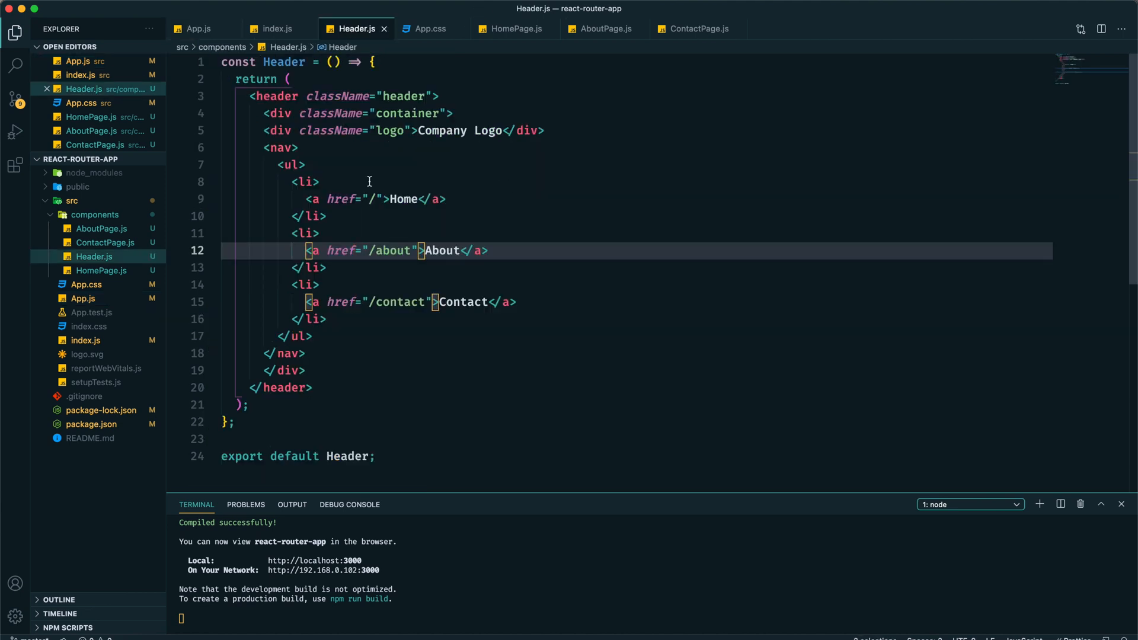
click(384, 199)
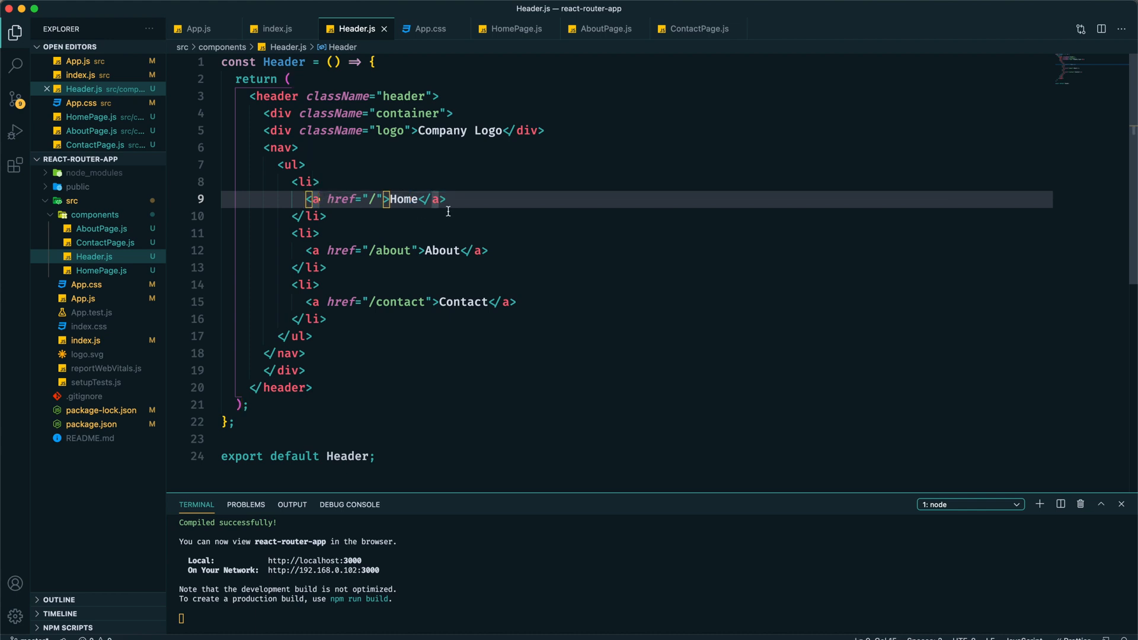
mouse_move(513, 232)
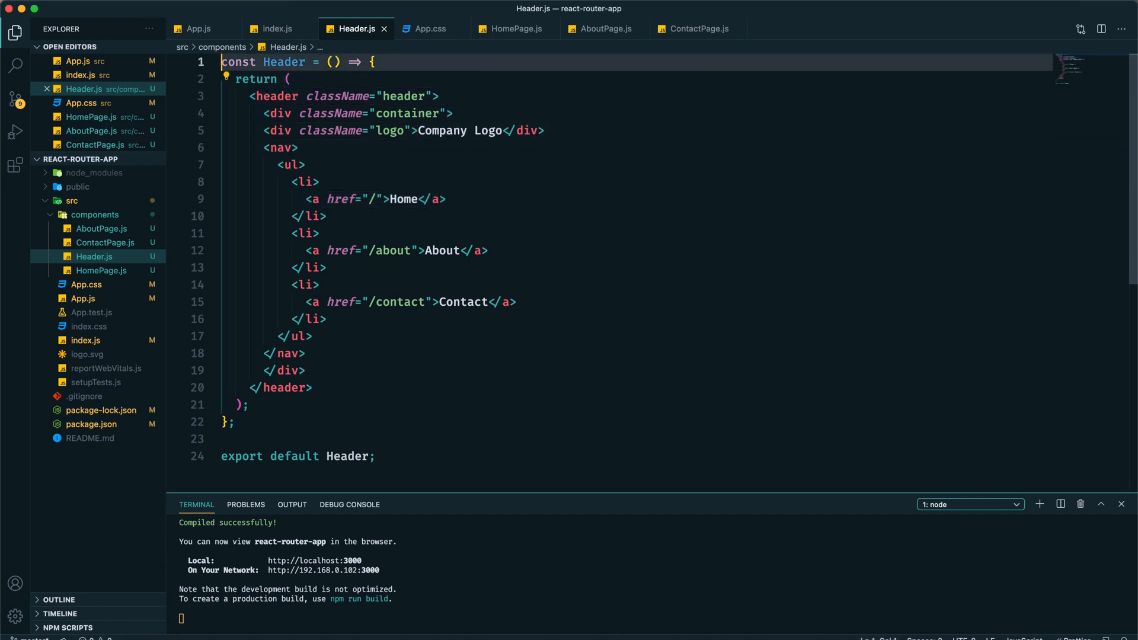
Import Link from 'react-router-dom' and replace the nav anchors with Link elements using to paths.
text(import)
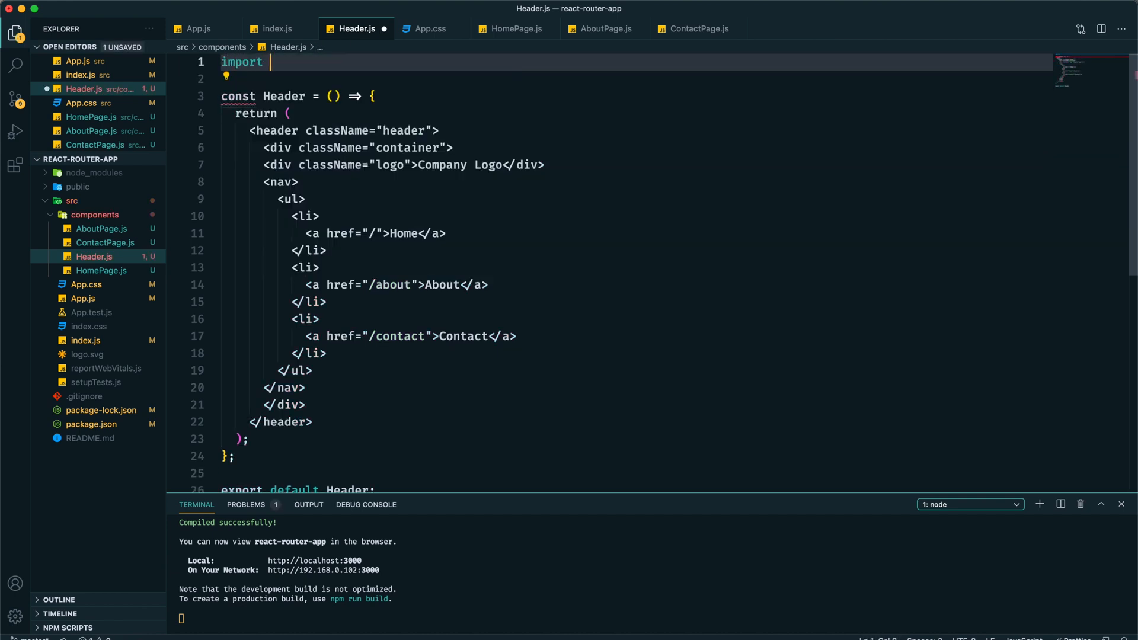
text({} from 'react-router-dom';)
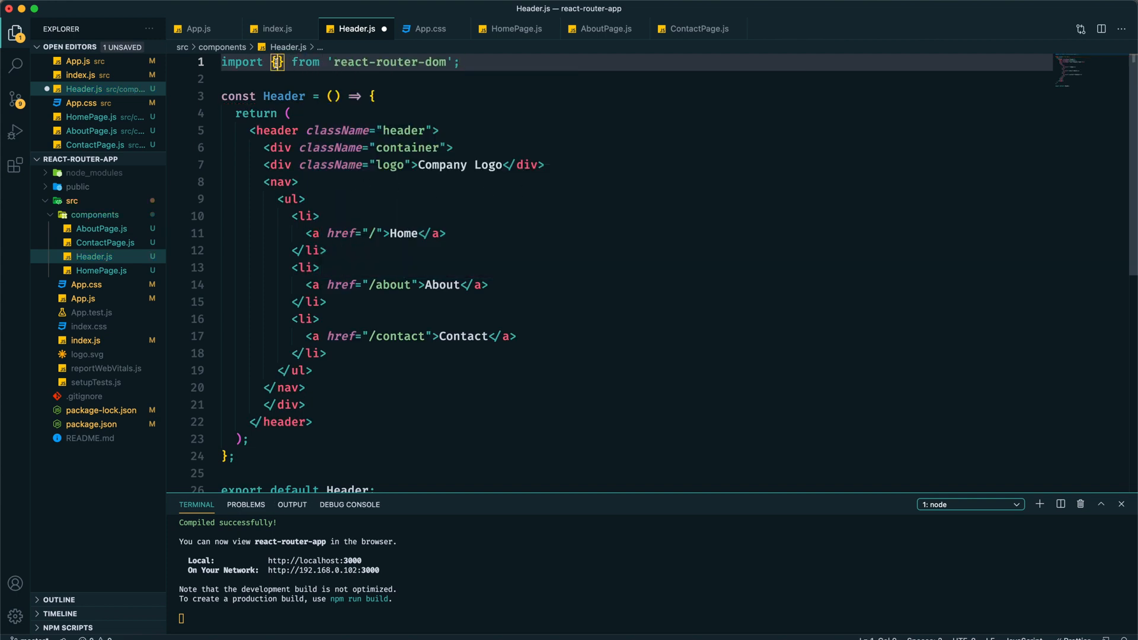
text(Link)
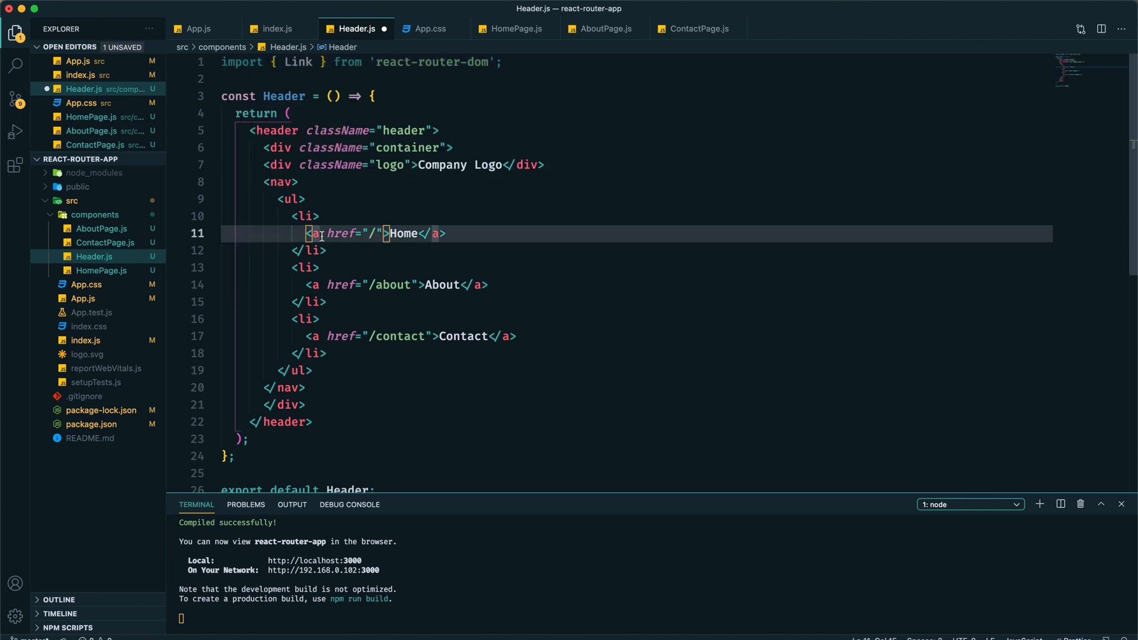
text(Link)
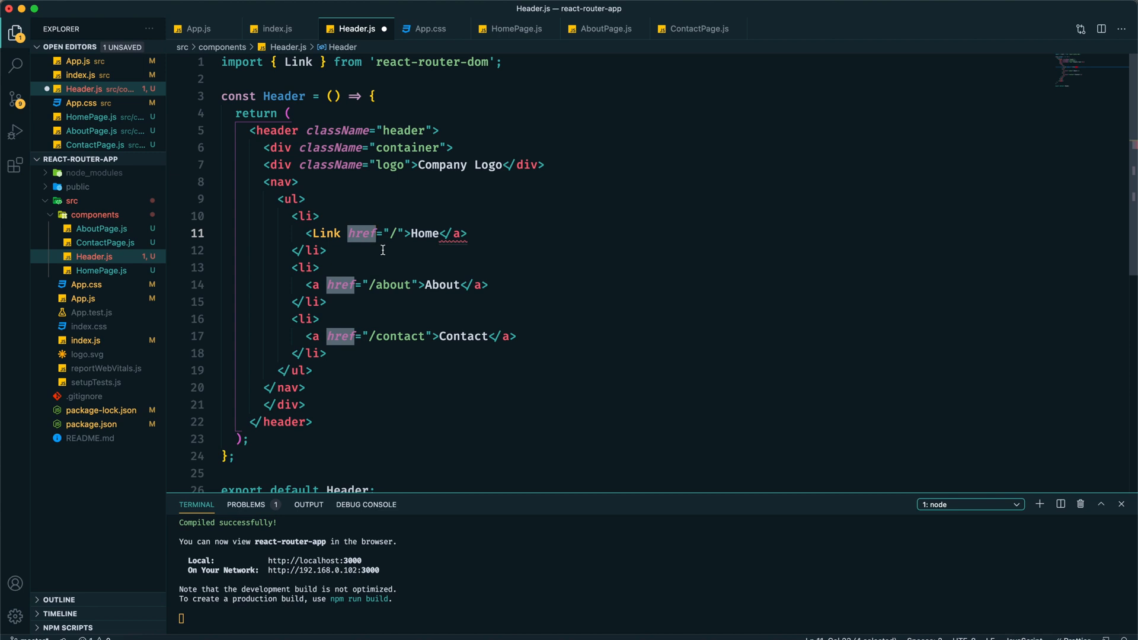
text(to)
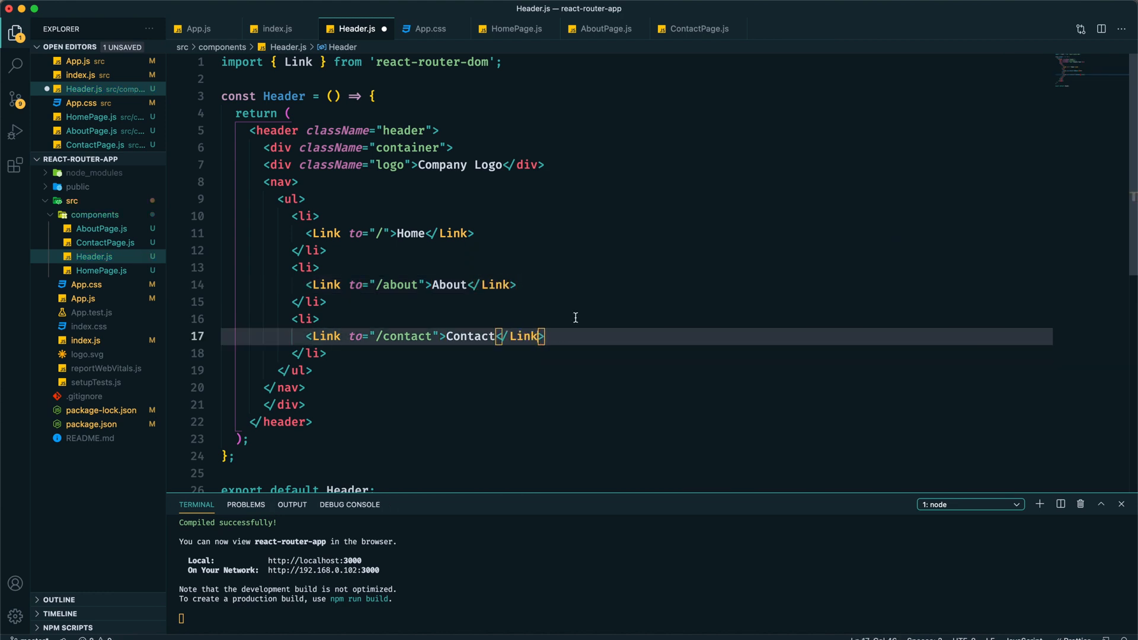
click(198, 29)
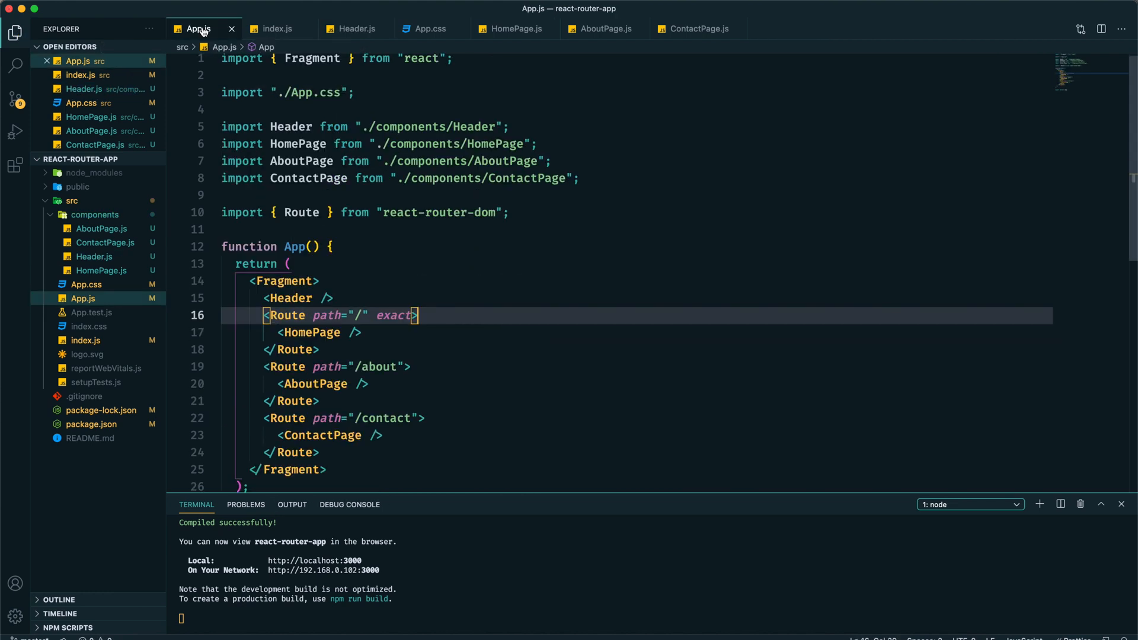
Begin adding Switch as a named import after Route in the react-router-dom import.
text(, Sw)
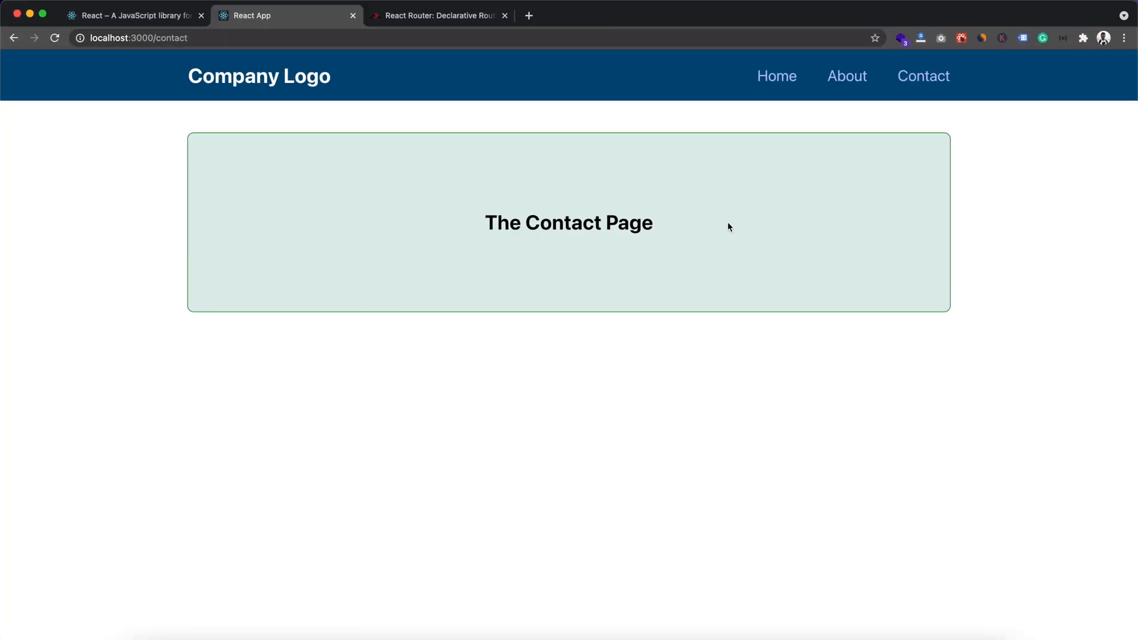
Navigate to the About page, then back to the Home page via the header links.
click(847, 75)
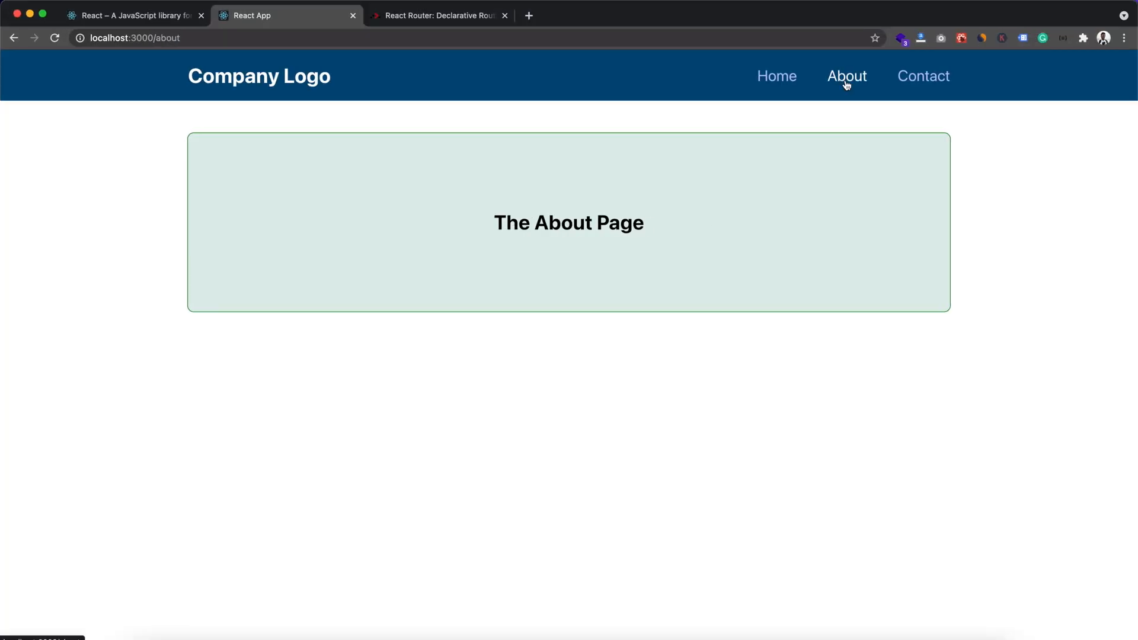
mouse_move(593, 222)
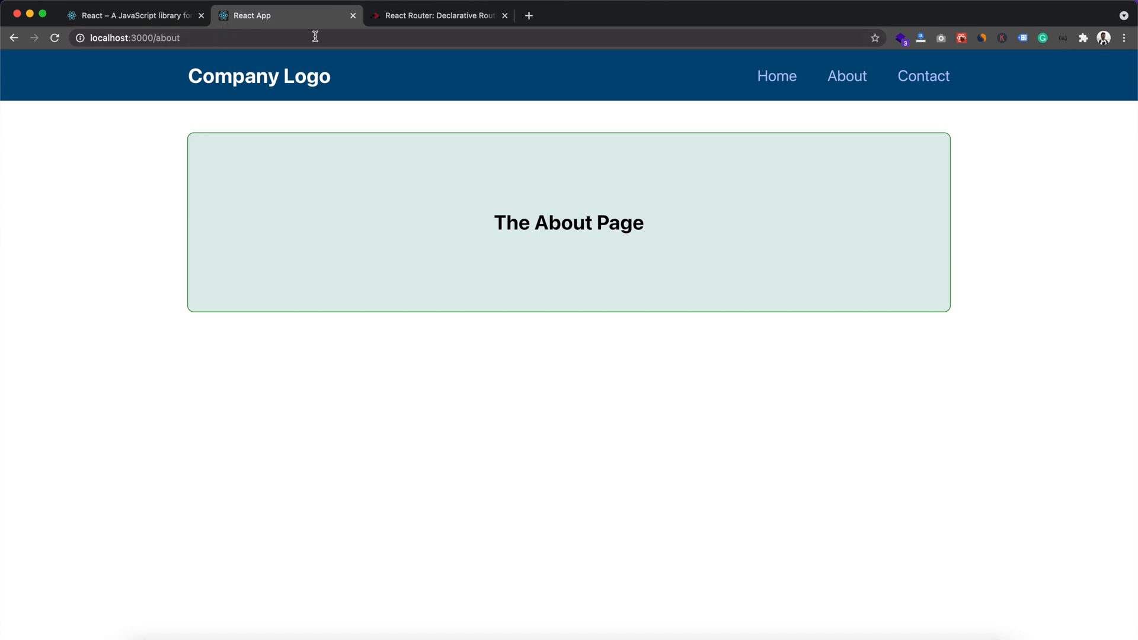
mouse_move(478, 127)
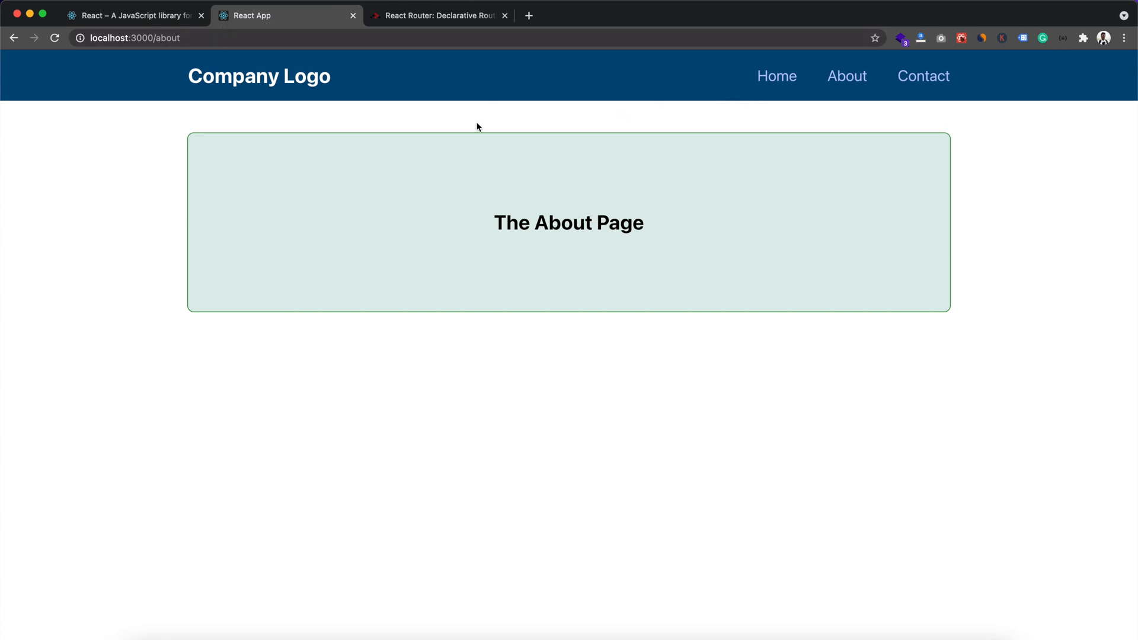
mouse_move(154, 59)
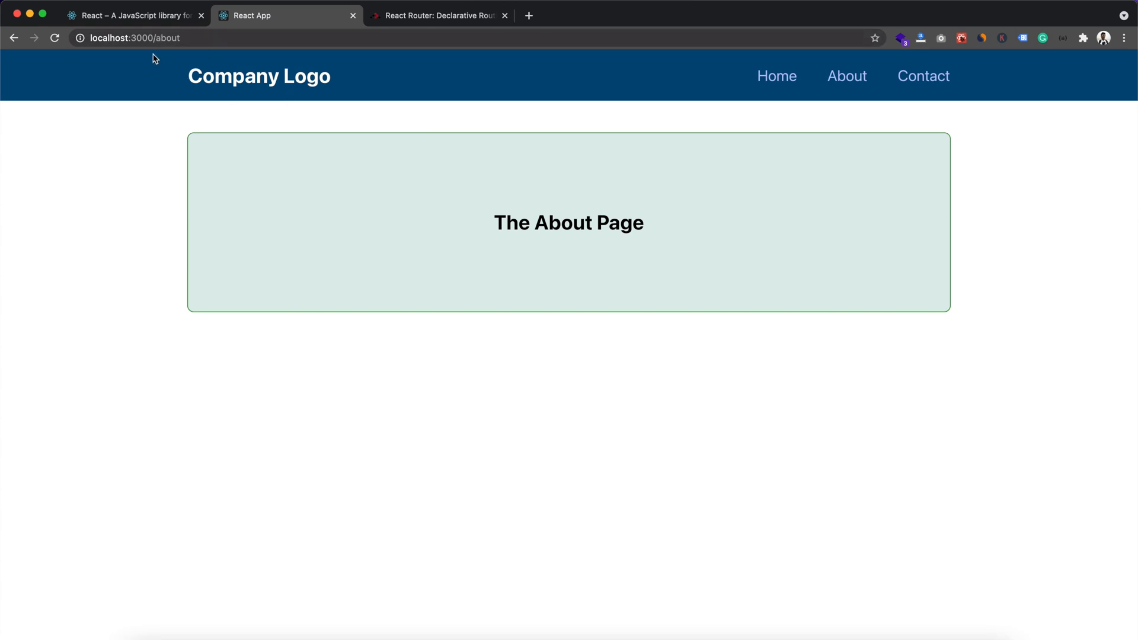
mouse_move(701, 218)
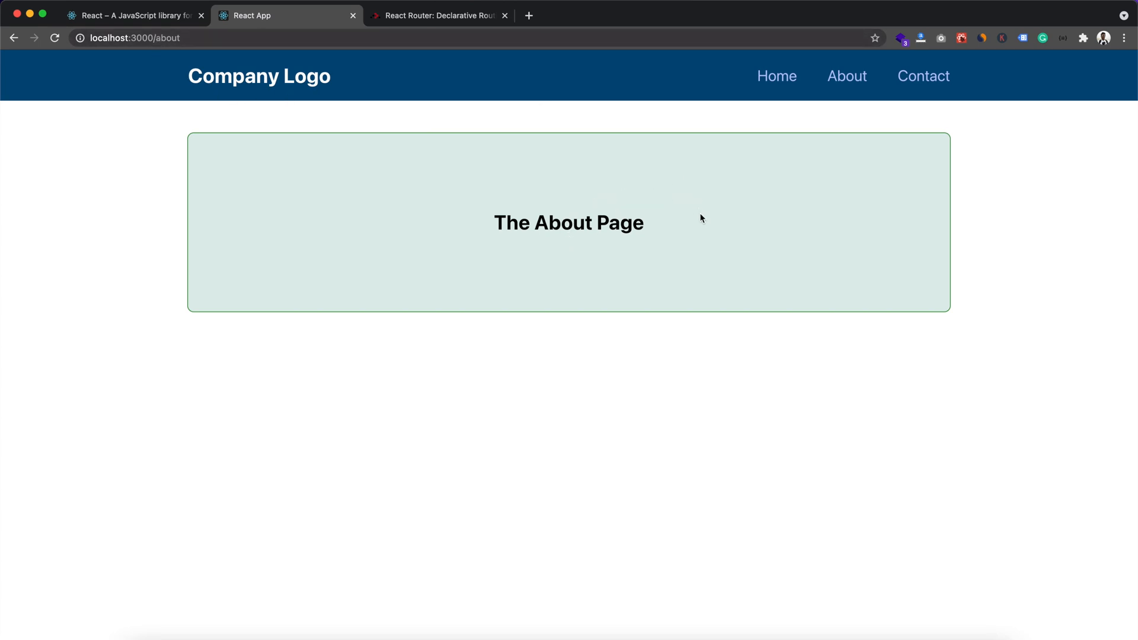
click(775, 76)
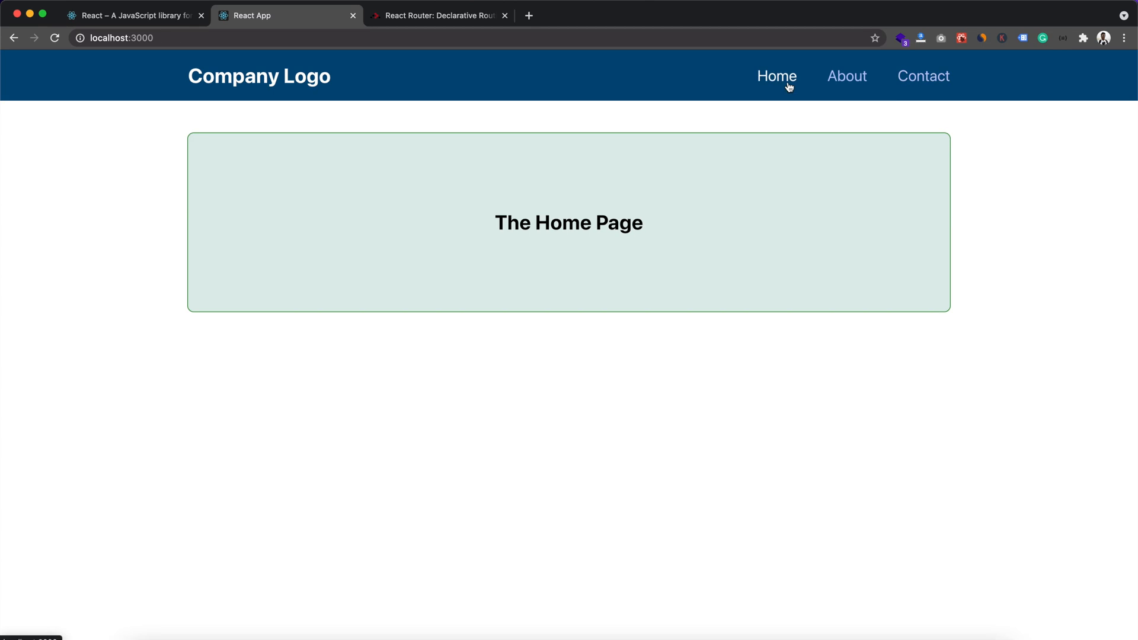